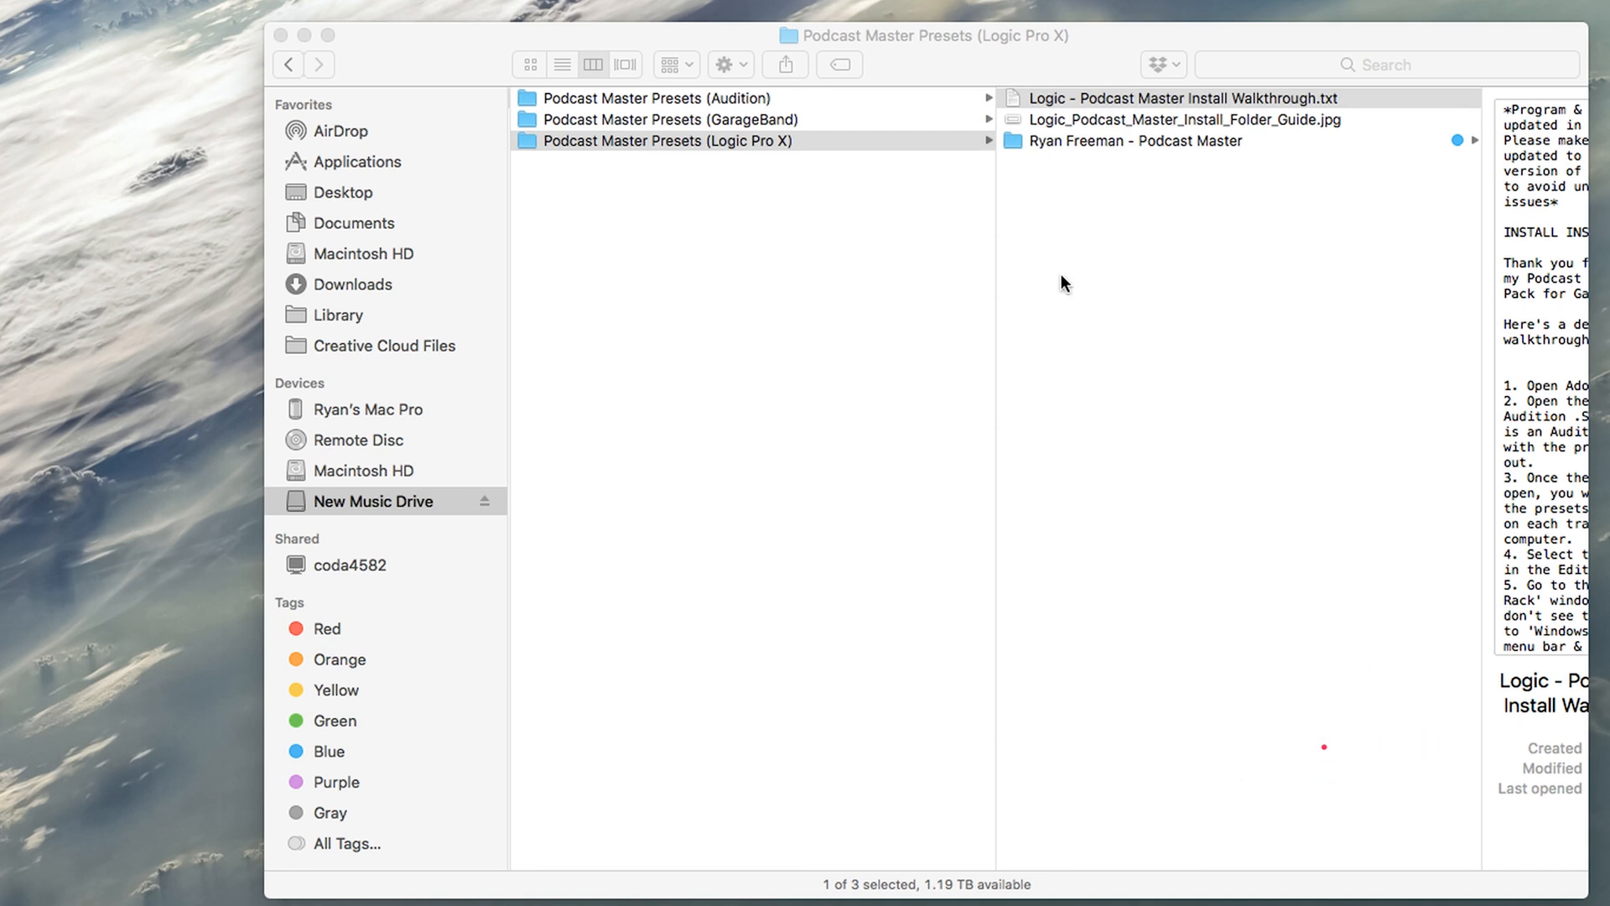
{"action": "mouse_move", "coordinate": [614, 151]}
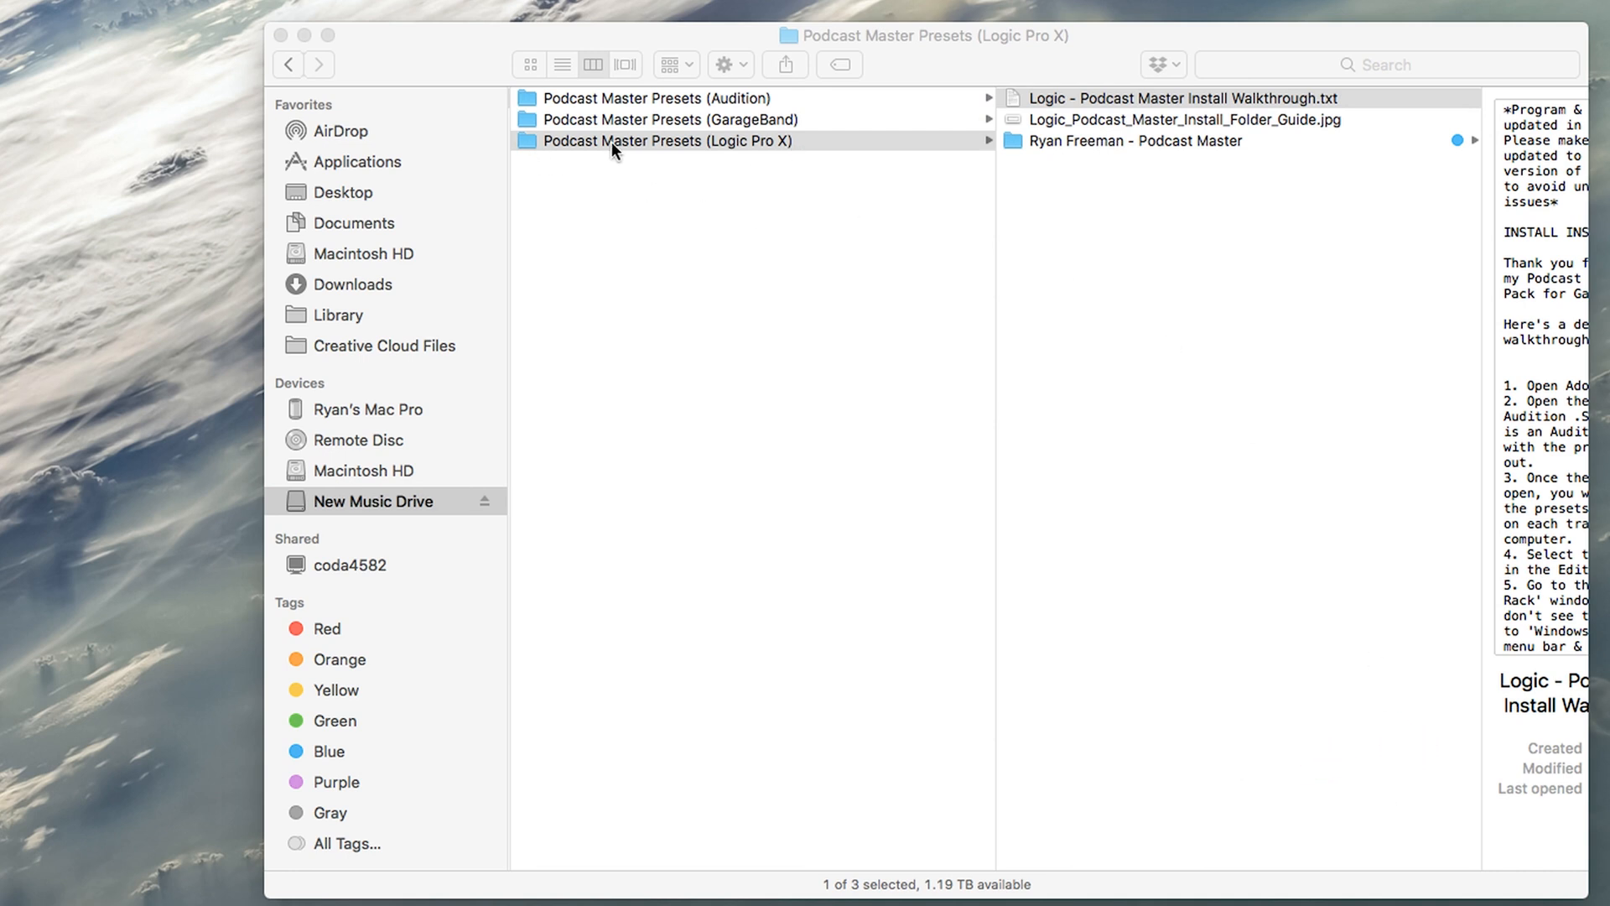
{"action": "mouse_move", "coordinate": [748, 330]}
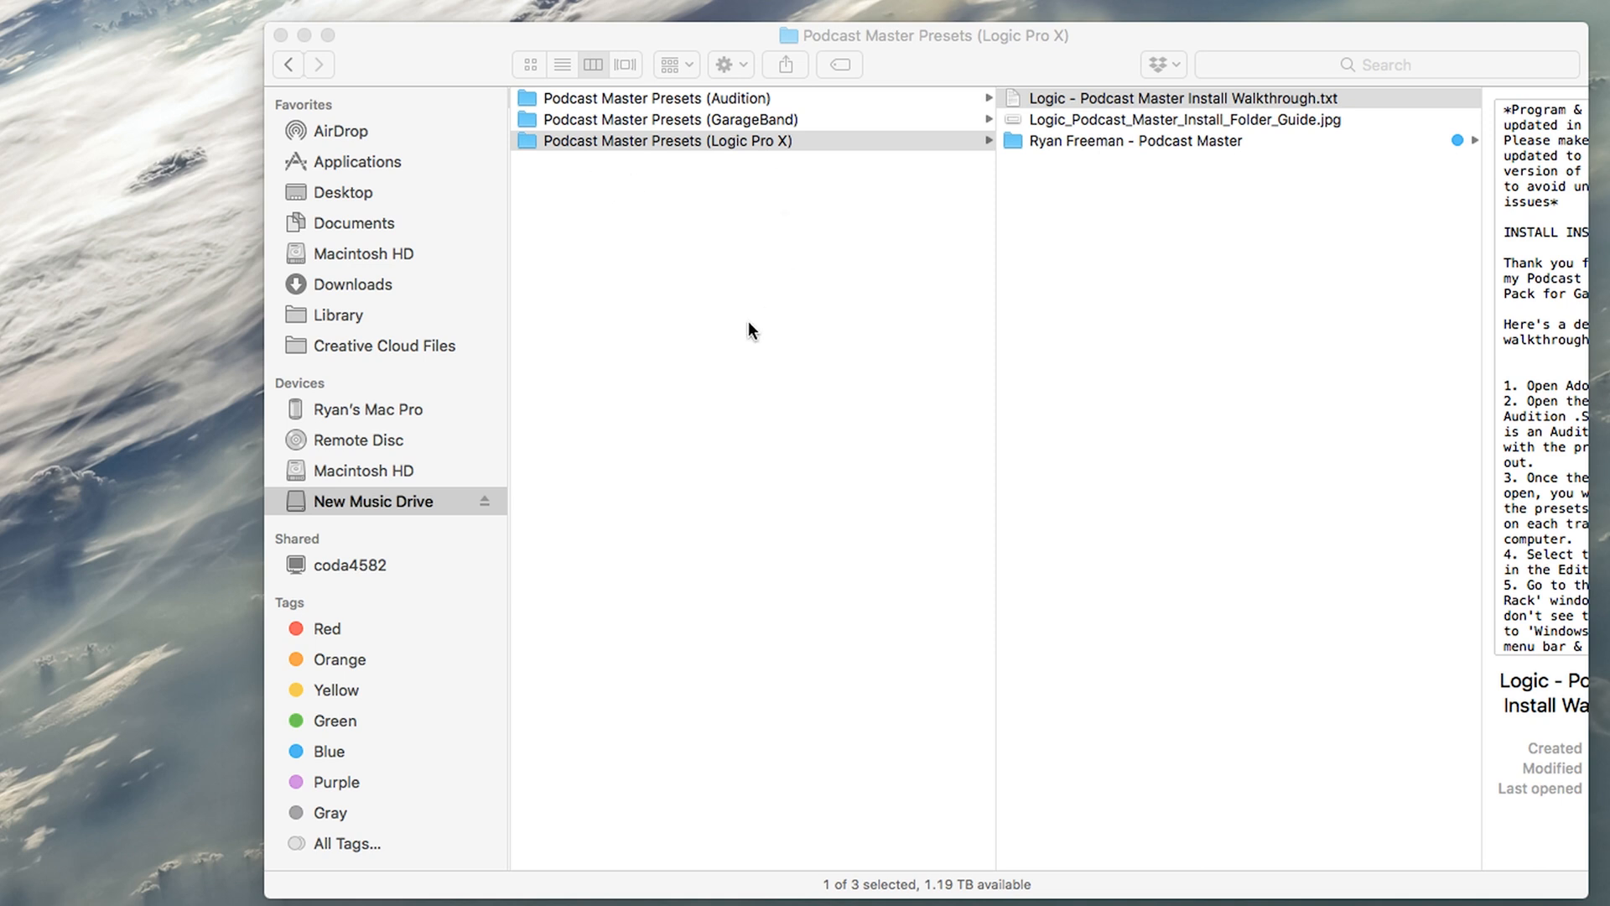
{"action": "mouse_move", "coordinate": [708, 237]}
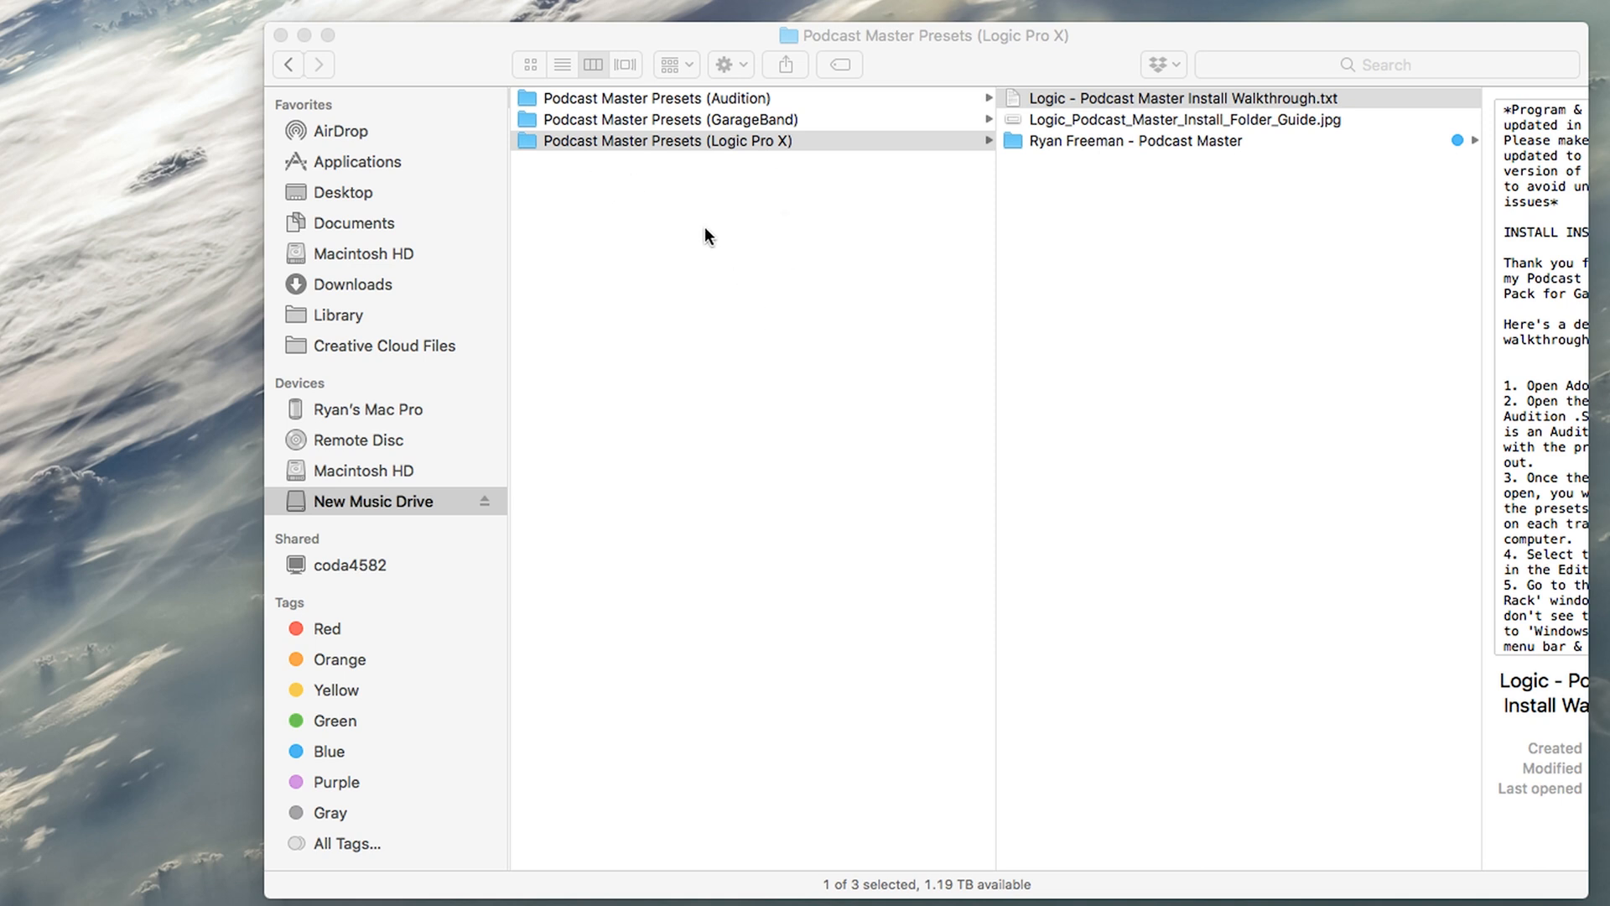
{"action": "mouse_move", "coordinate": [738, 149]}
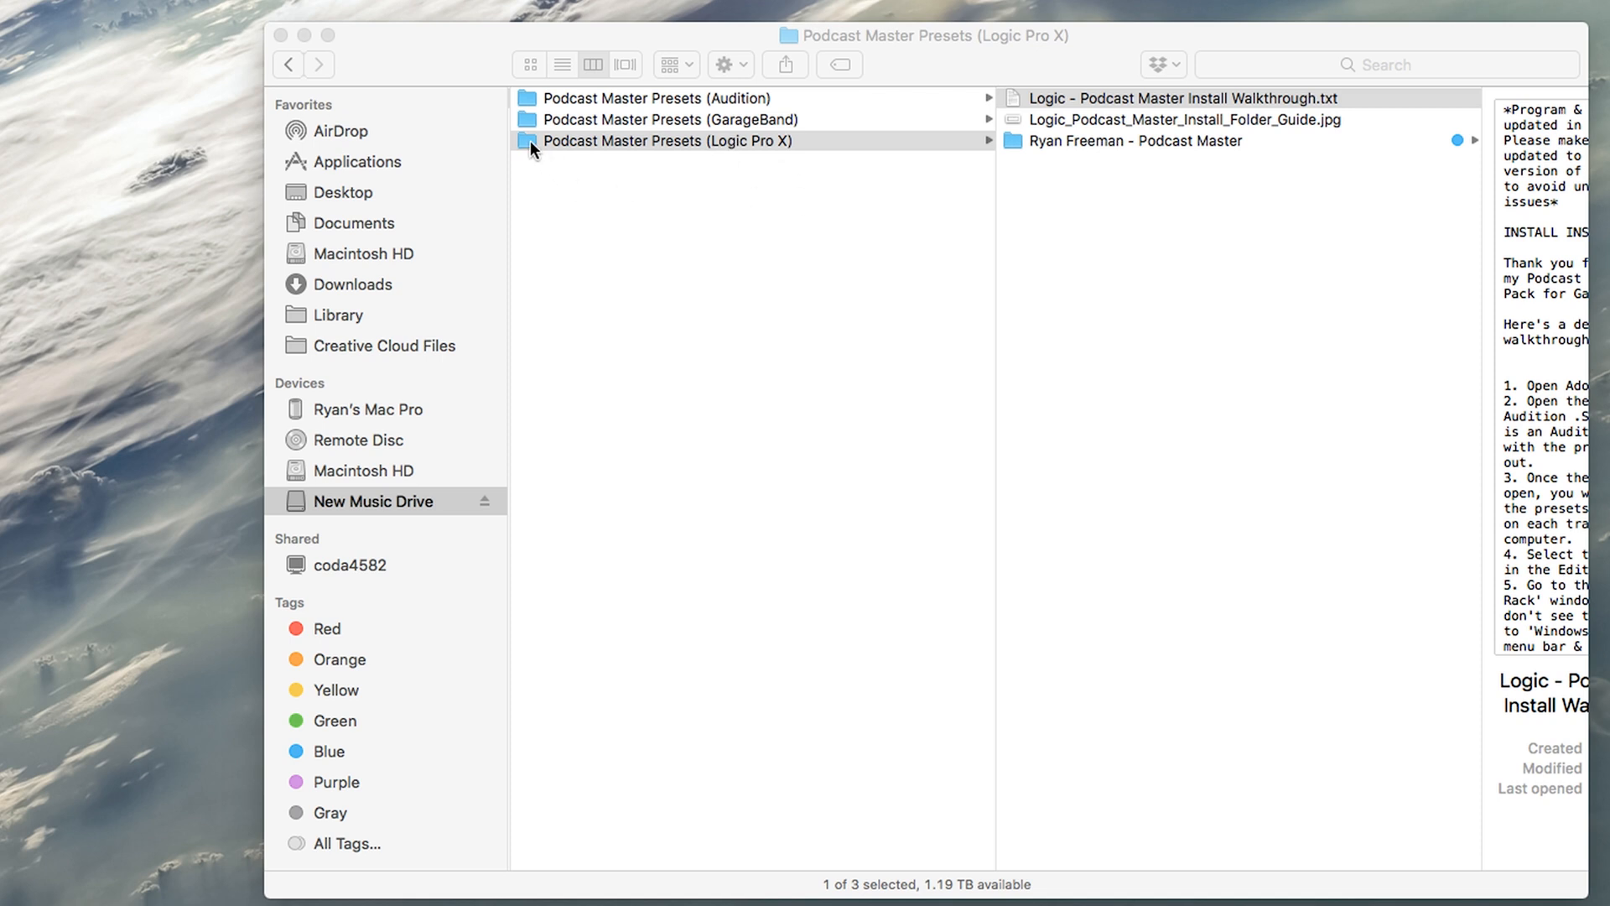
Step: Open the Ryan Freeman - Podcast Master folder and select all its twelve .cst preset files
{"action": "left_click", "coordinate": [1181, 97]}
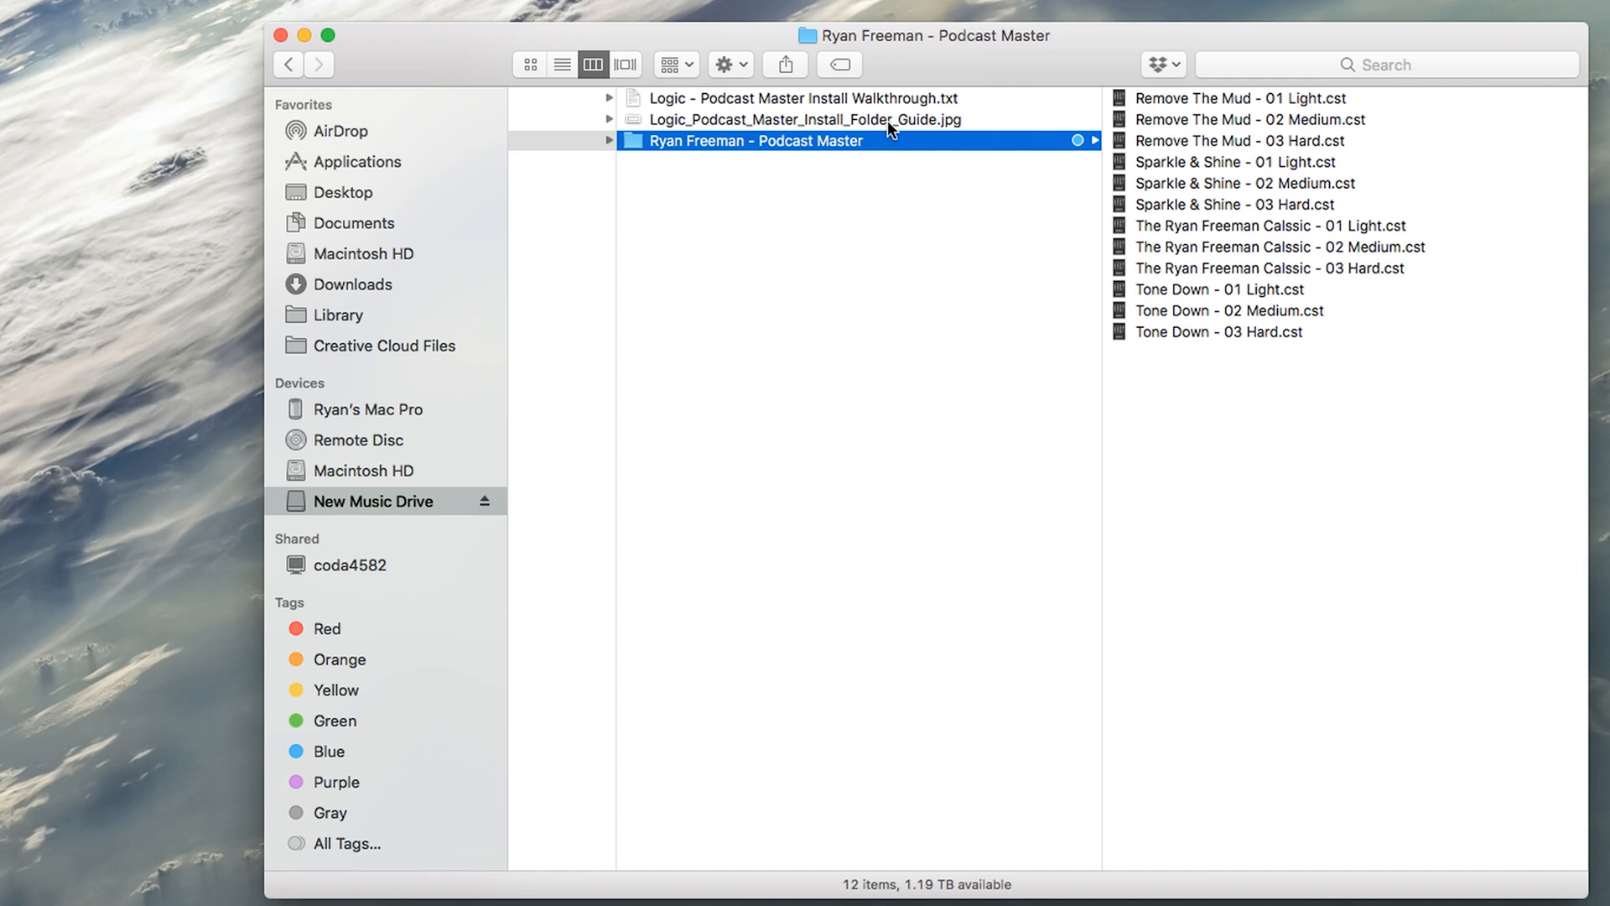
{"action": "key", "text": "cmd+a"}
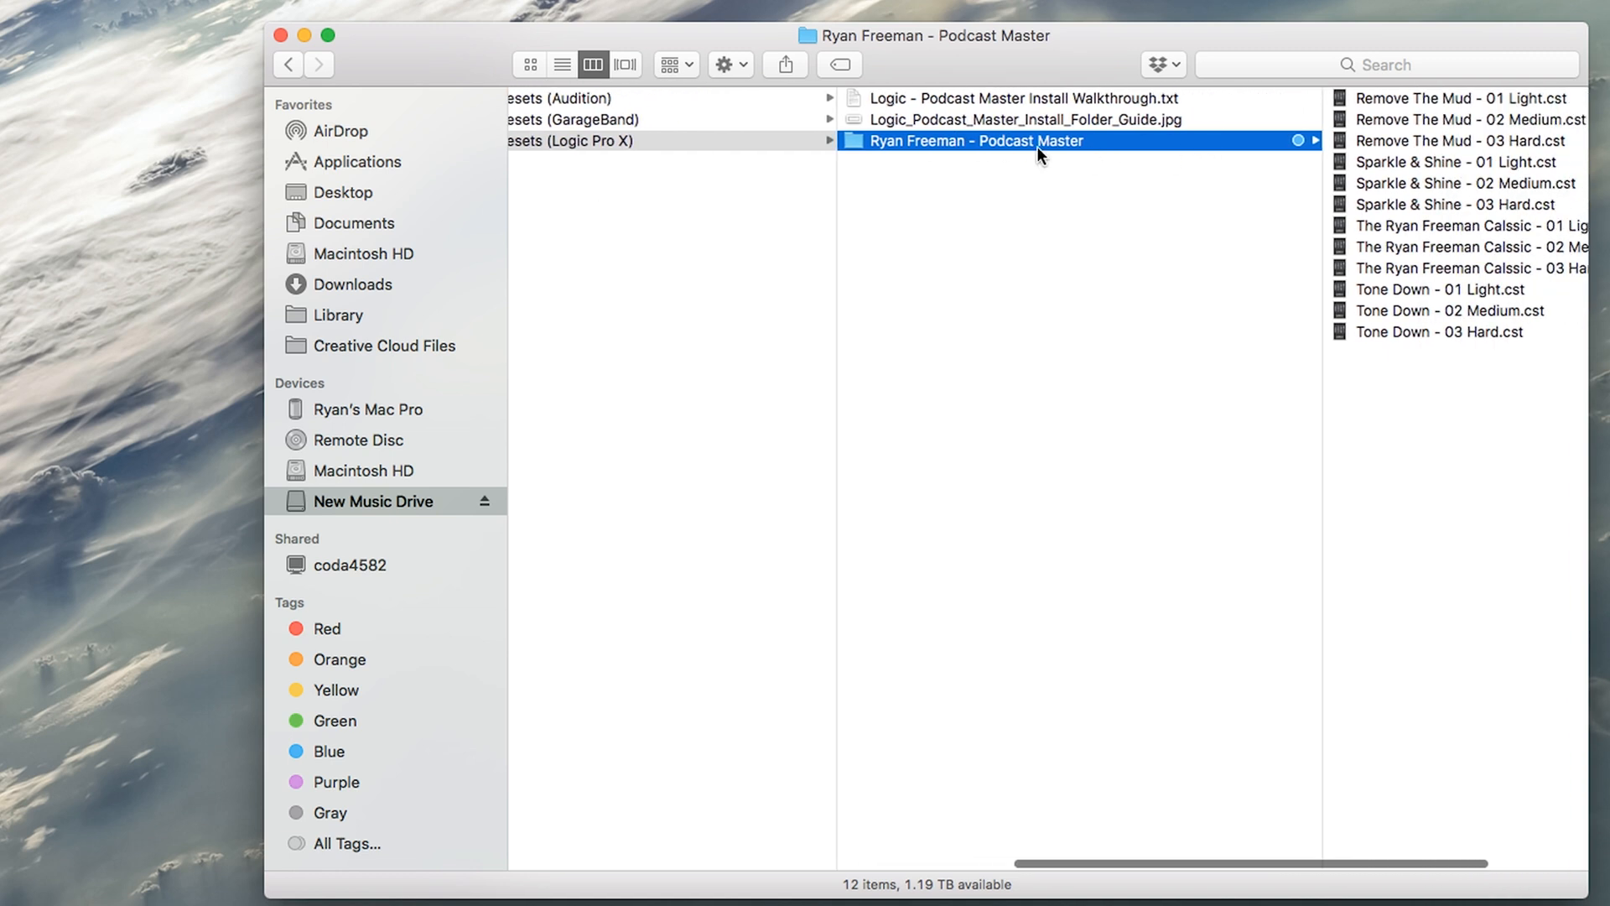
{"action": "mouse_move", "coordinate": [979, 122]}
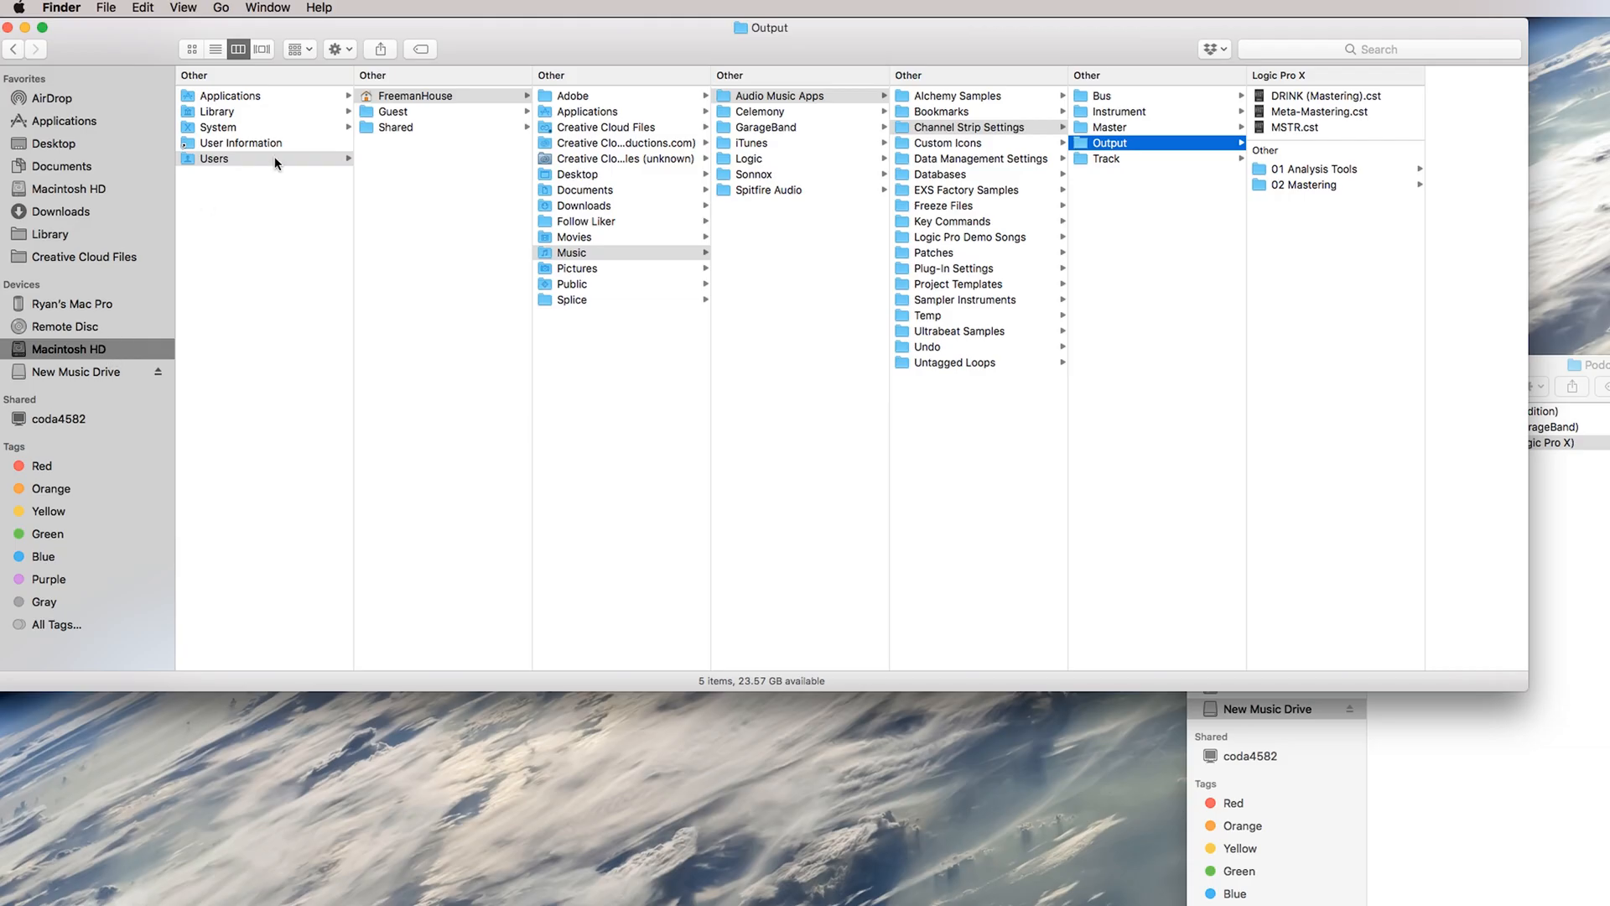
{"action": "mouse_move", "coordinate": [1041, 287]}
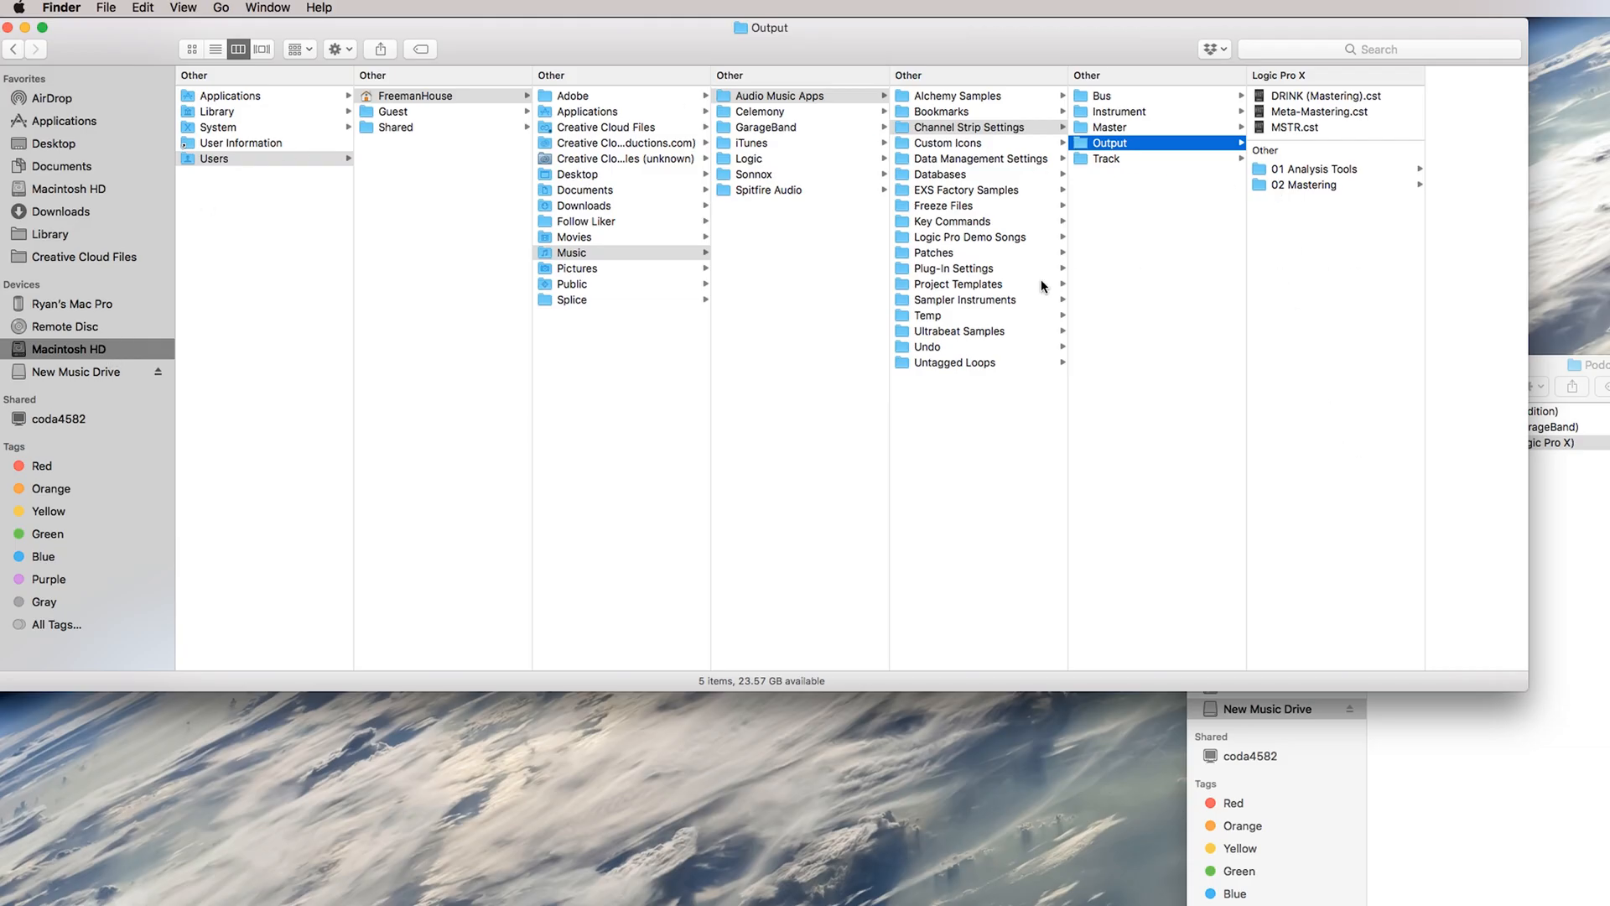
{"action": "mouse_move", "coordinate": [1135, 341]}
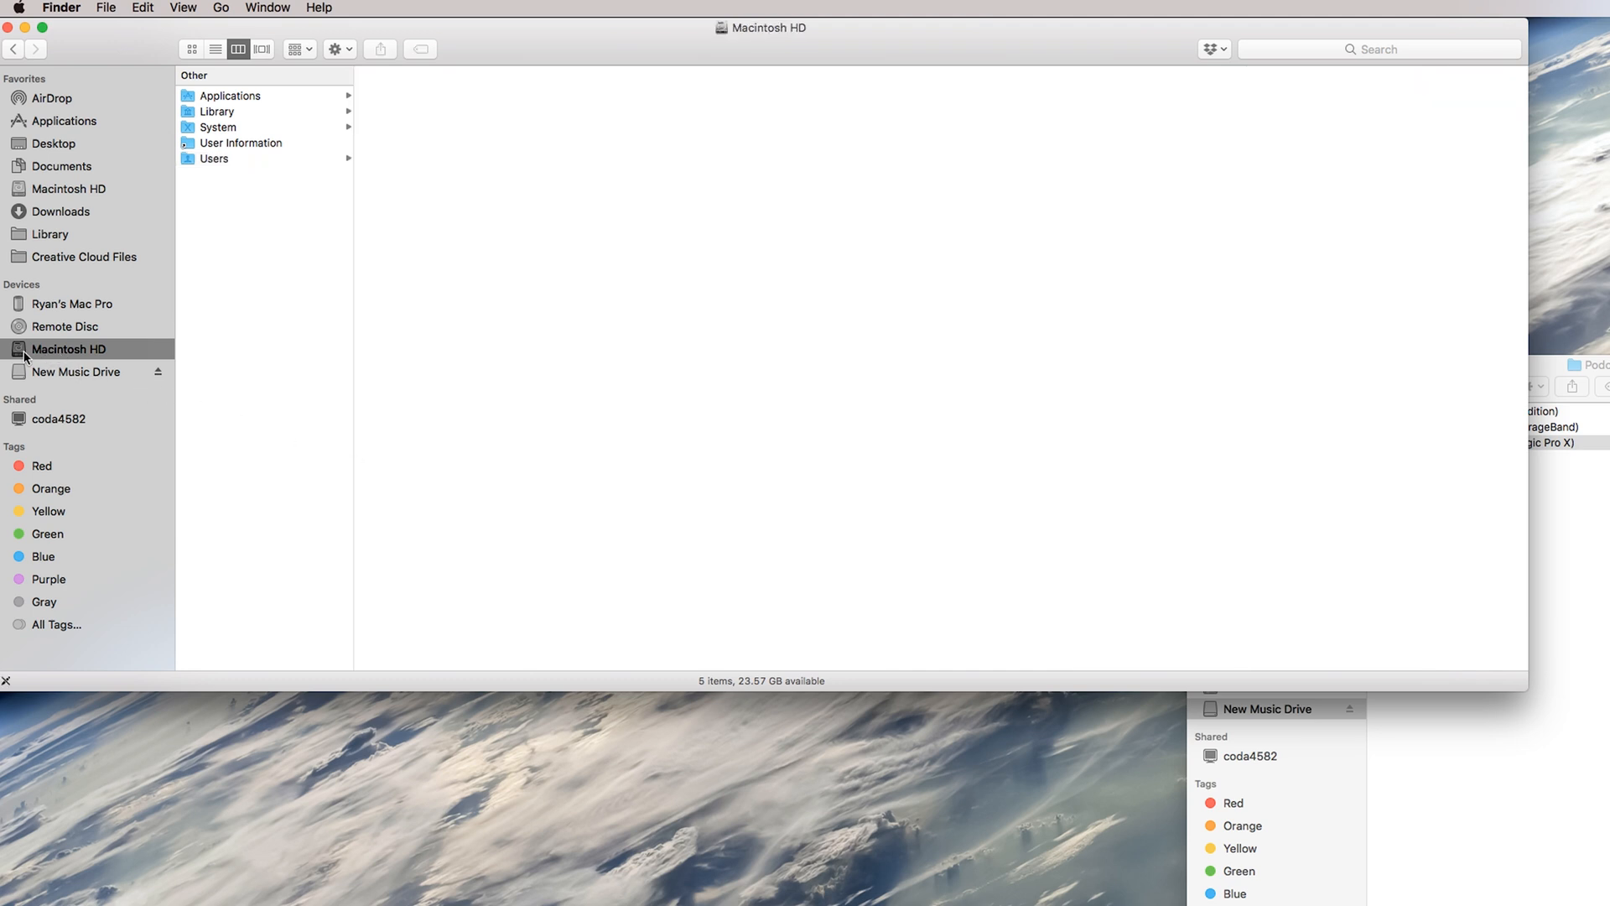
{"action": "mouse_move", "coordinate": [46, 334]}
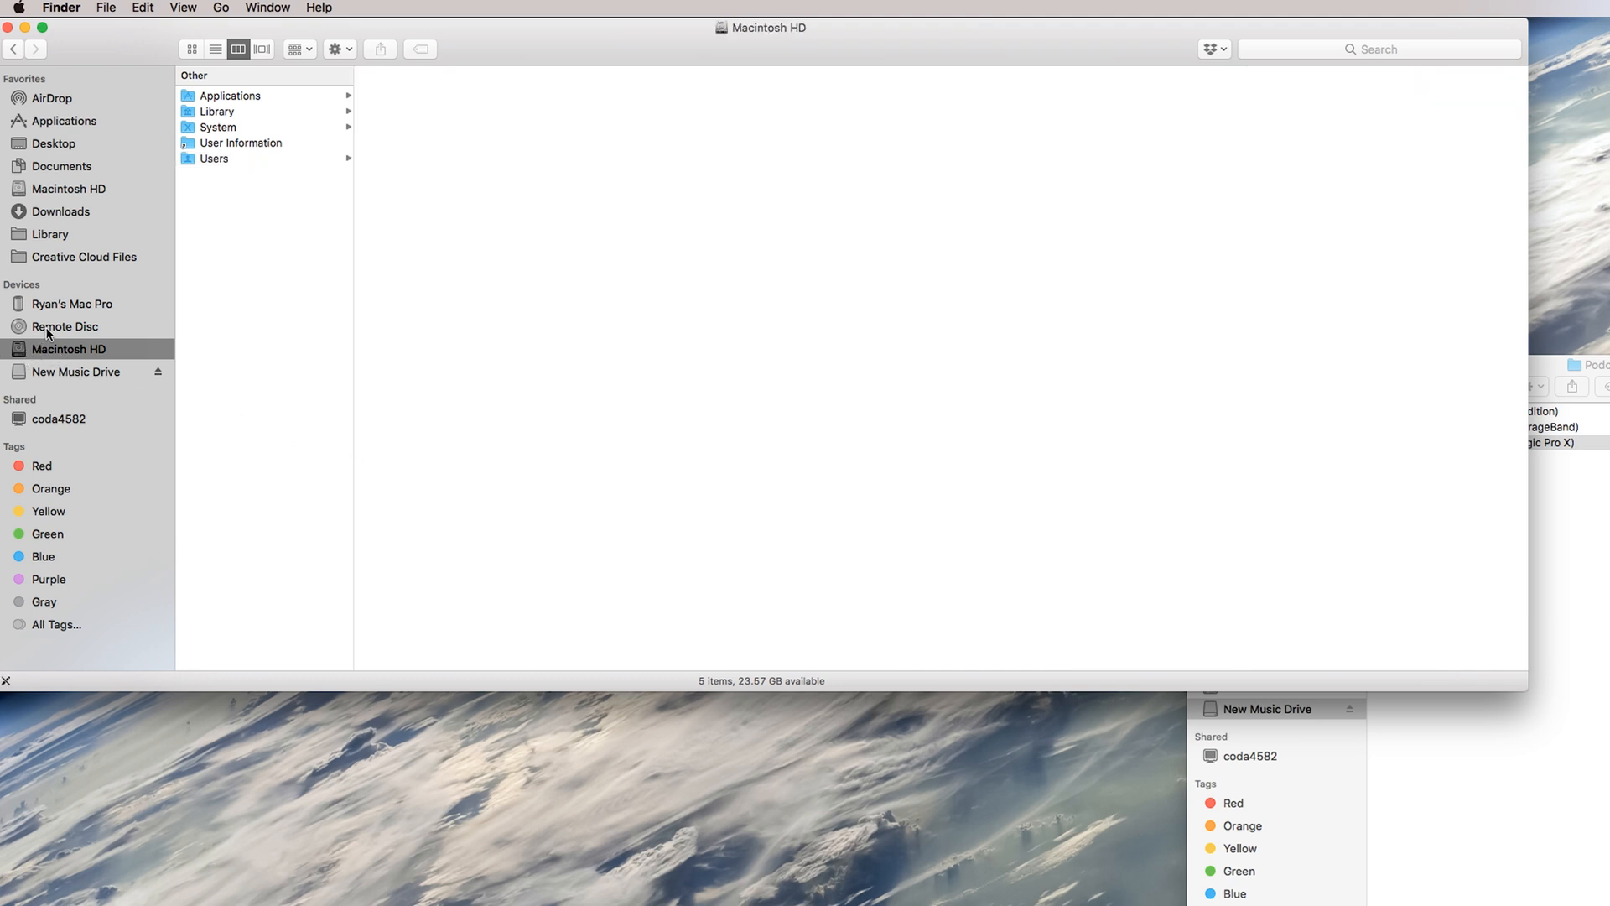
{"action": "mouse_move", "coordinate": [155, 354]}
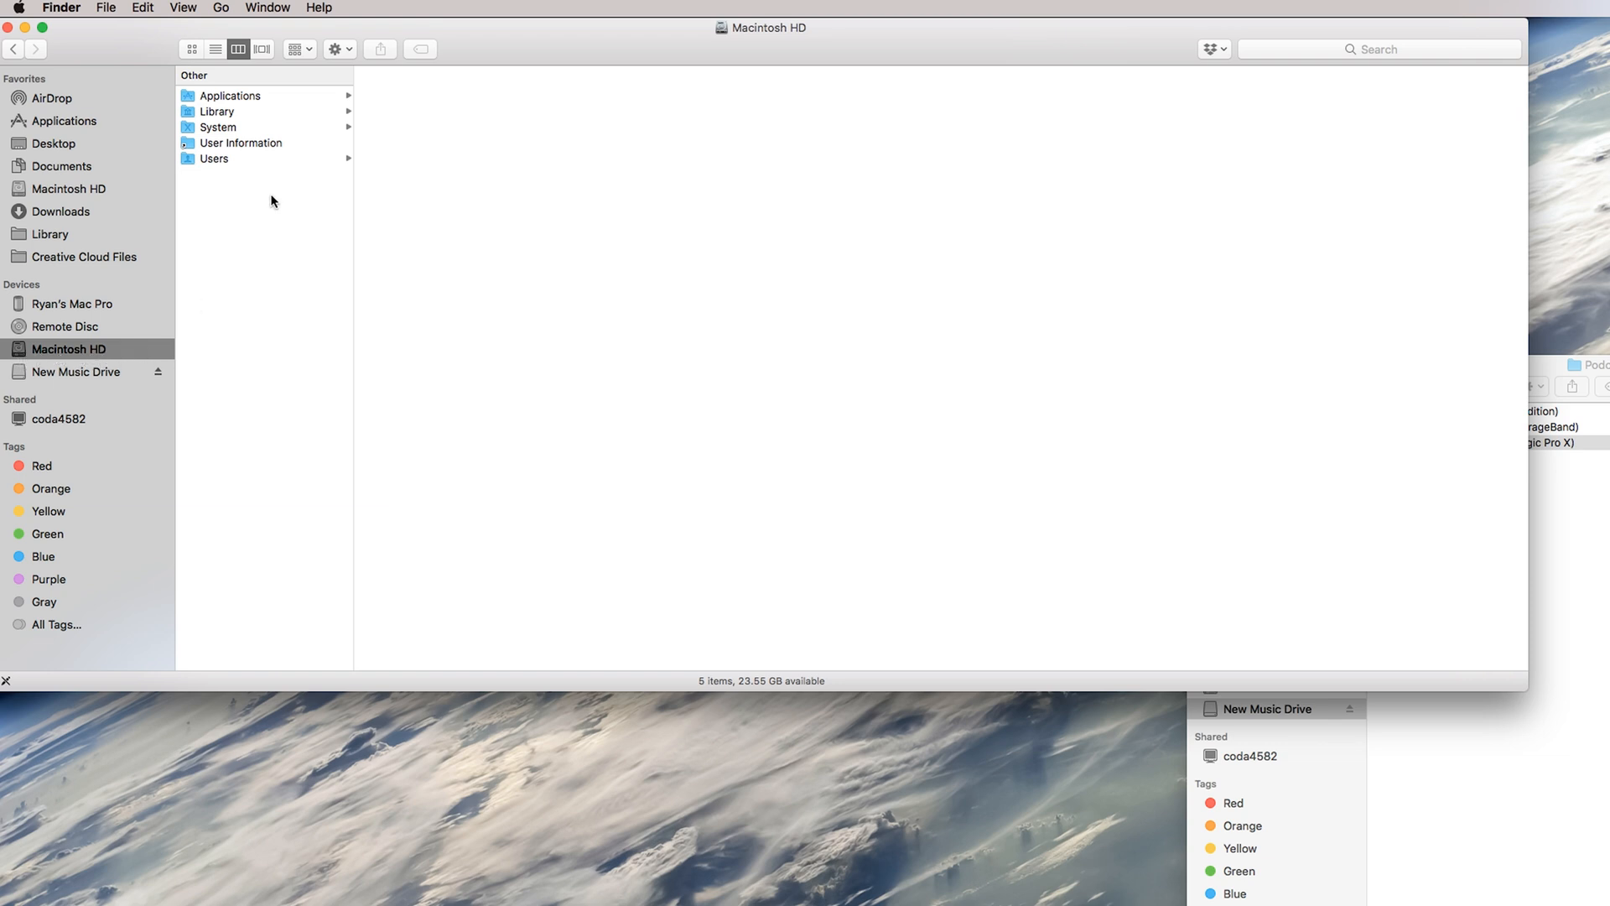
Step: Navigate Users > home > Music > Audio Music Apps > Channel Strip Settings > Output in the second Finder window
{"action": "left_click", "coordinate": [215, 158]}
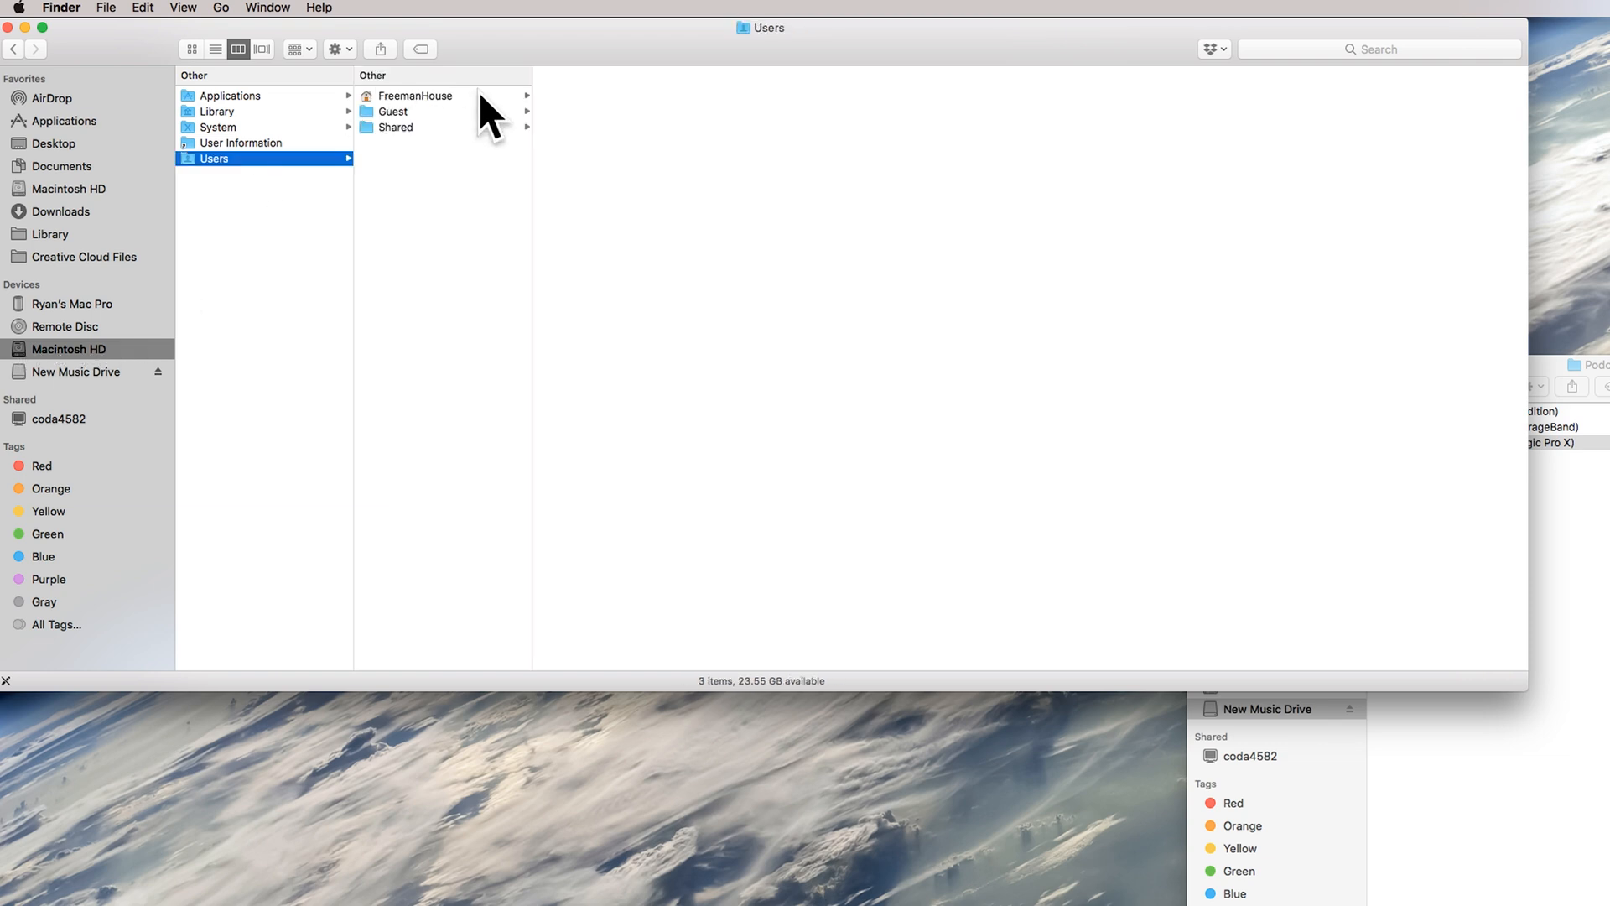
{"action": "left_click", "coordinate": [415, 96]}
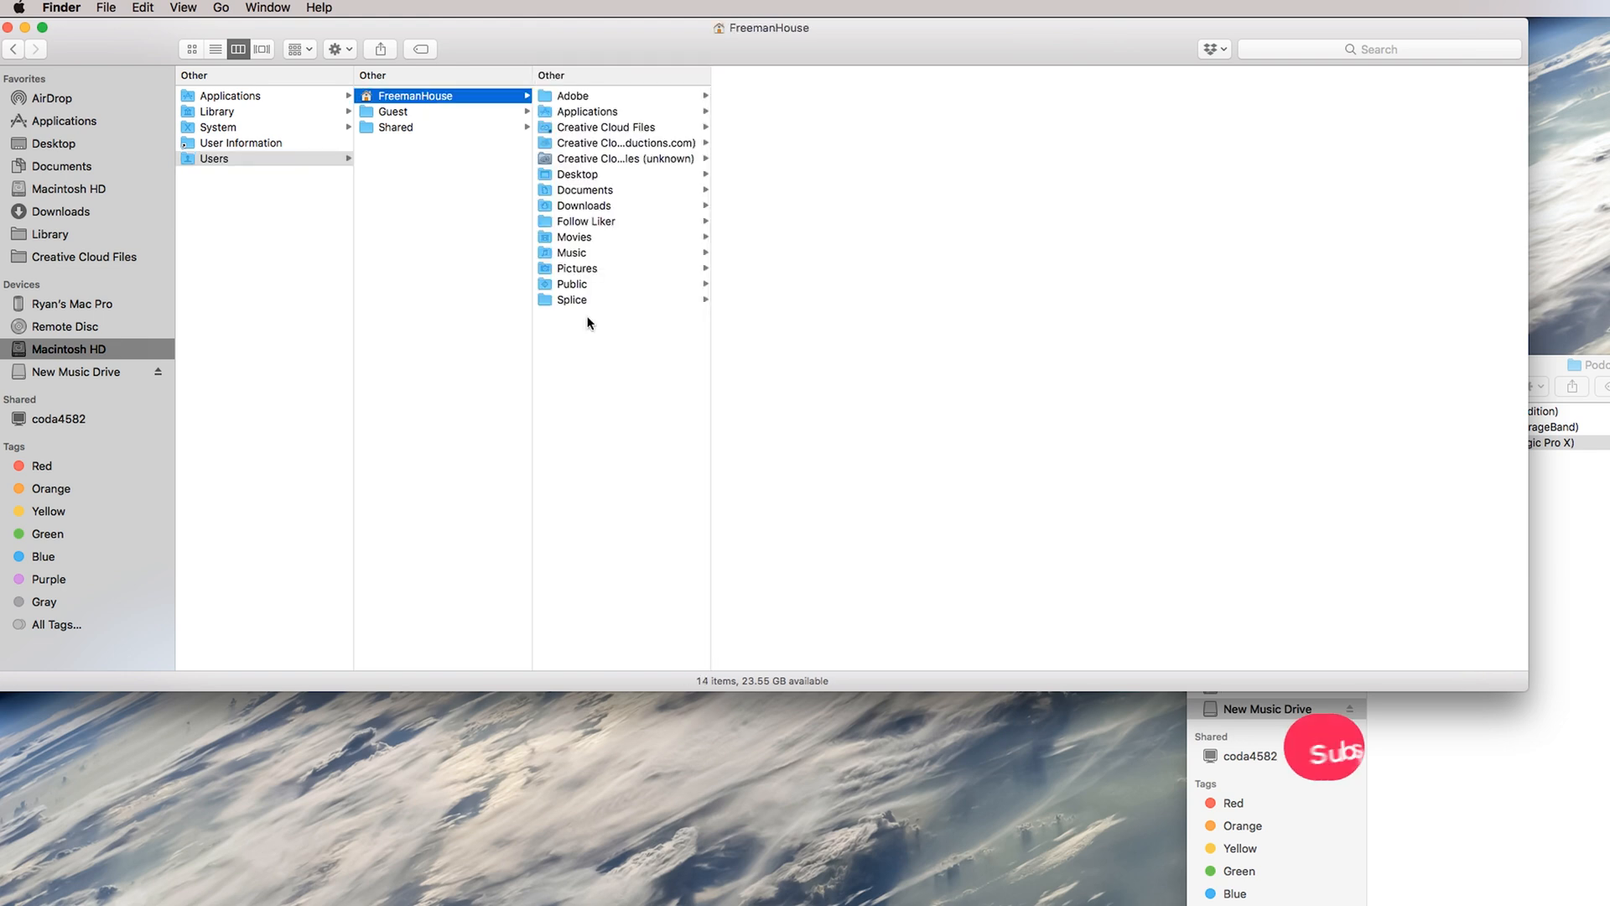
{"action": "left_click", "coordinate": [572, 253]}
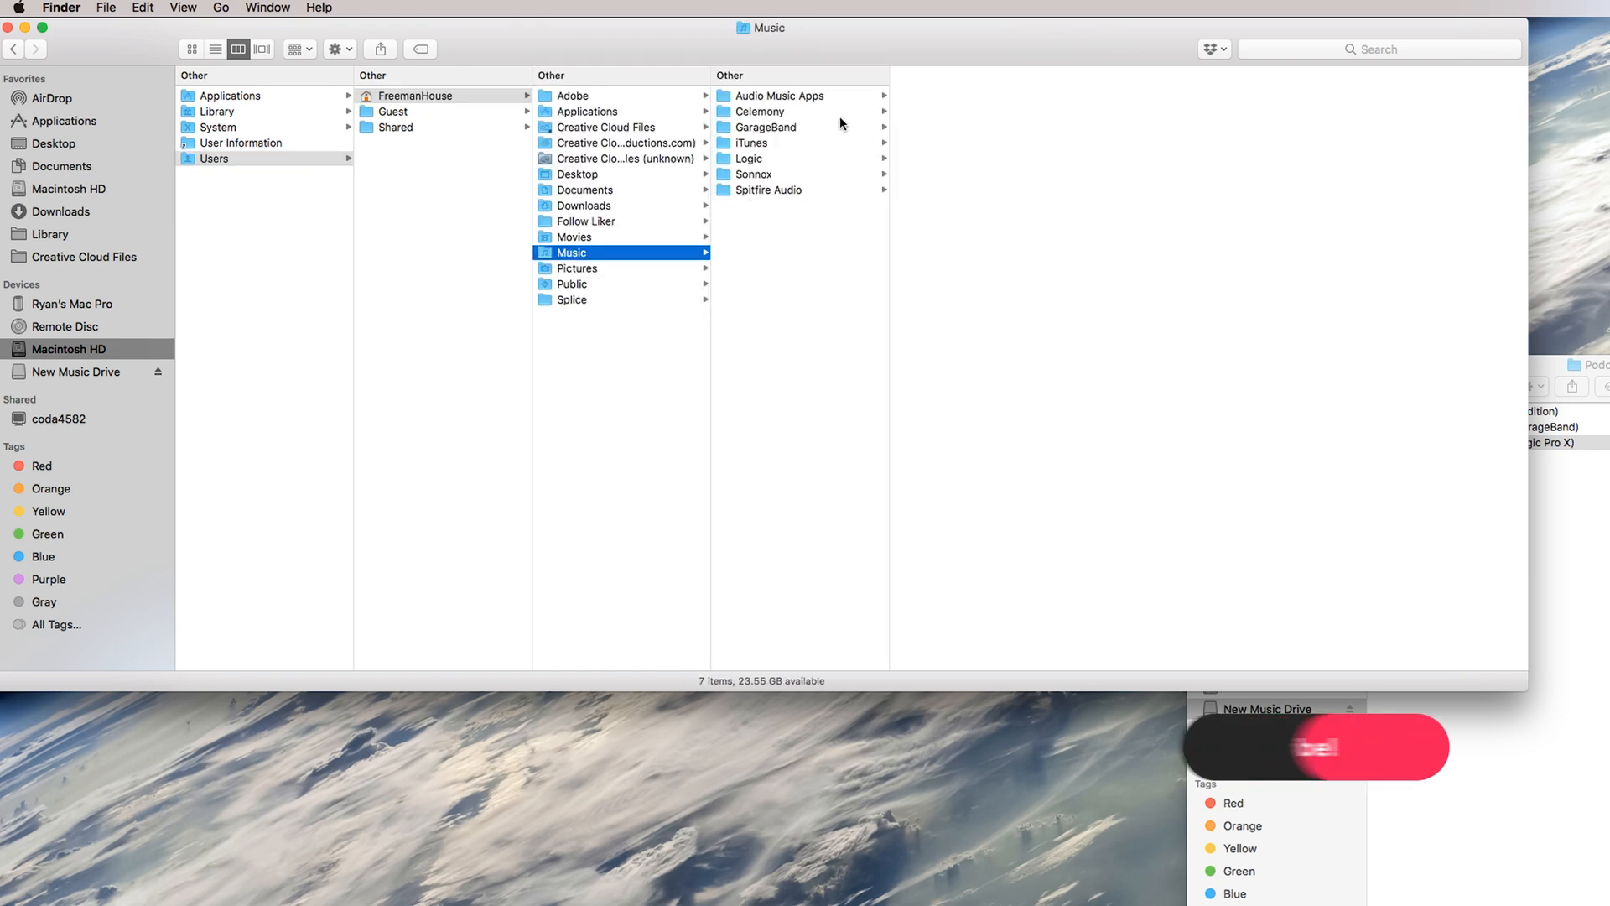
{"action": "left_click", "coordinate": [780, 95]}
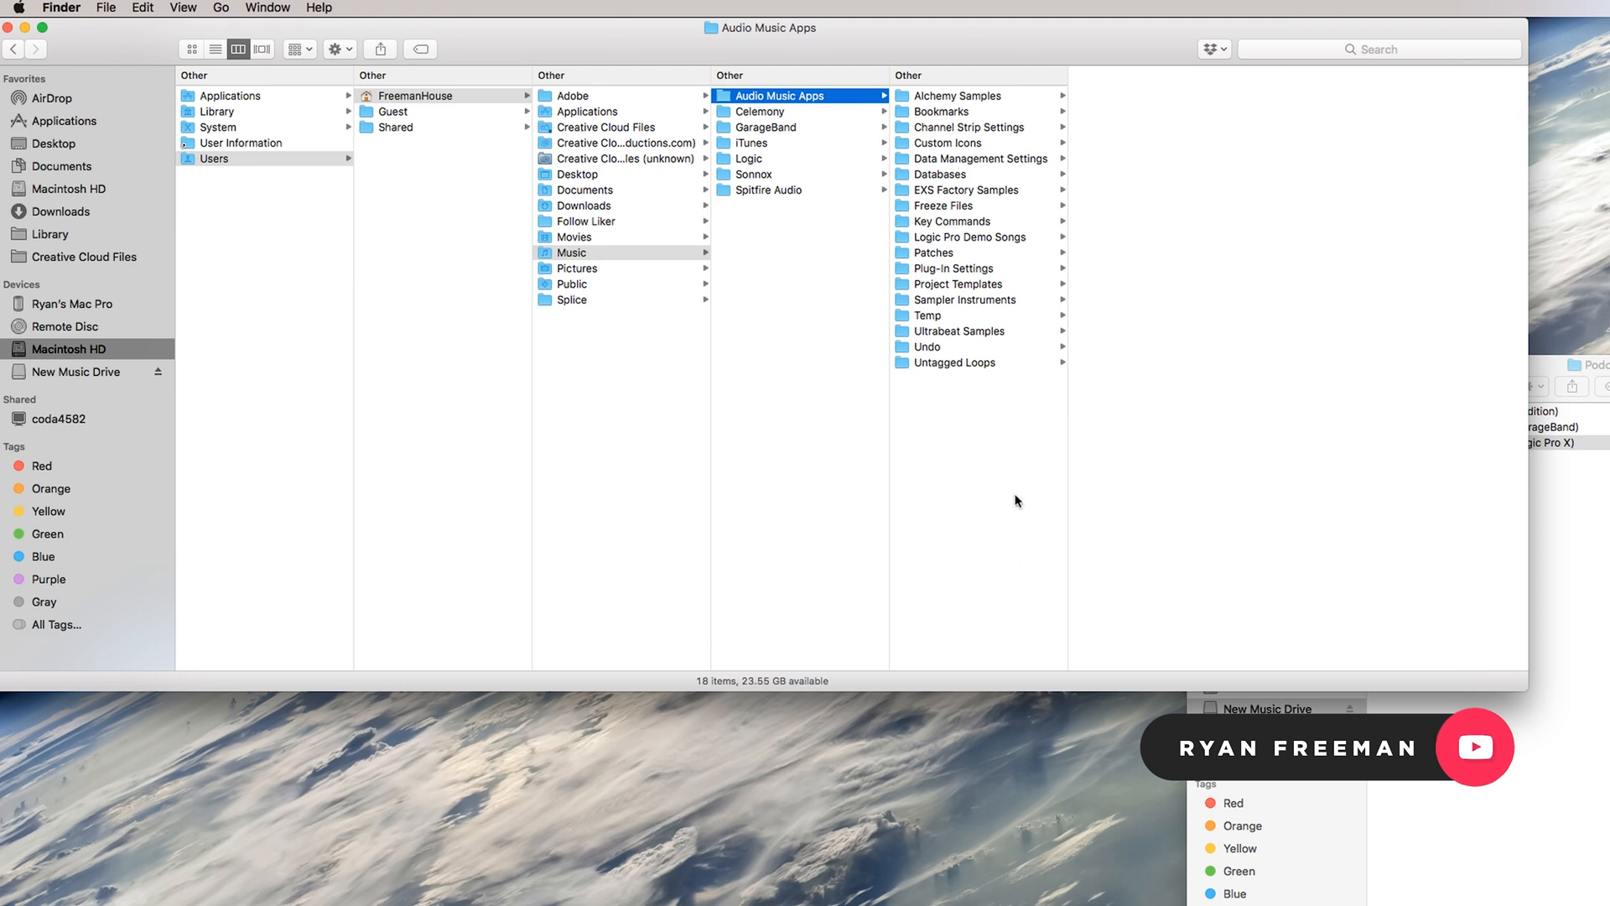
{"action": "left_click", "coordinate": [968, 126]}
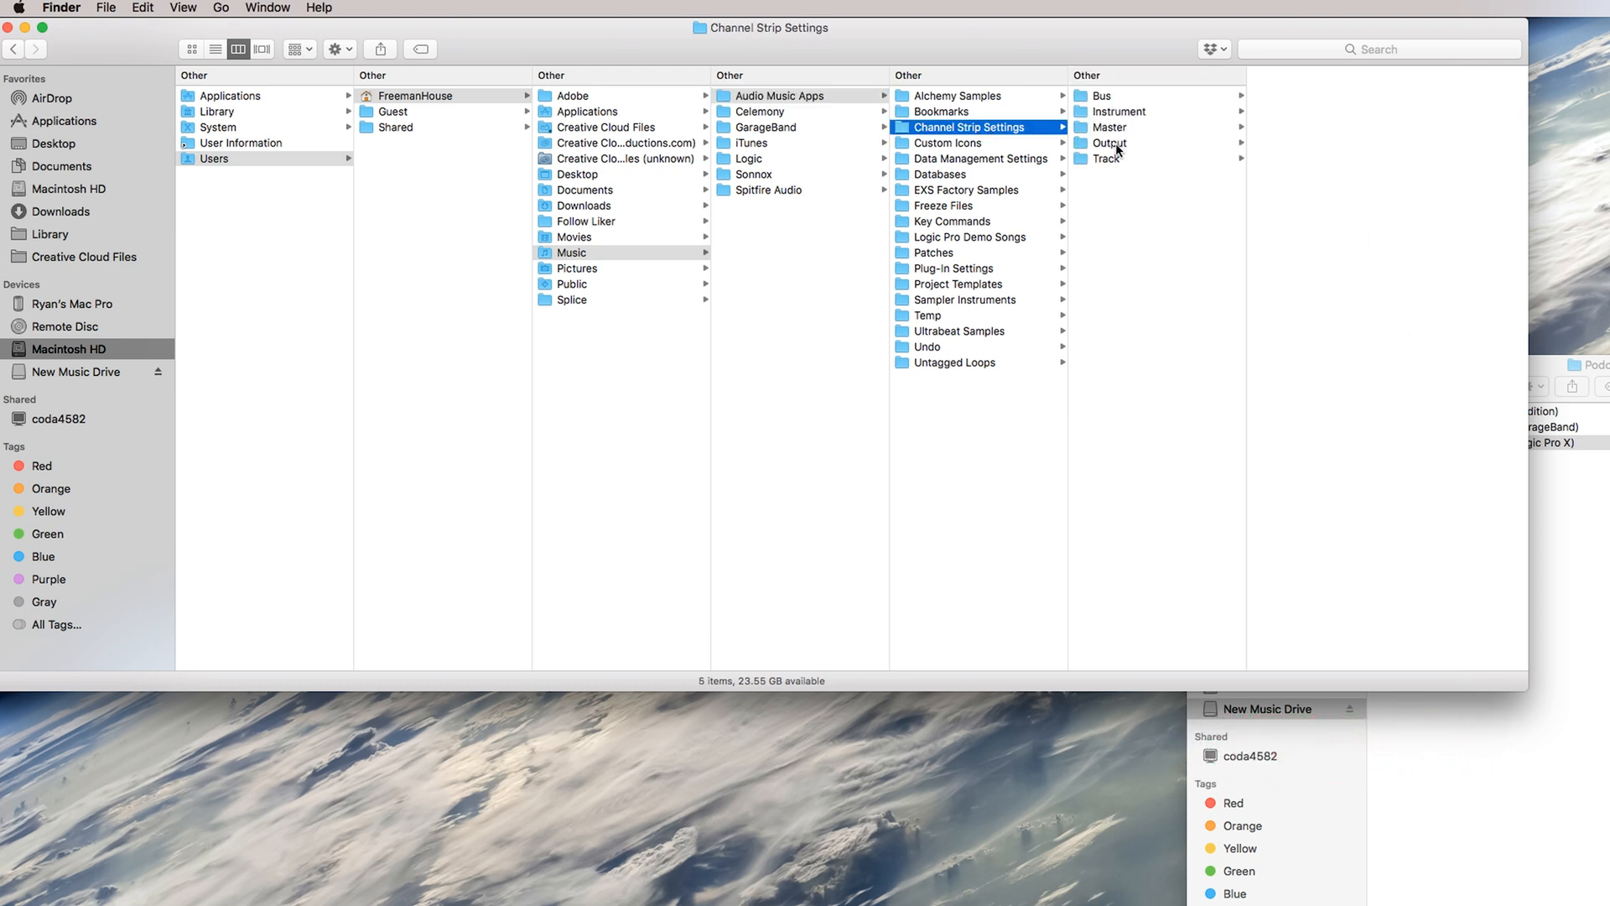
{"action": "left_click", "coordinate": [1109, 125]}
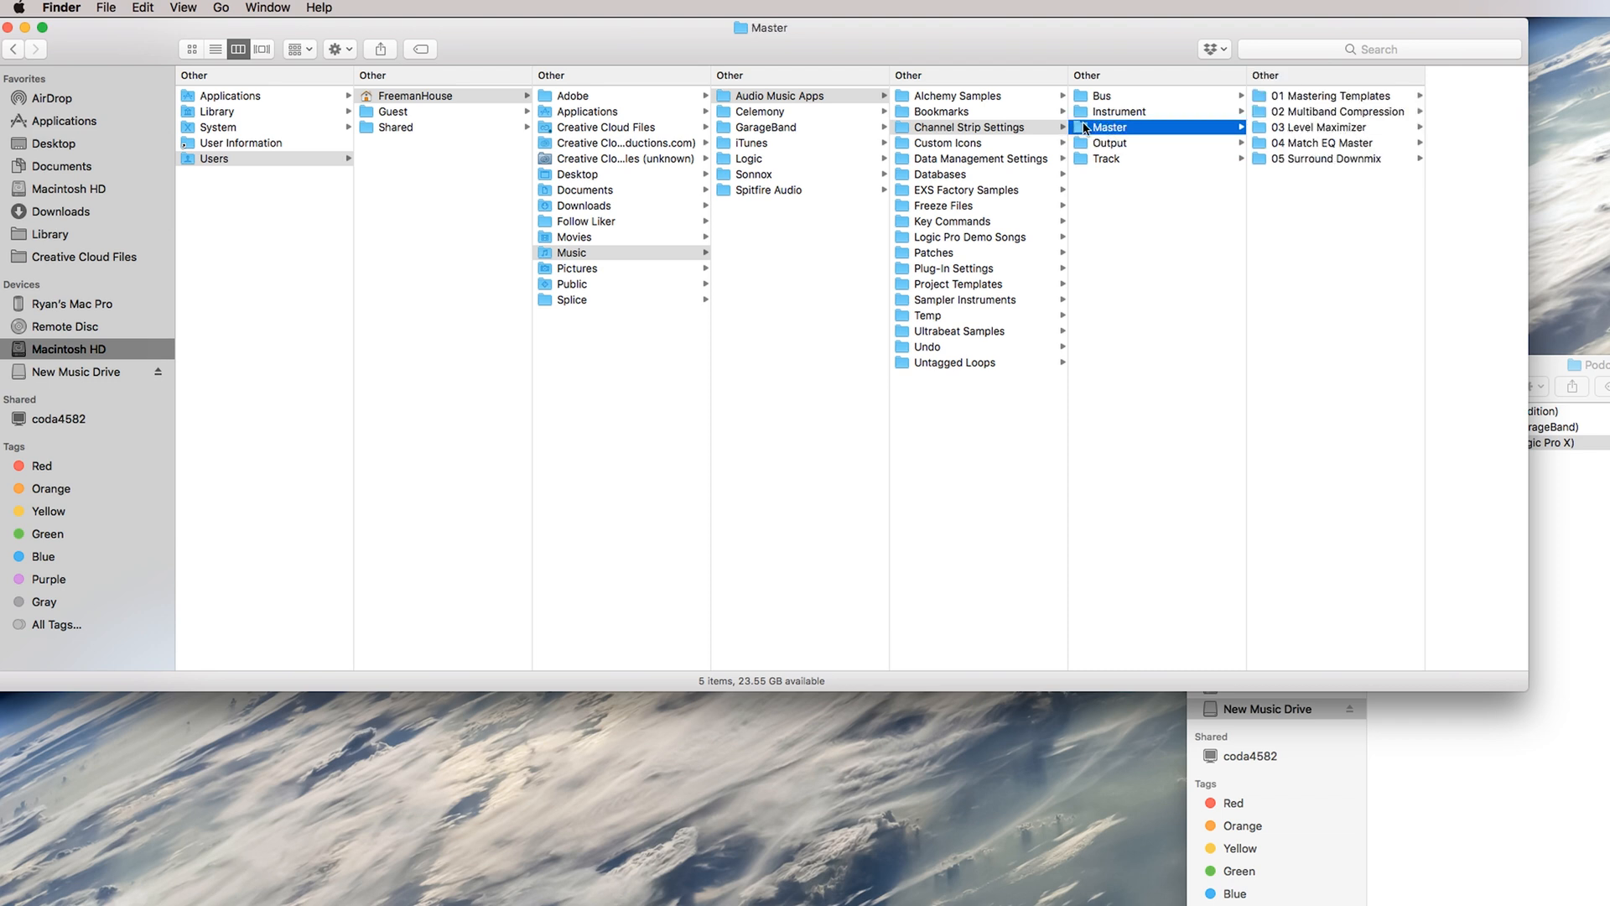
{"action": "left_click", "coordinate": [1109, 143]}
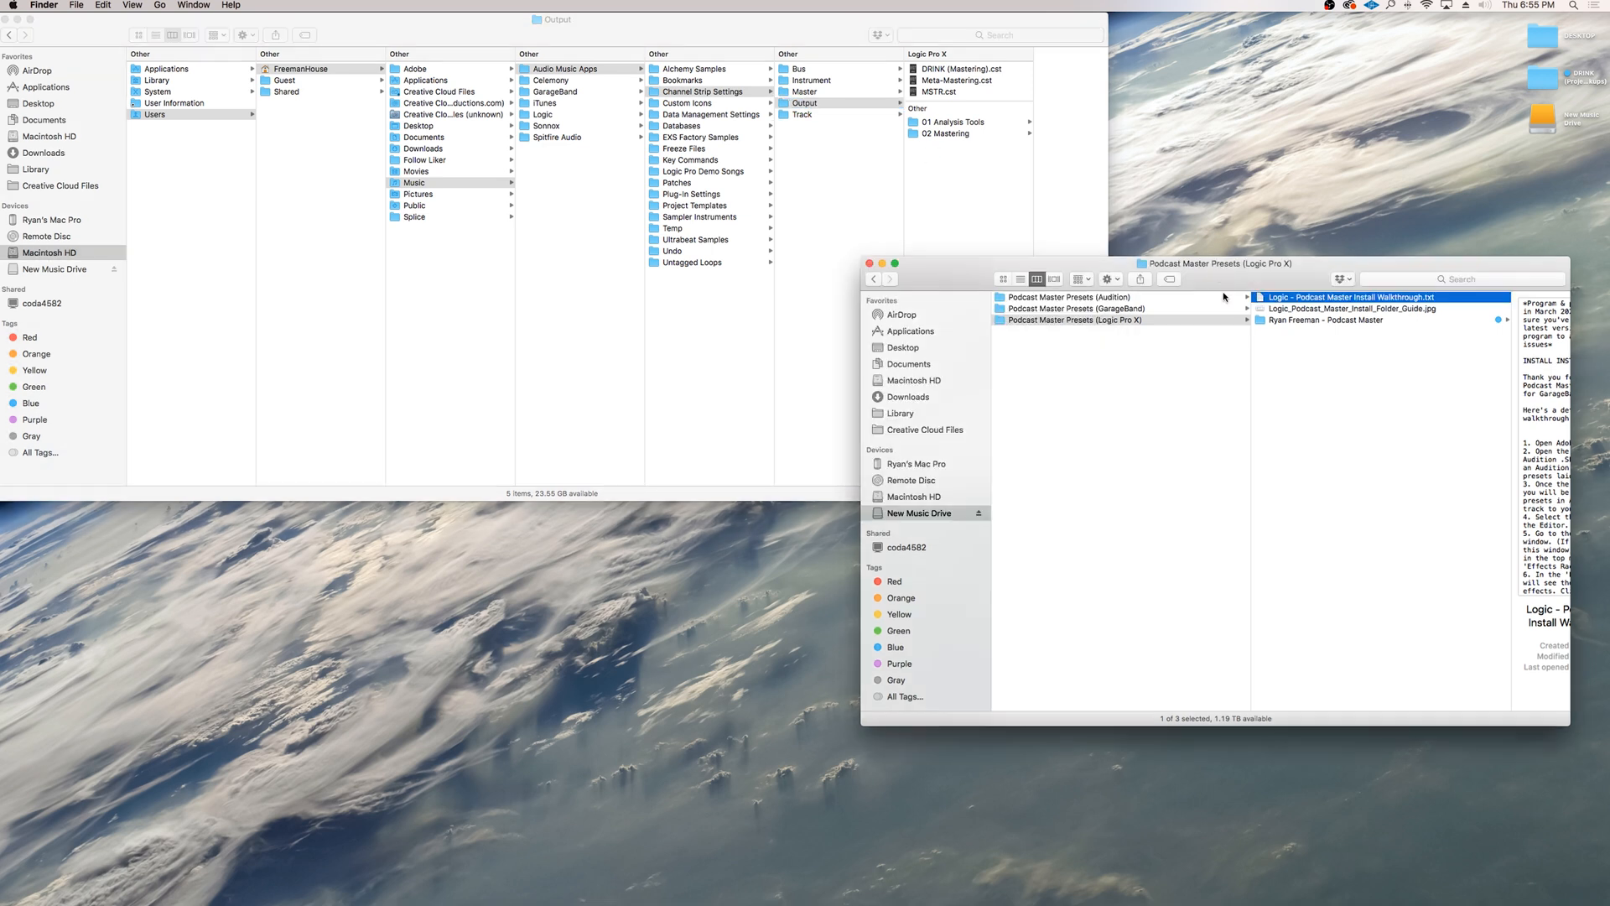
{"action": "mouse_move", "coordinate": [1045, 380]}
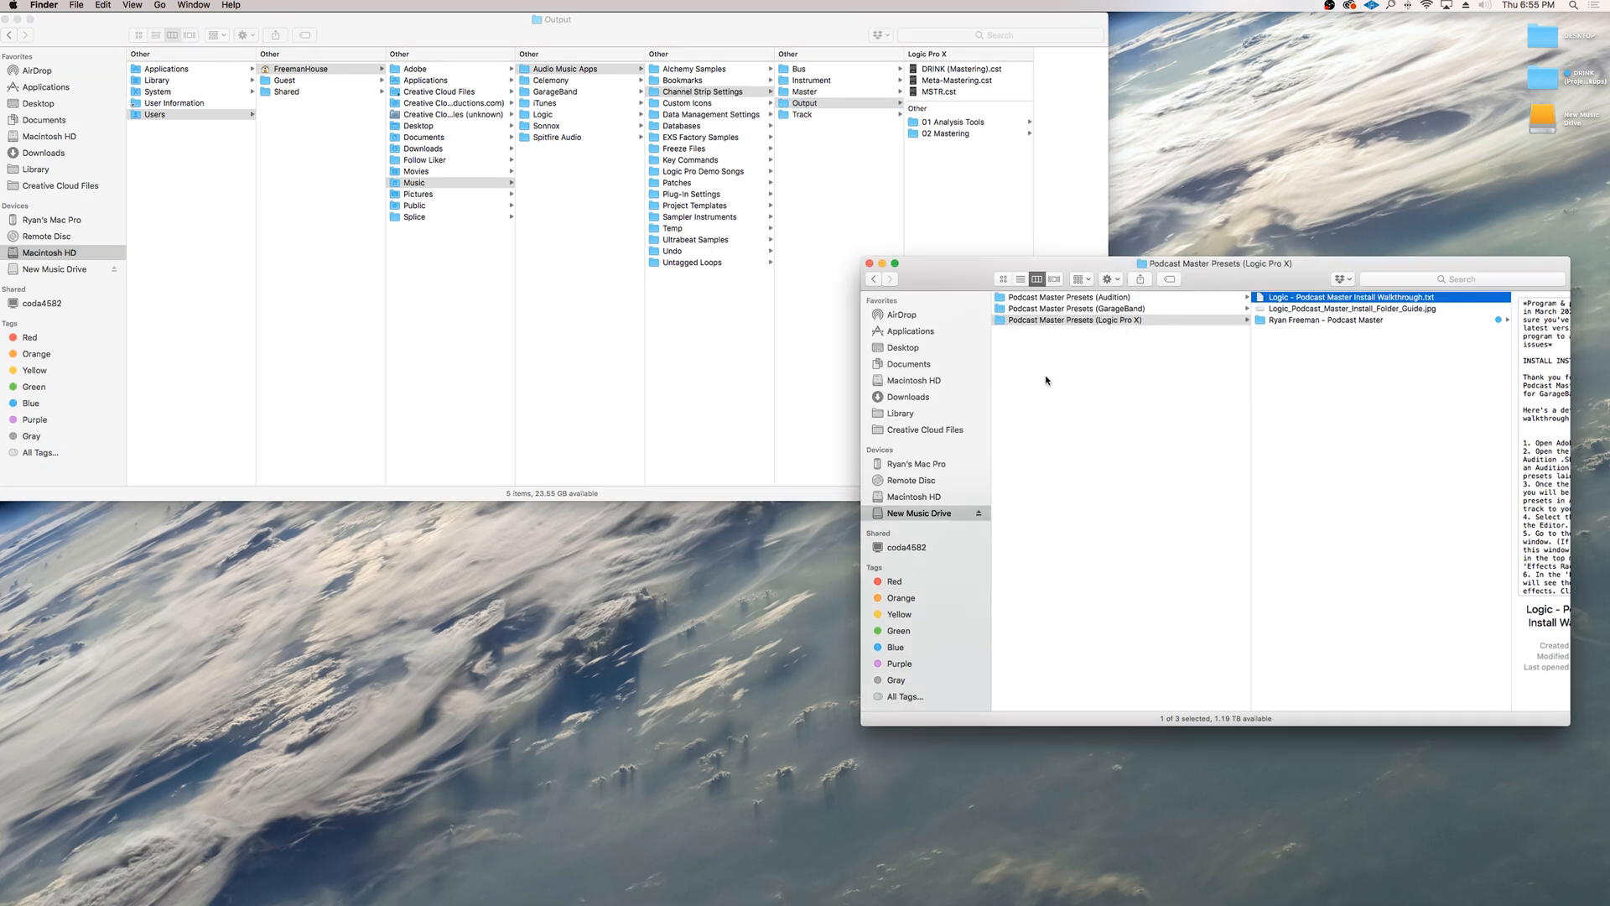
Step: Copy the Ryan Freeman - Podcast Master folder into the Output > Logic Pro X presets folder
{"action": "left_click", "coordinate": [1349, 319]}
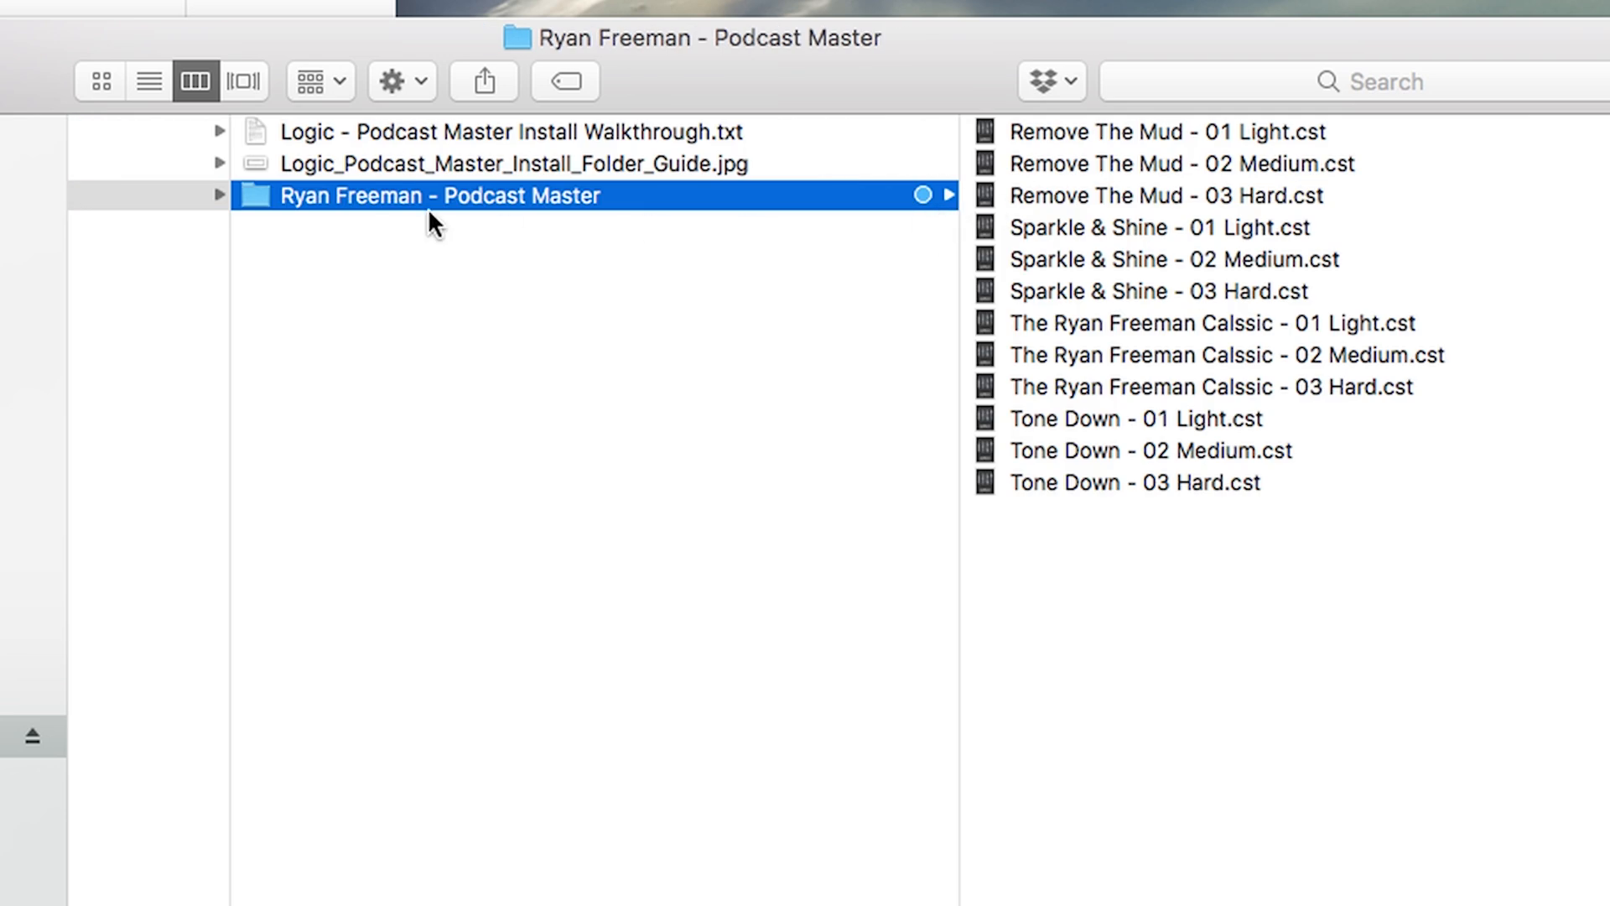
{"action": "mouse_move", "coordinate": [899, 289]}
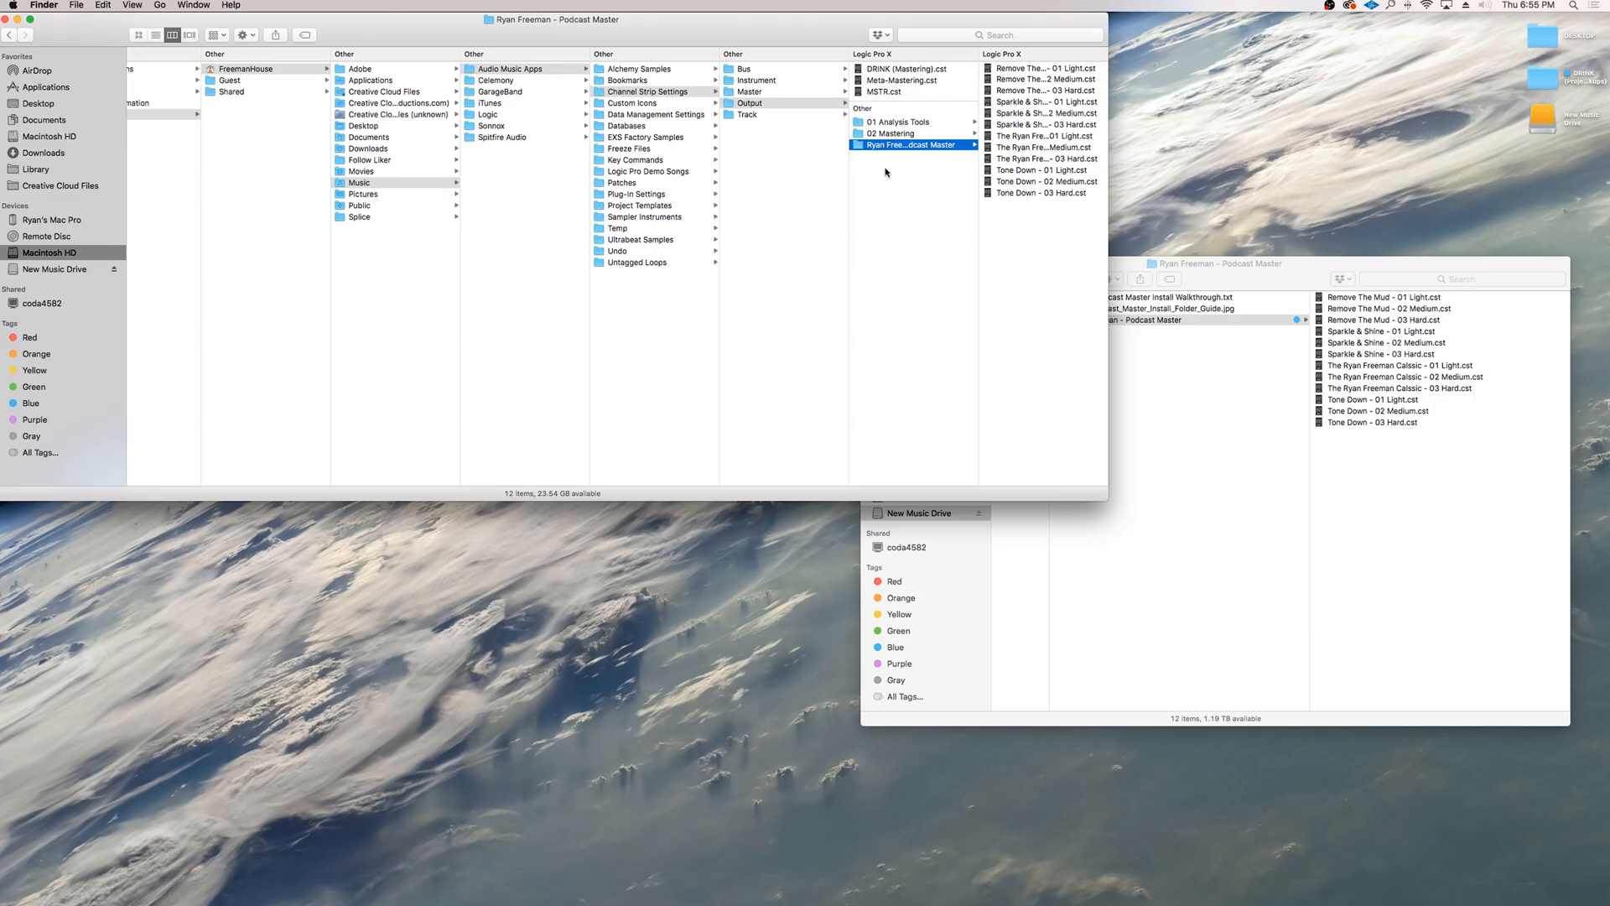
{"action": "mouse_move", "coordinate": [883, 651]}
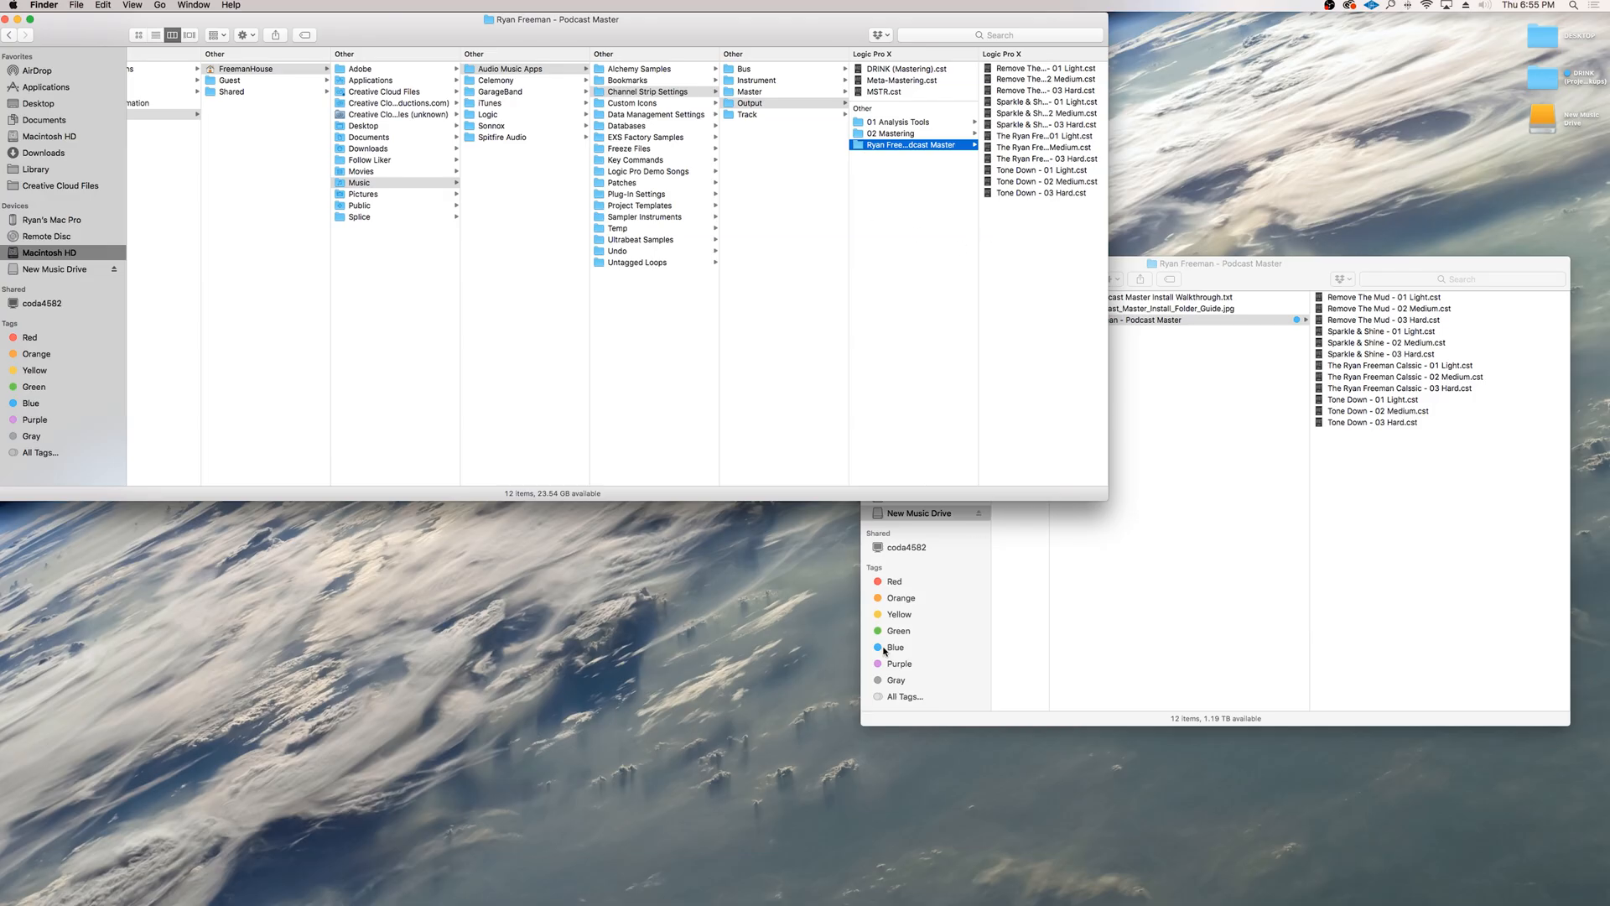
{"action": "mouse_move", "coordinate": [1105, 683]}
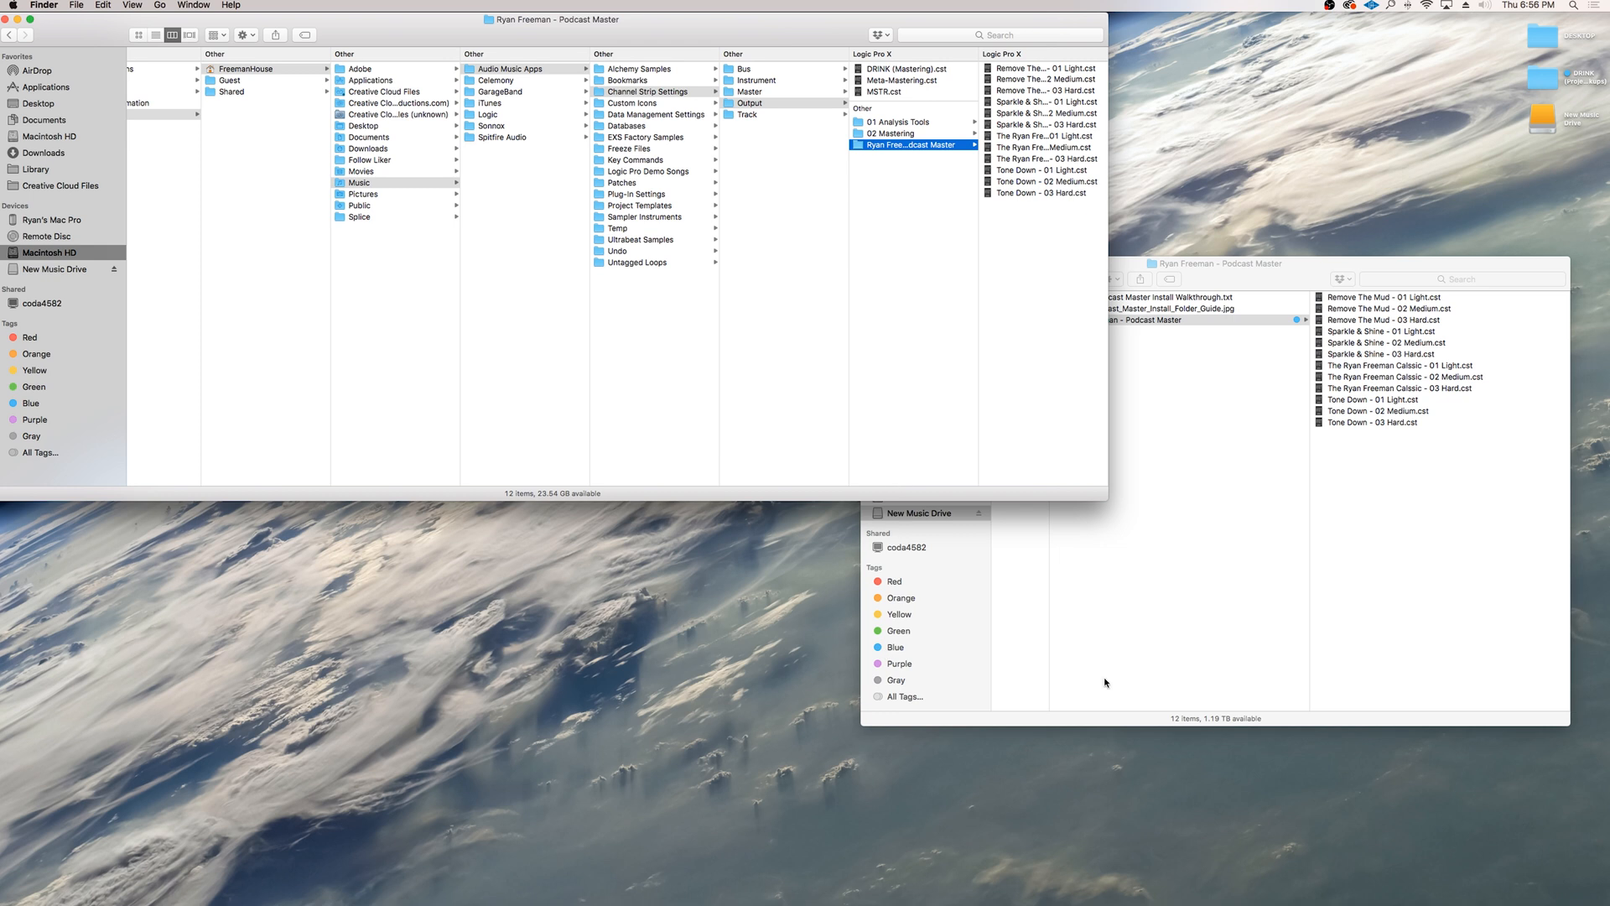
{"action": "left_click", "coordinate": [923, 894]}
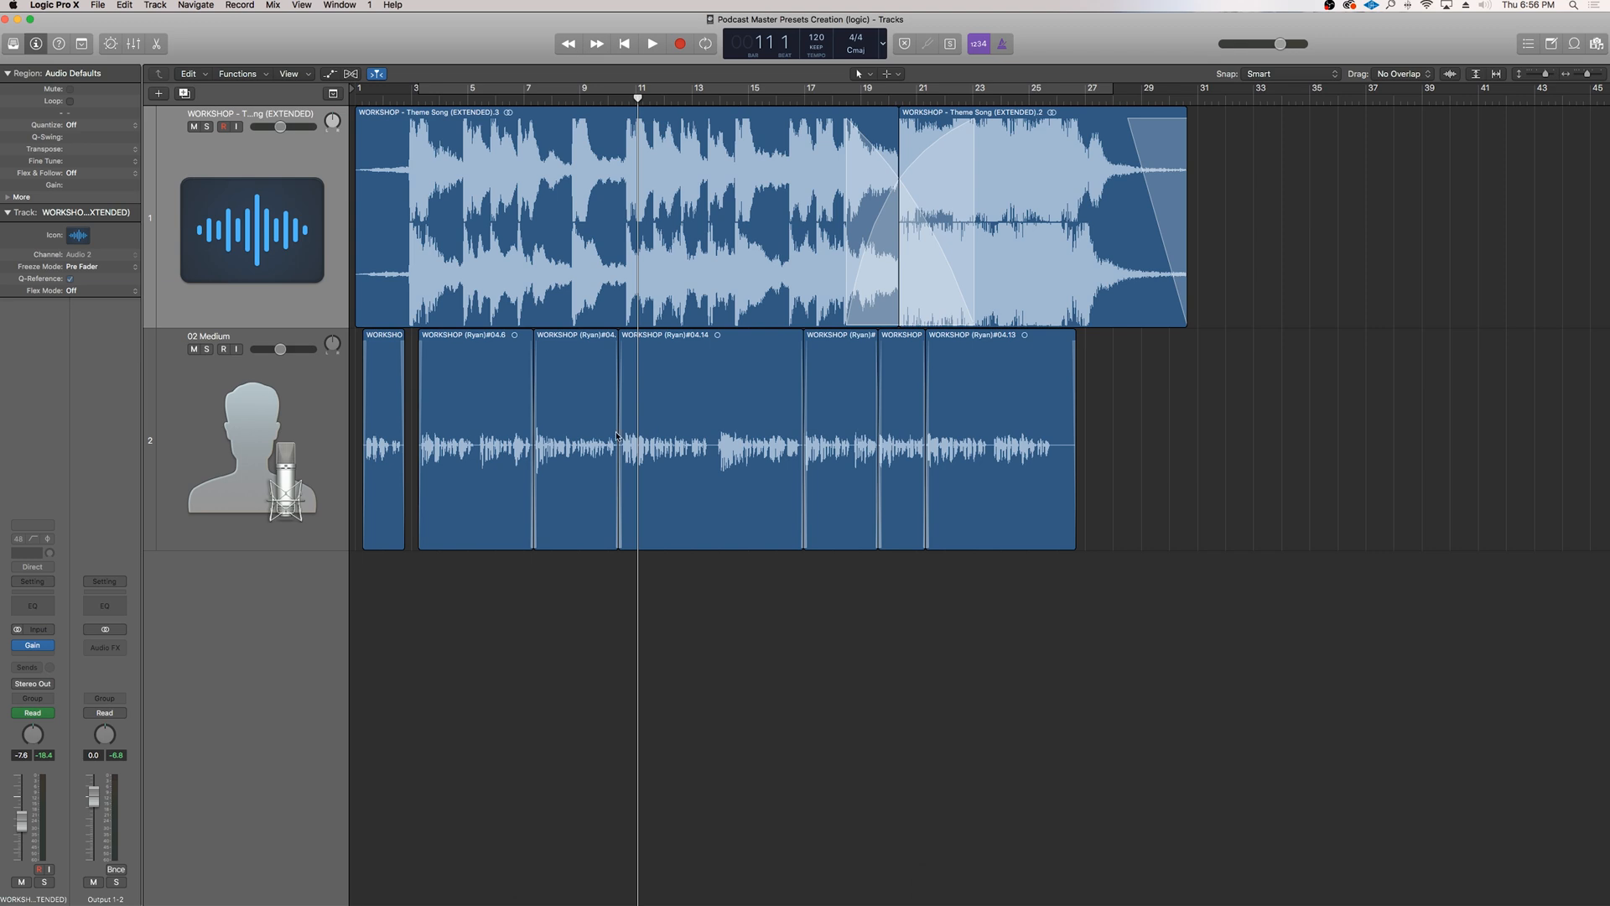
{"action": "mouse_move", "coordinate": [374, 753]}
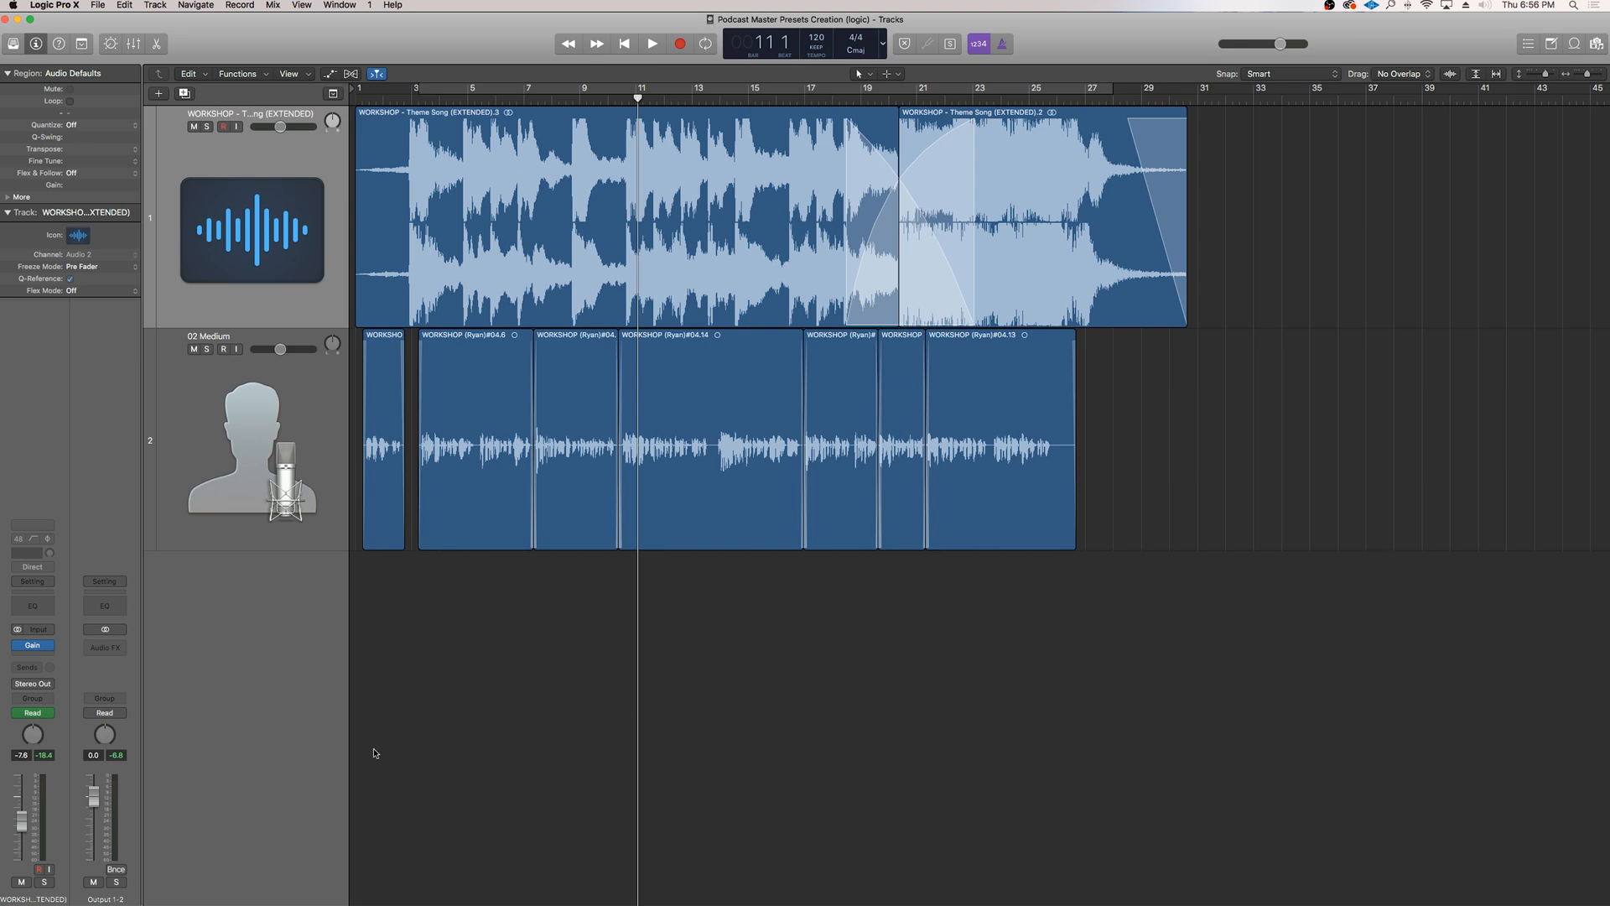
{"action": "mouse_move", "coordinate": [382, 177]}
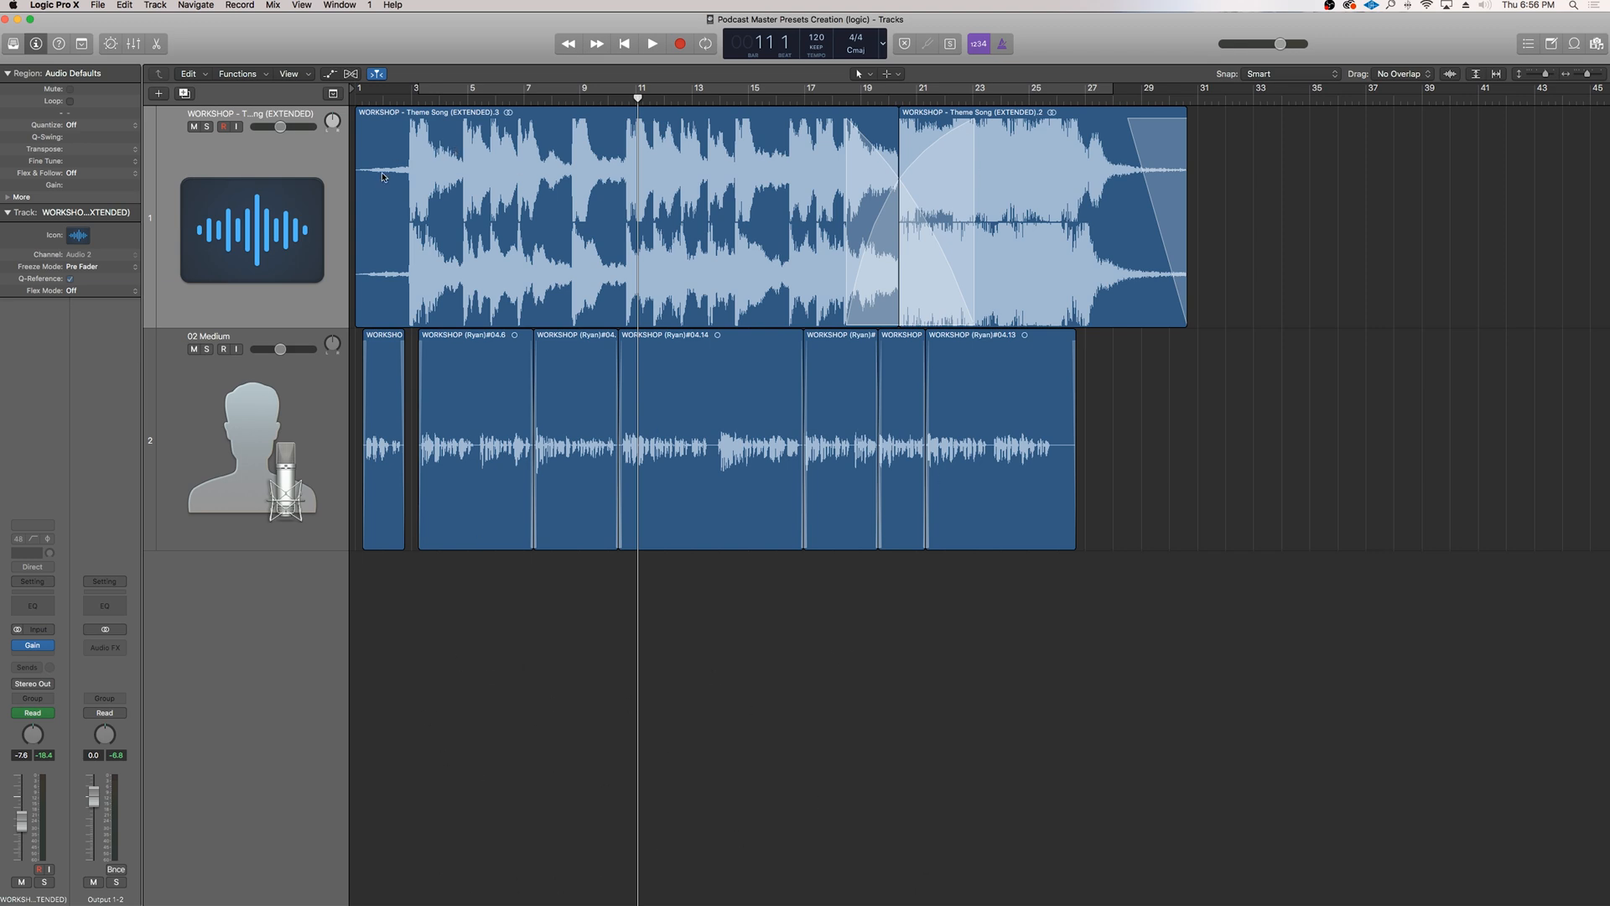
{"action": "mouse_move", "coordinate": [454, 183]}
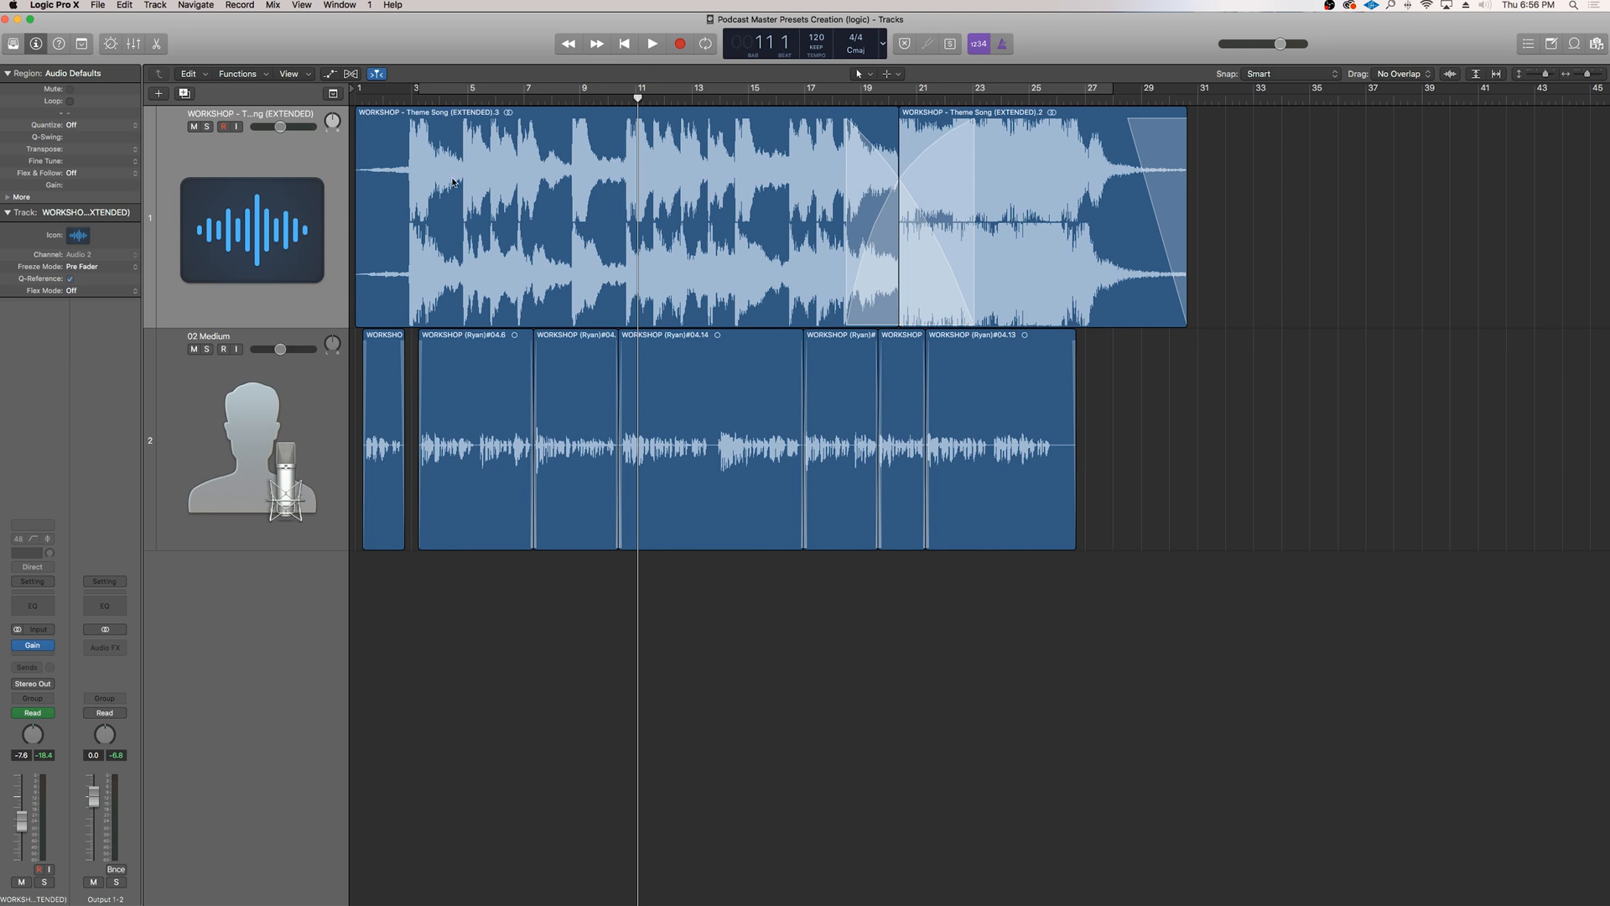
{"action": "mouse_move", "coordinate": [615, 203]}
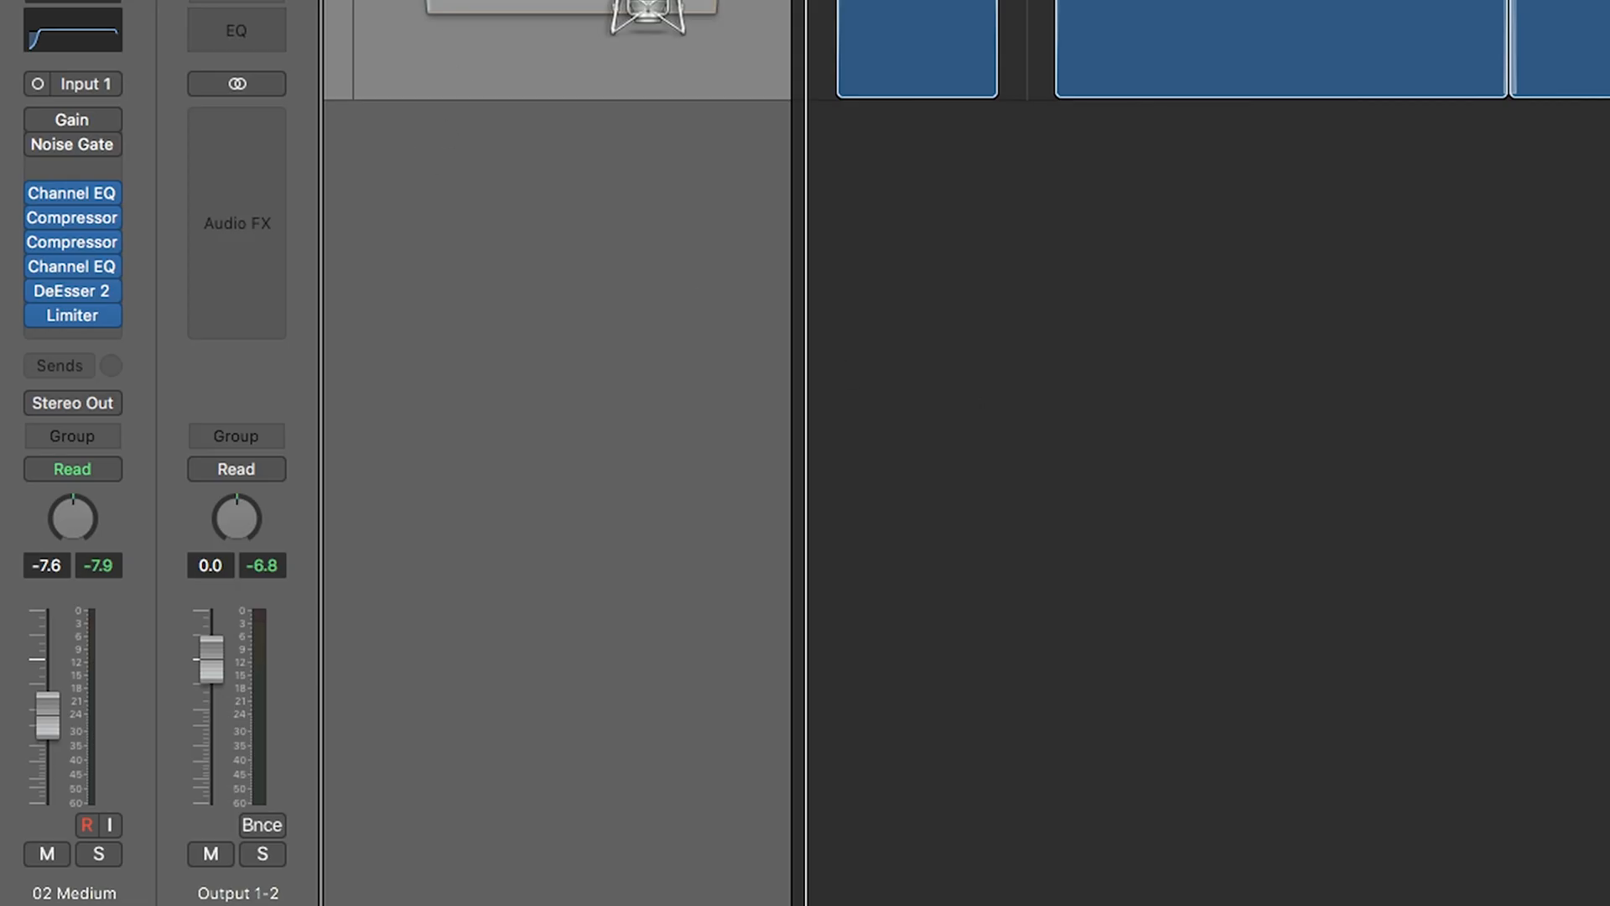
{"action": "mouse_move", "coordinate": [1481, 342]}
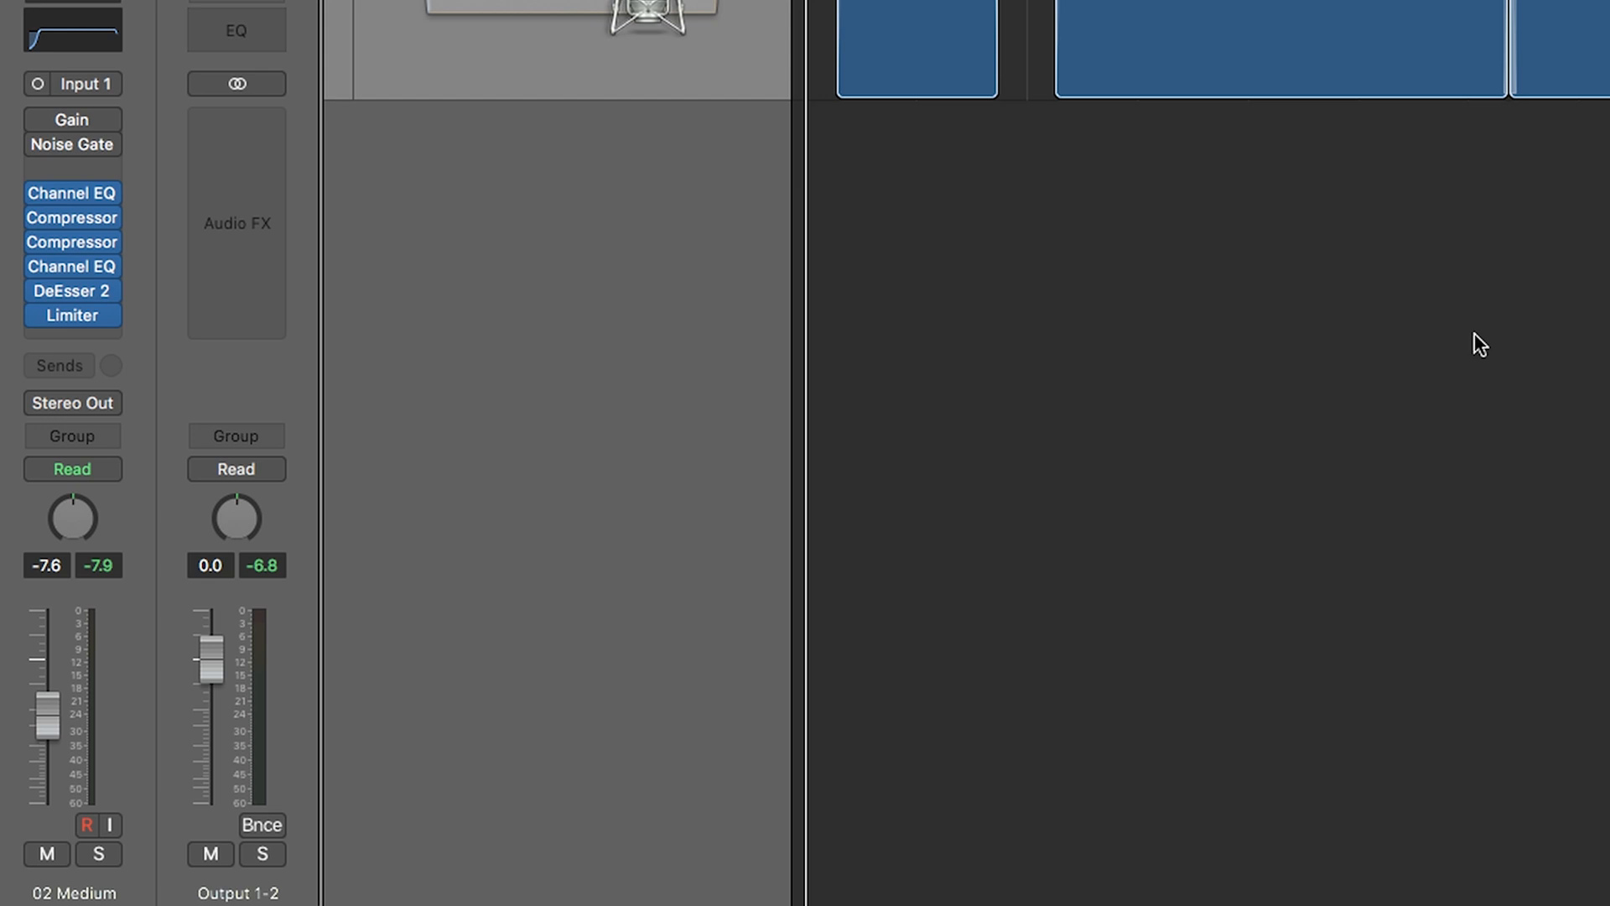
{"action": "mouse_move", "coordinate": [1490, 339]}
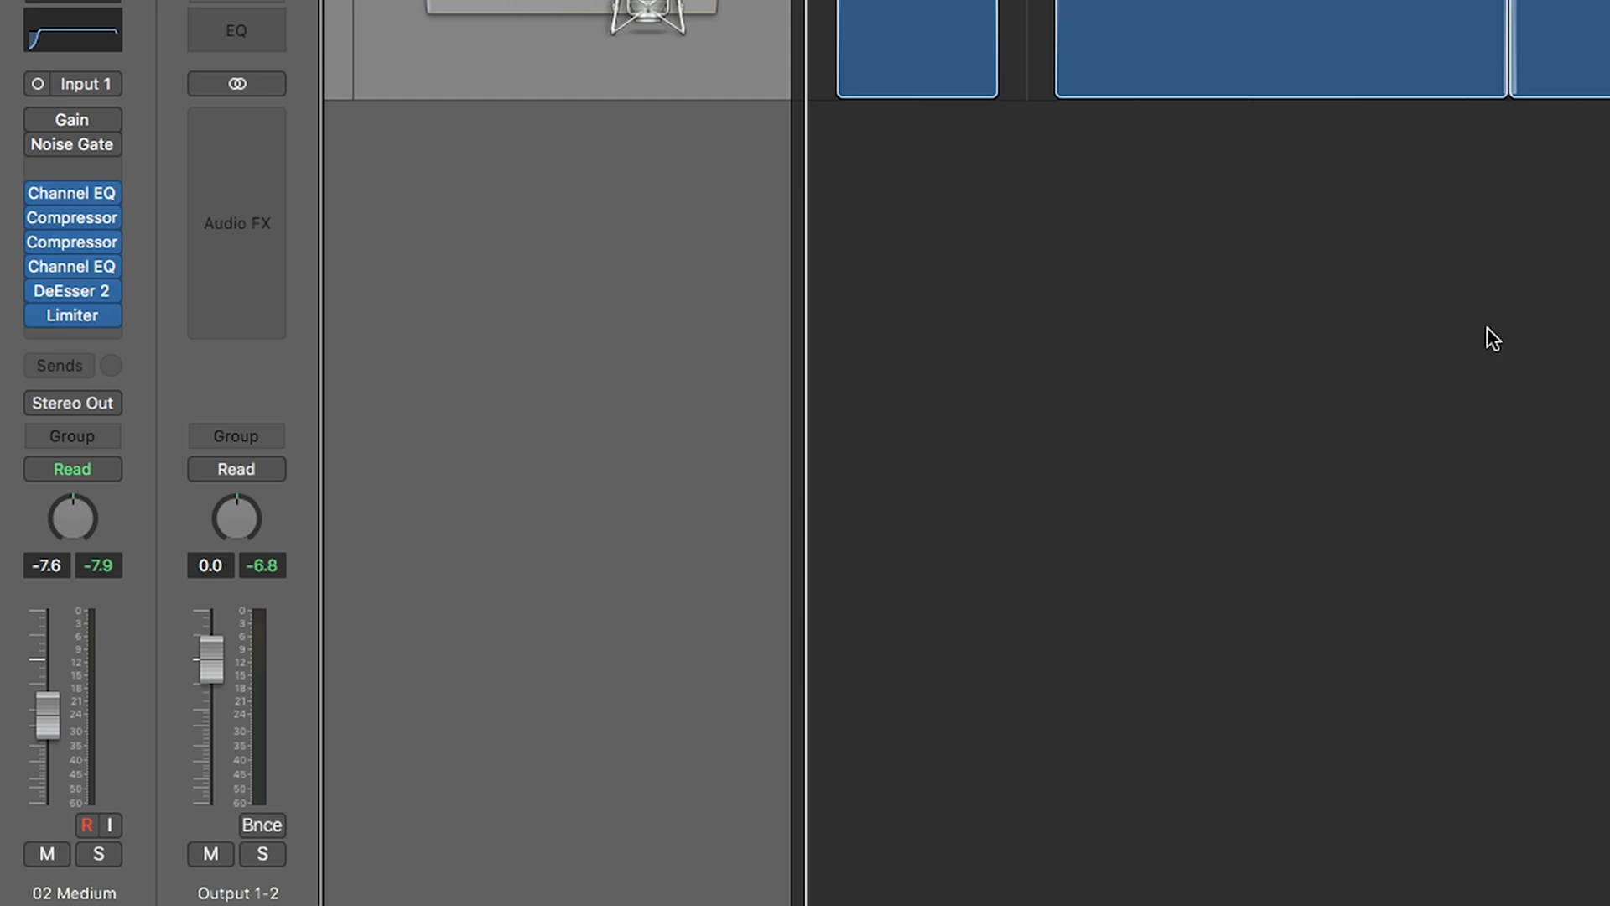
{"action": "mouse_move", "coordinate": [88, 8]}
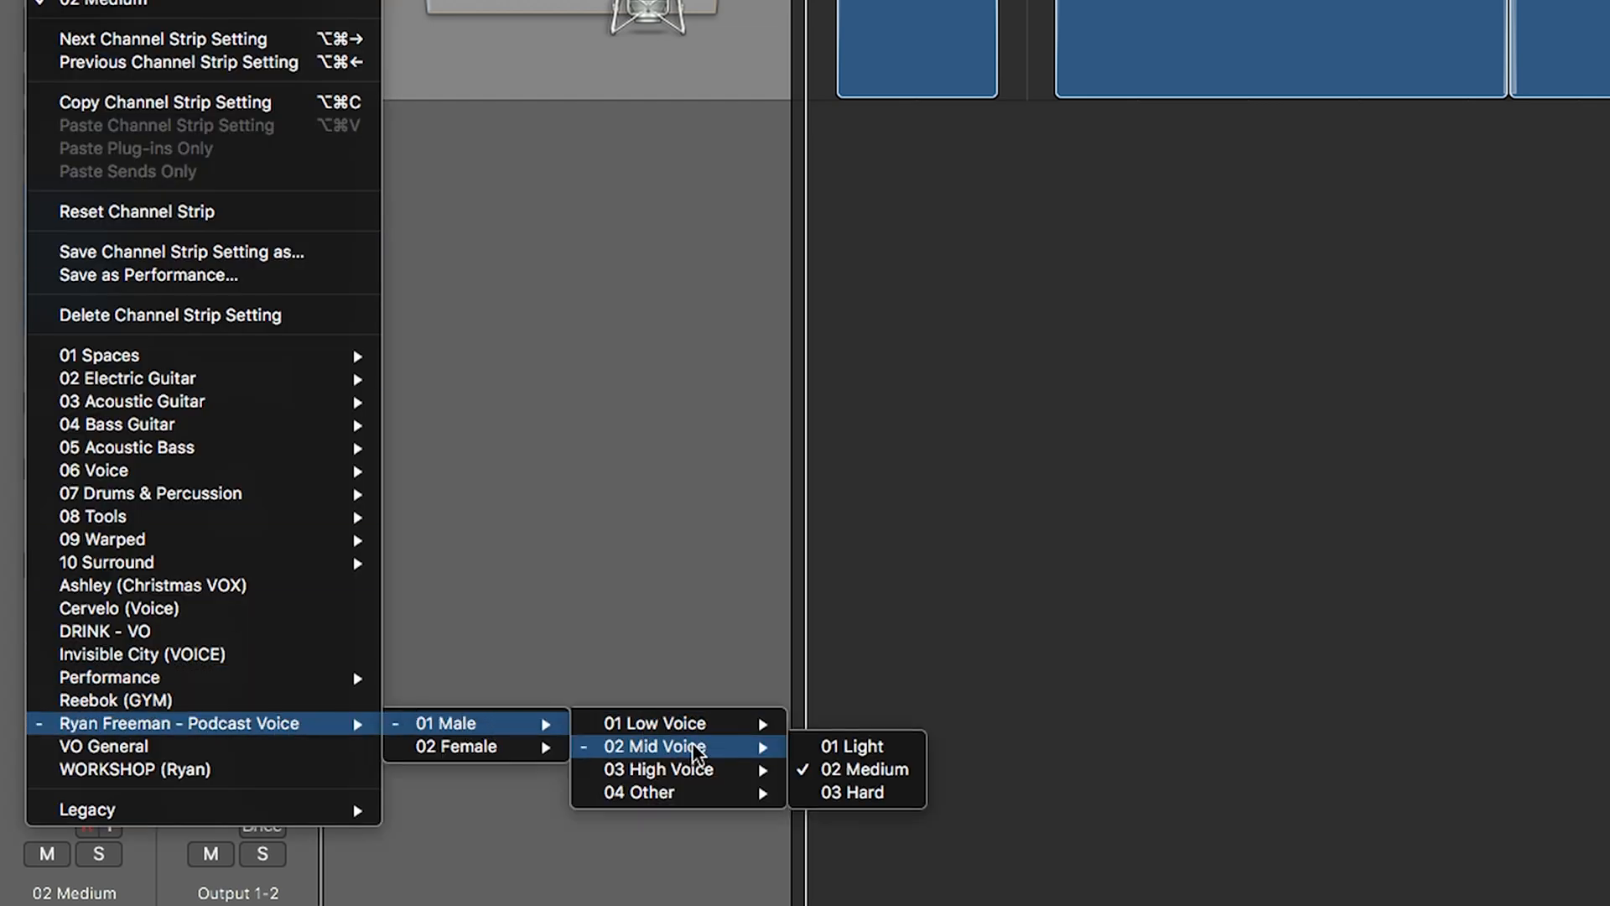
Step: Show the 02 Medium voice channel's Podcast Voice > 01 Male > 02 Mid Voice preset settings
{"action": "left_click", "coordinate": [867, 770]}
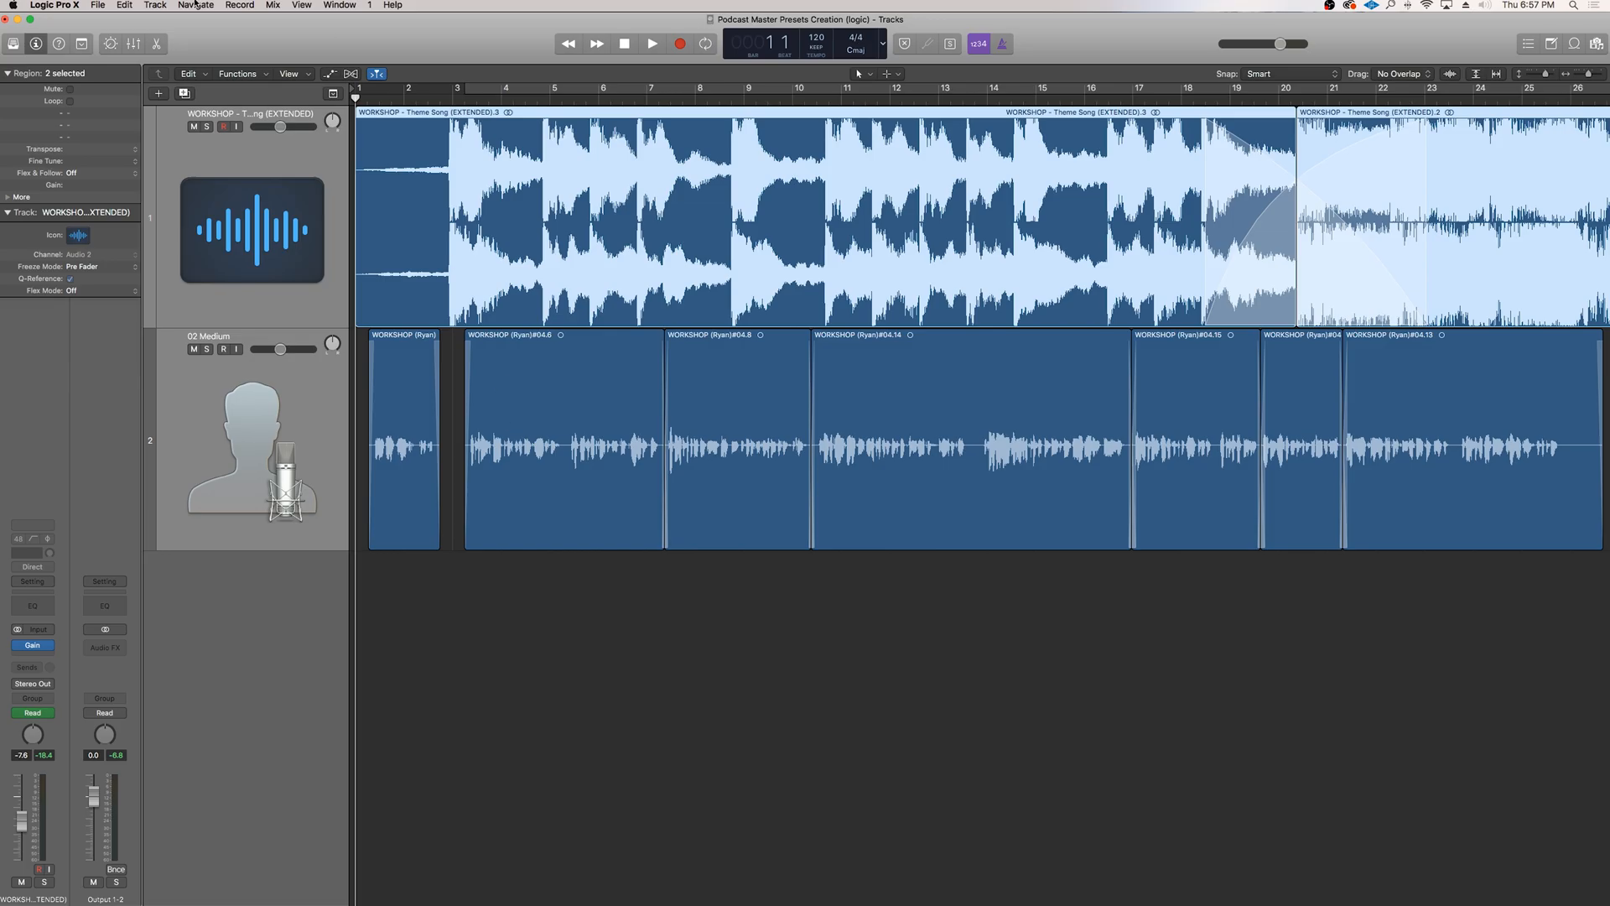
{"action": "mouse_move", "coordinate": [639, 496]}
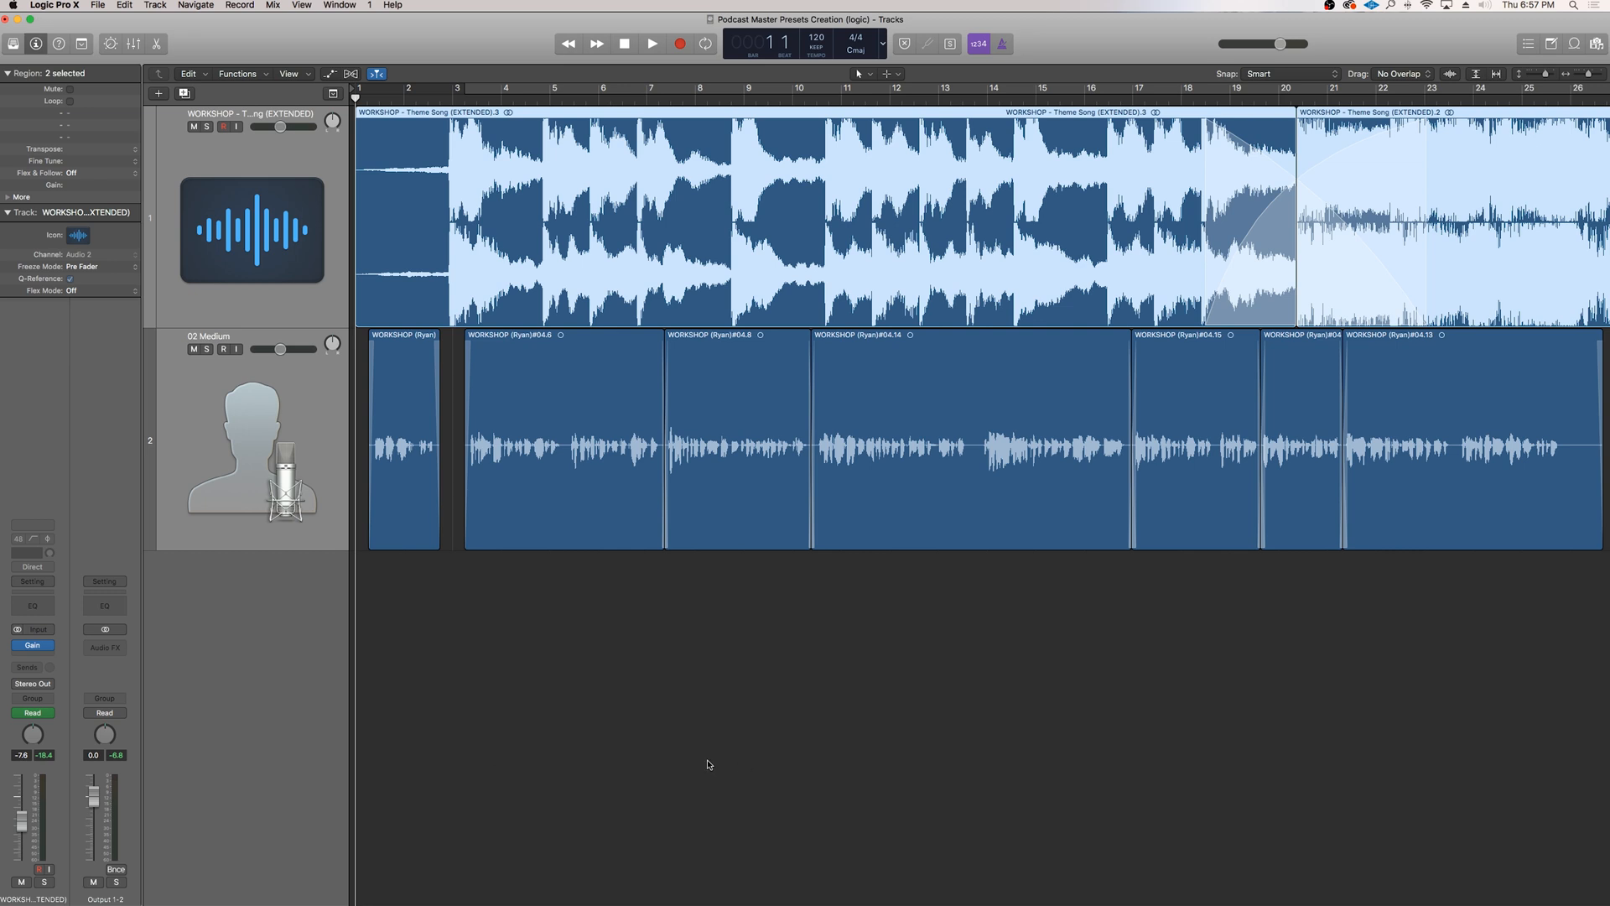
{"action": "mouse_move", "coordinate": [688, 669]}
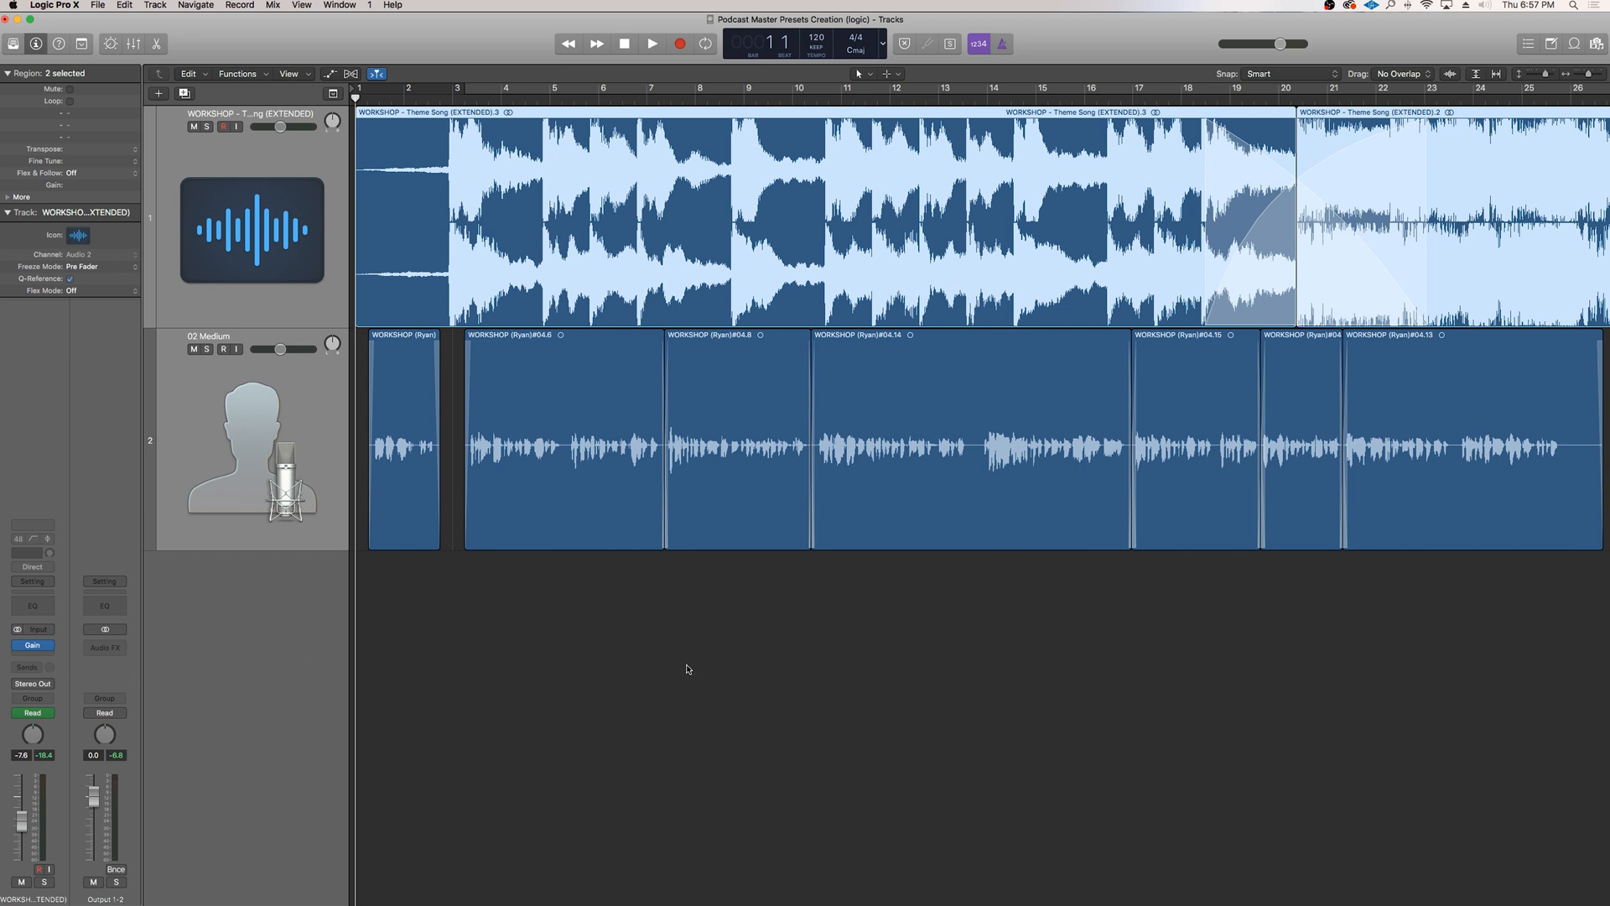
{"action": "mouse_move", "coordinate": [681, 718]}
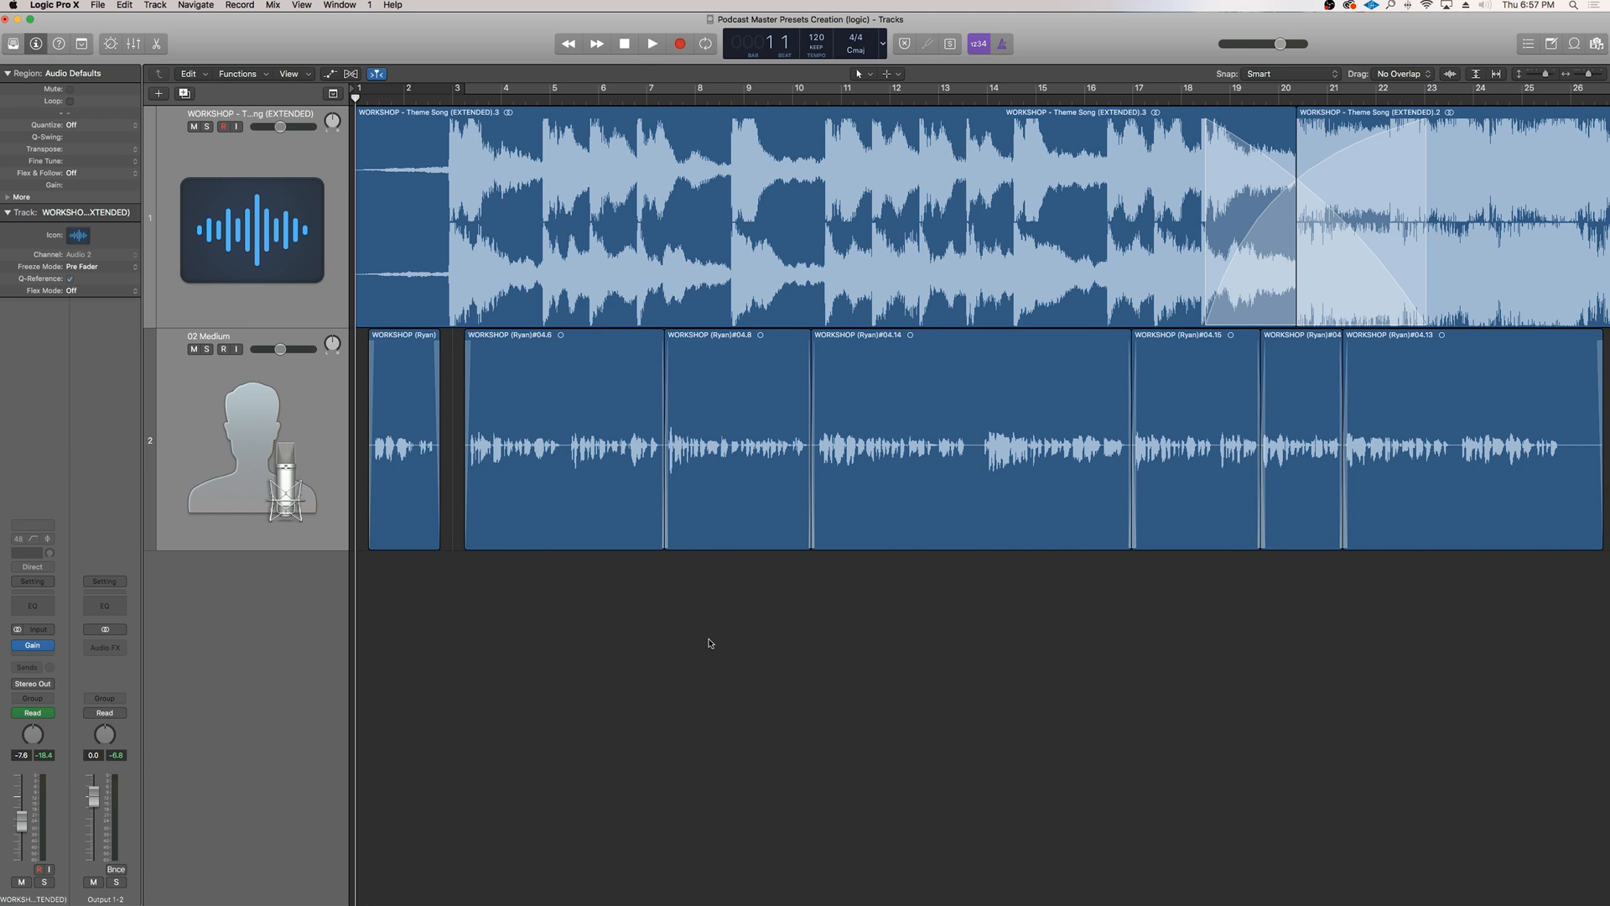
{"action": "mouse_move", "coordinate": [111, 784]}
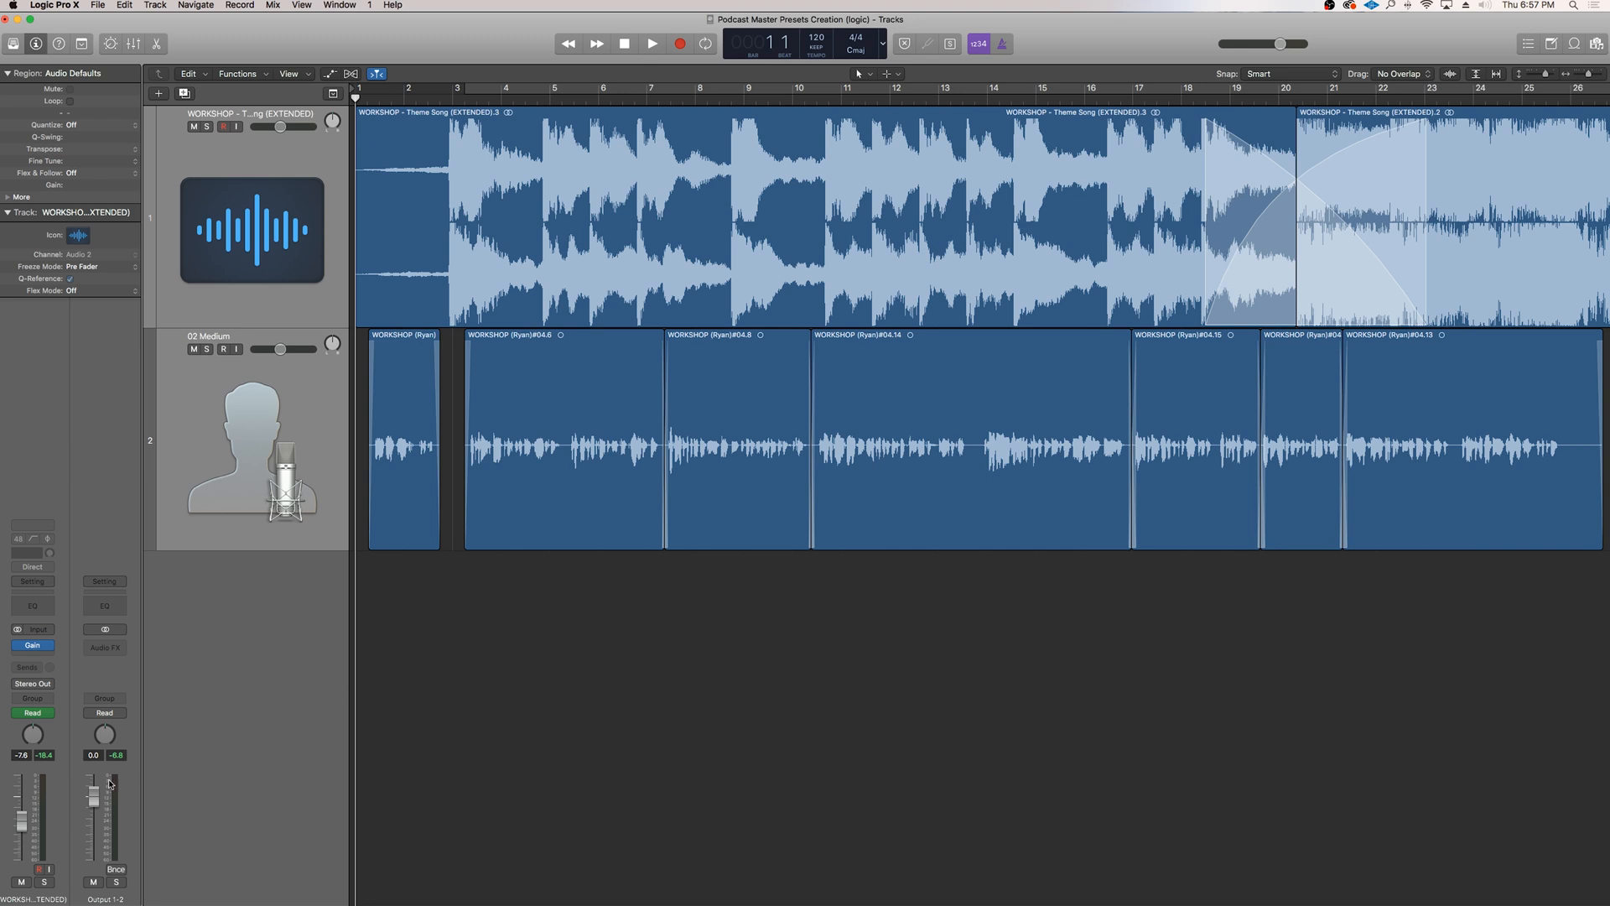
{"action": "mouse_move", "coordinate": [876, 669]}
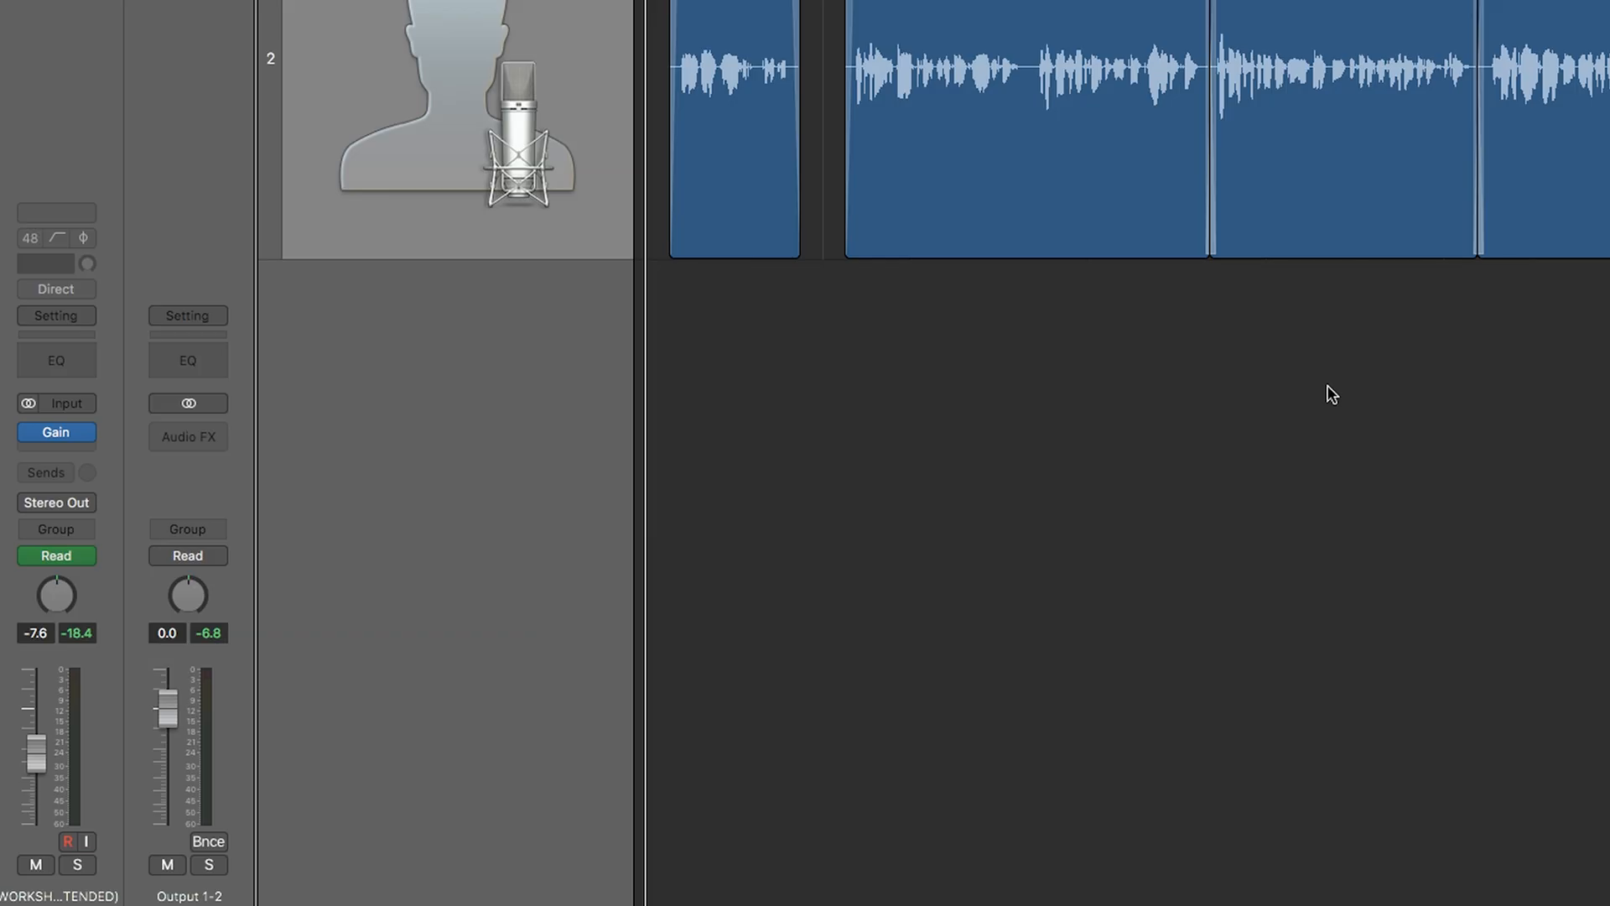
{"action": "mouse_move", "coordinate": [1328, 394]}
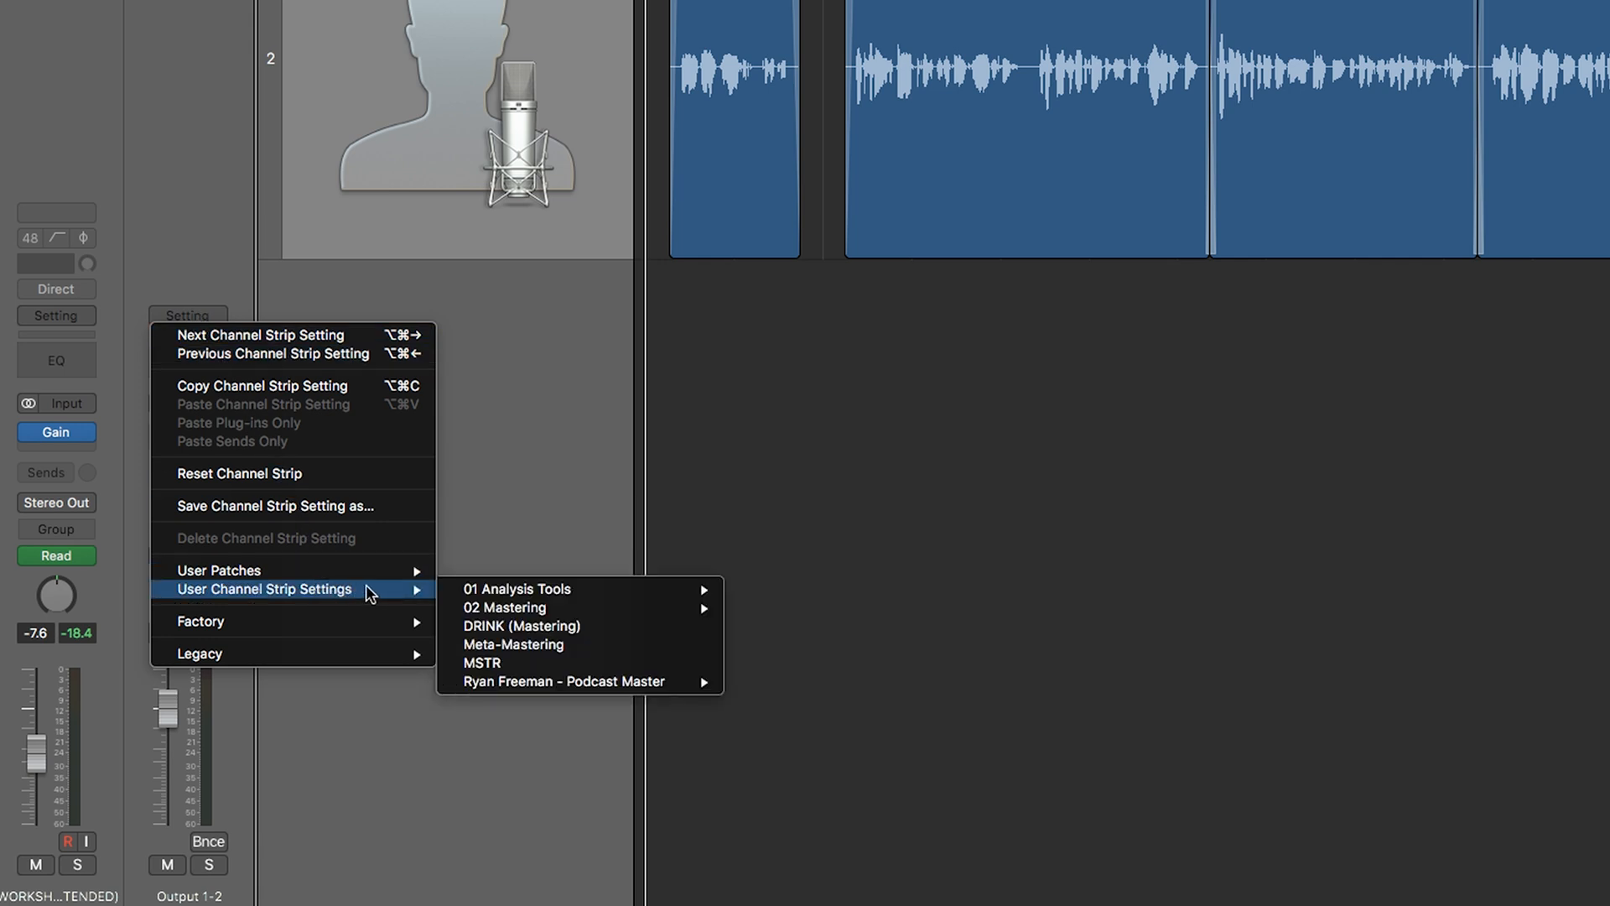
{"action": "mouse_move", "coordinate": [565, 681]}
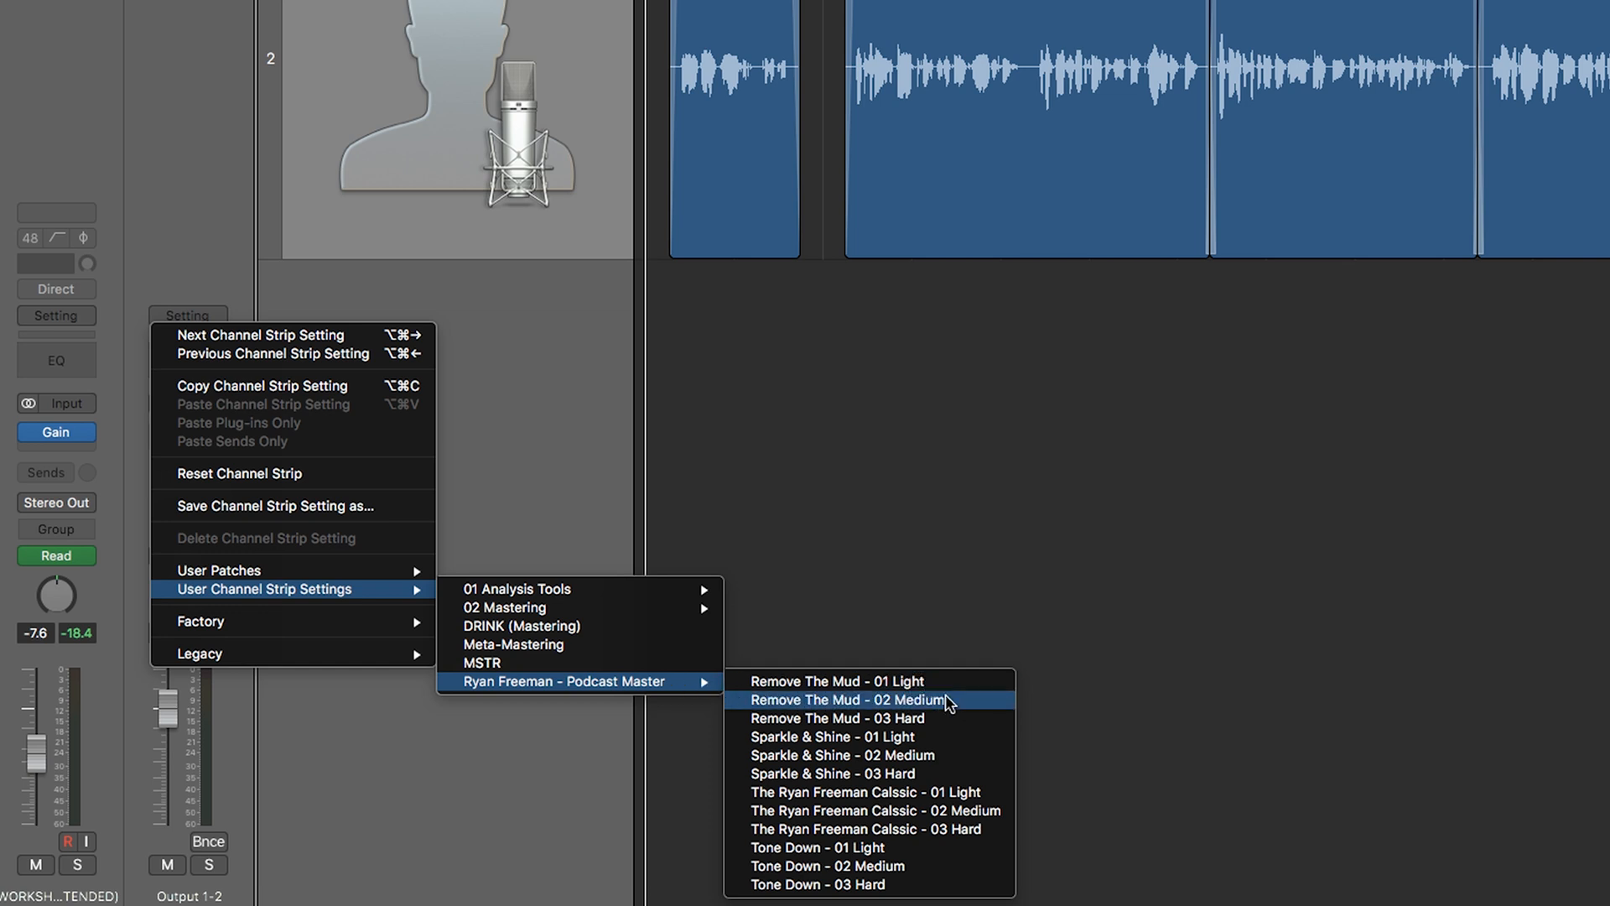
{"action": "mouse_move", "coordinate": [950, 774]}
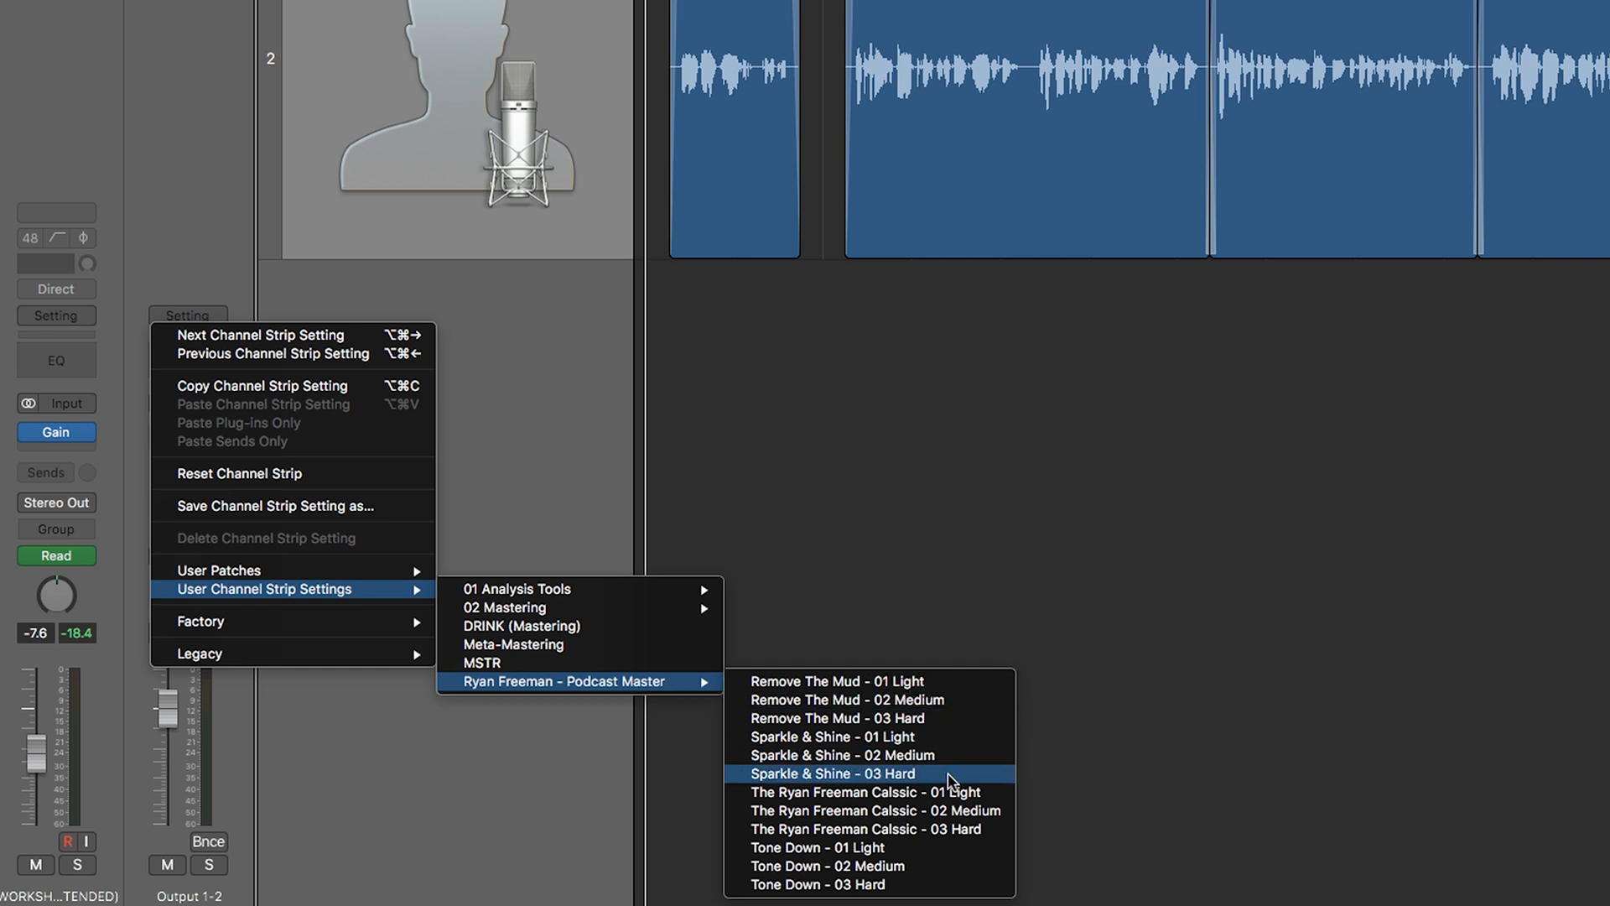
{"action": "mouse_move", "coordinate": [936, 848]}
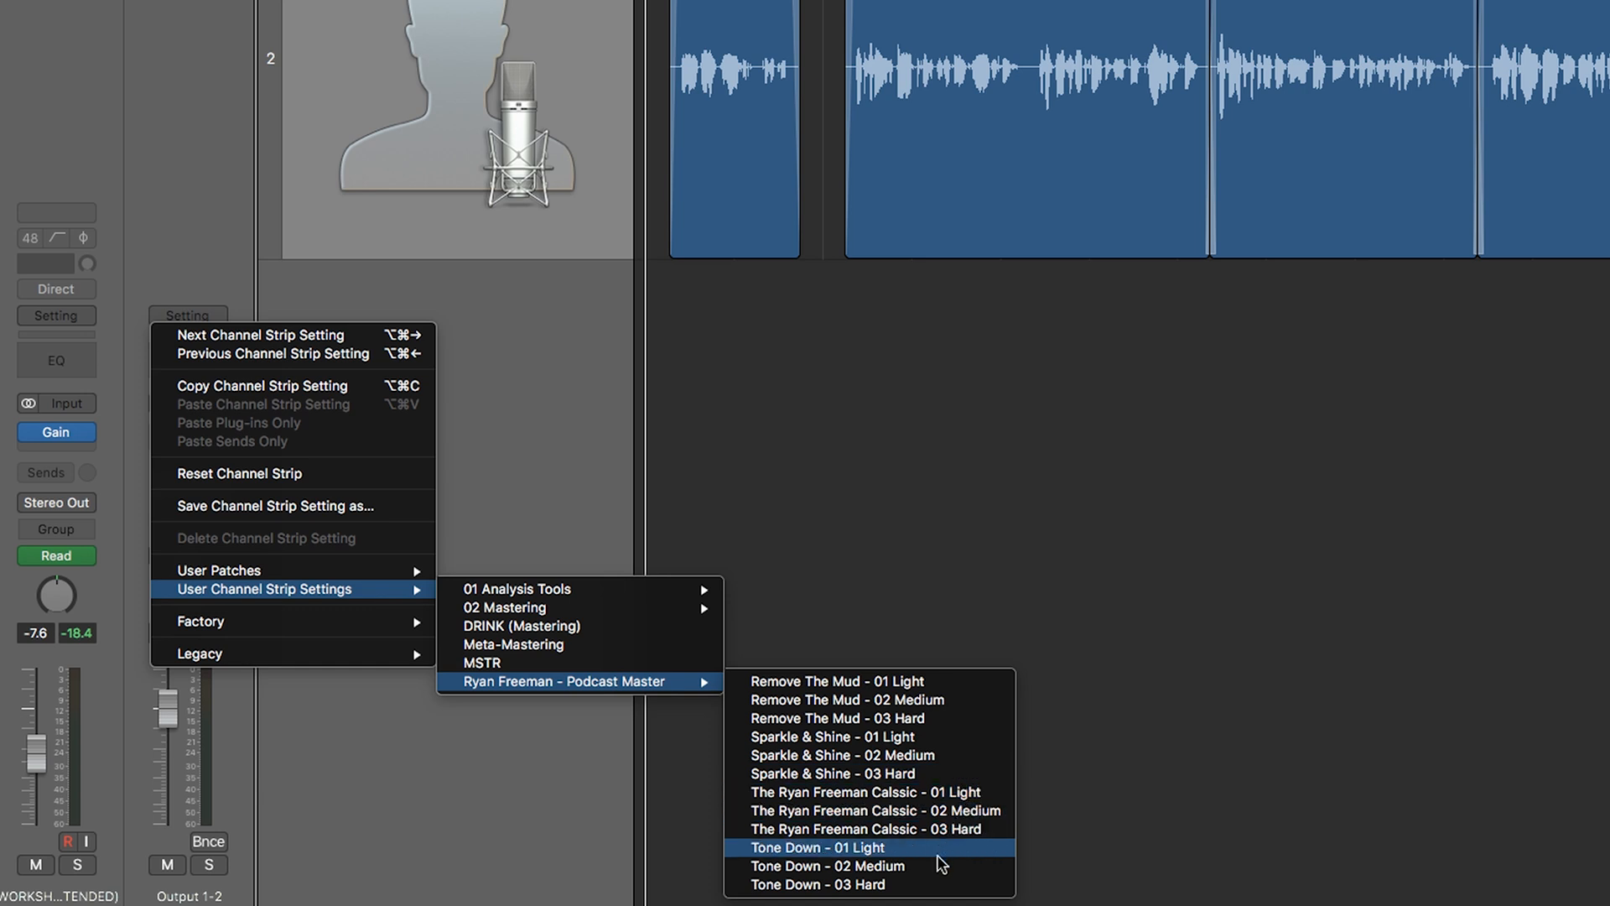
{"action": "mouse_move", "coordinate": [871, 681]}
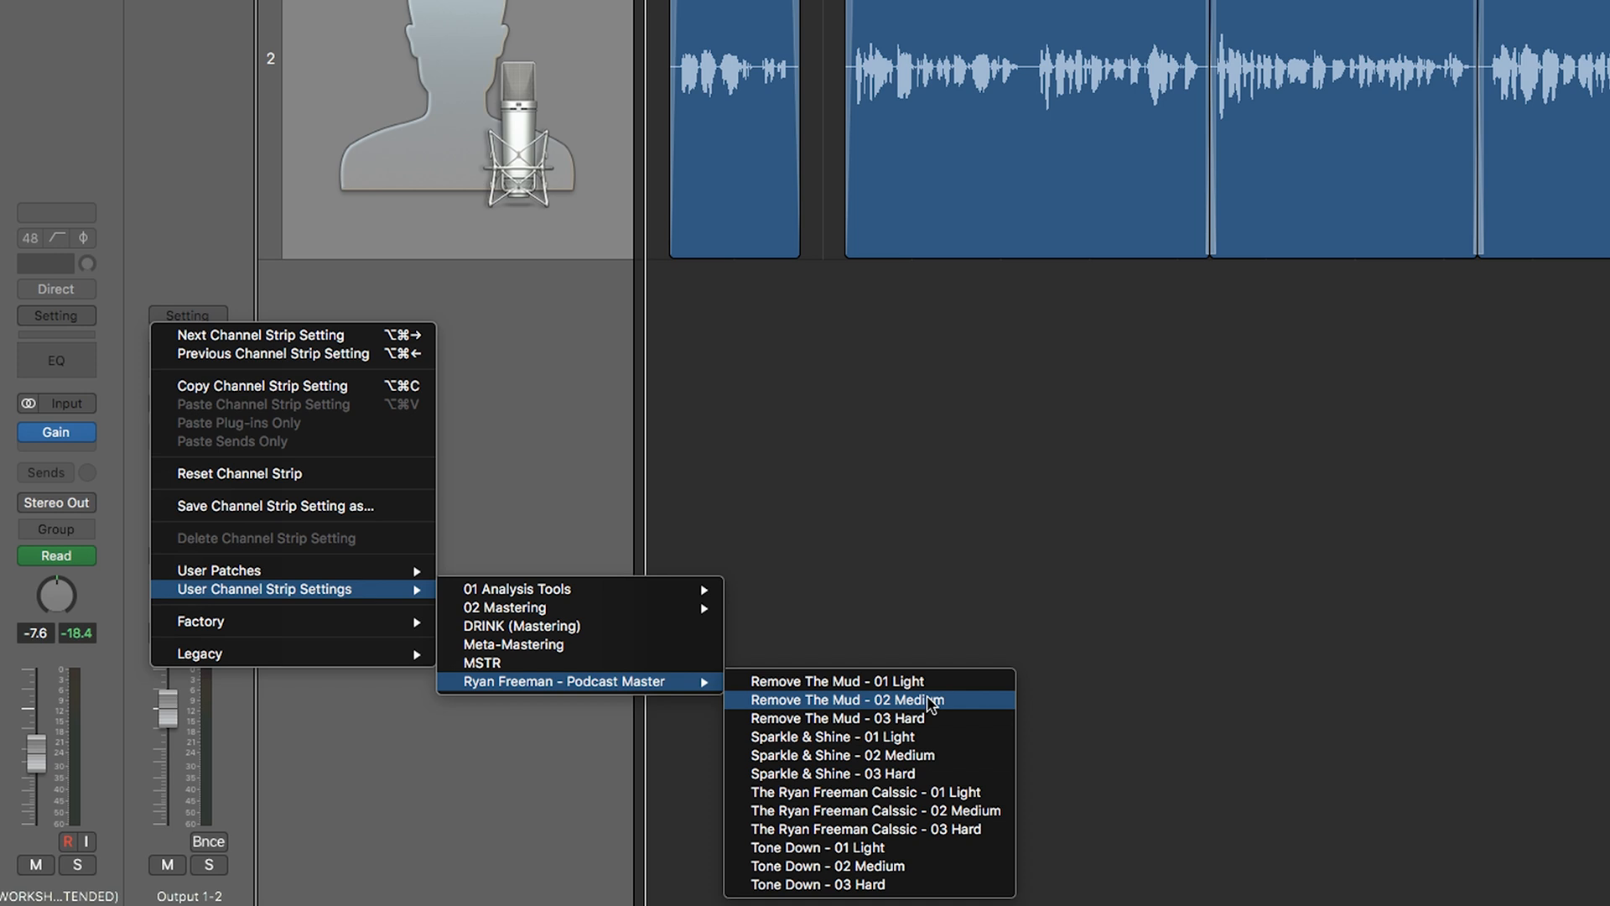
Step: Load the Remove The Mud - 02 Medium preset onto the Output 1-2 channel strip
{"action": "left_click", "coordinate": [873, 699]}
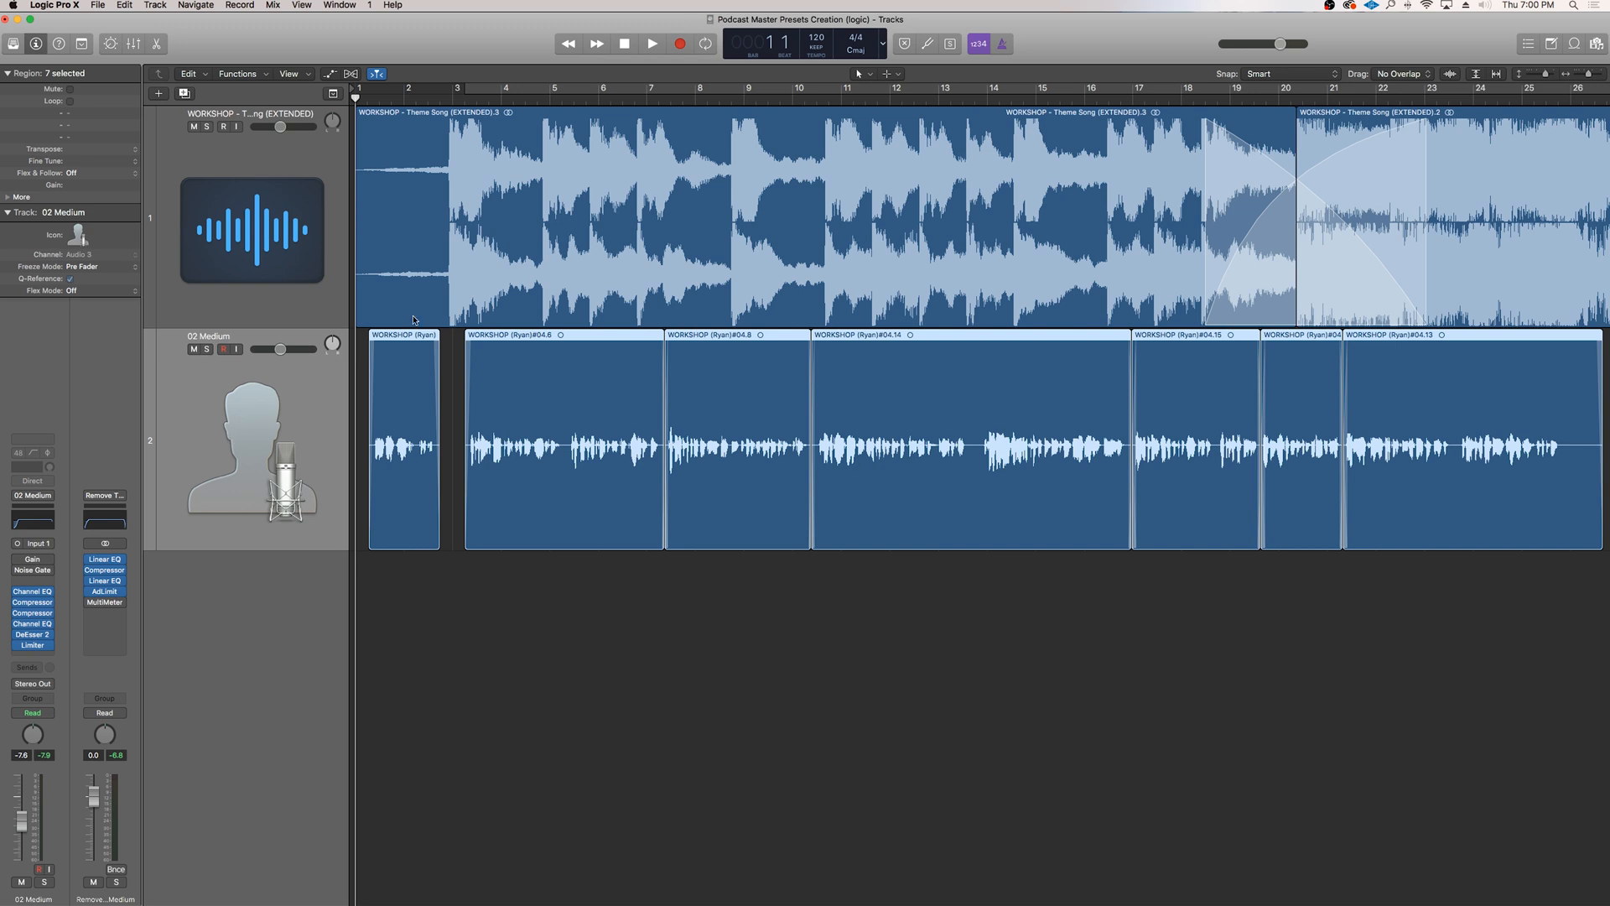
{"action": "mouse_move", "coordinate": [161, 564]}
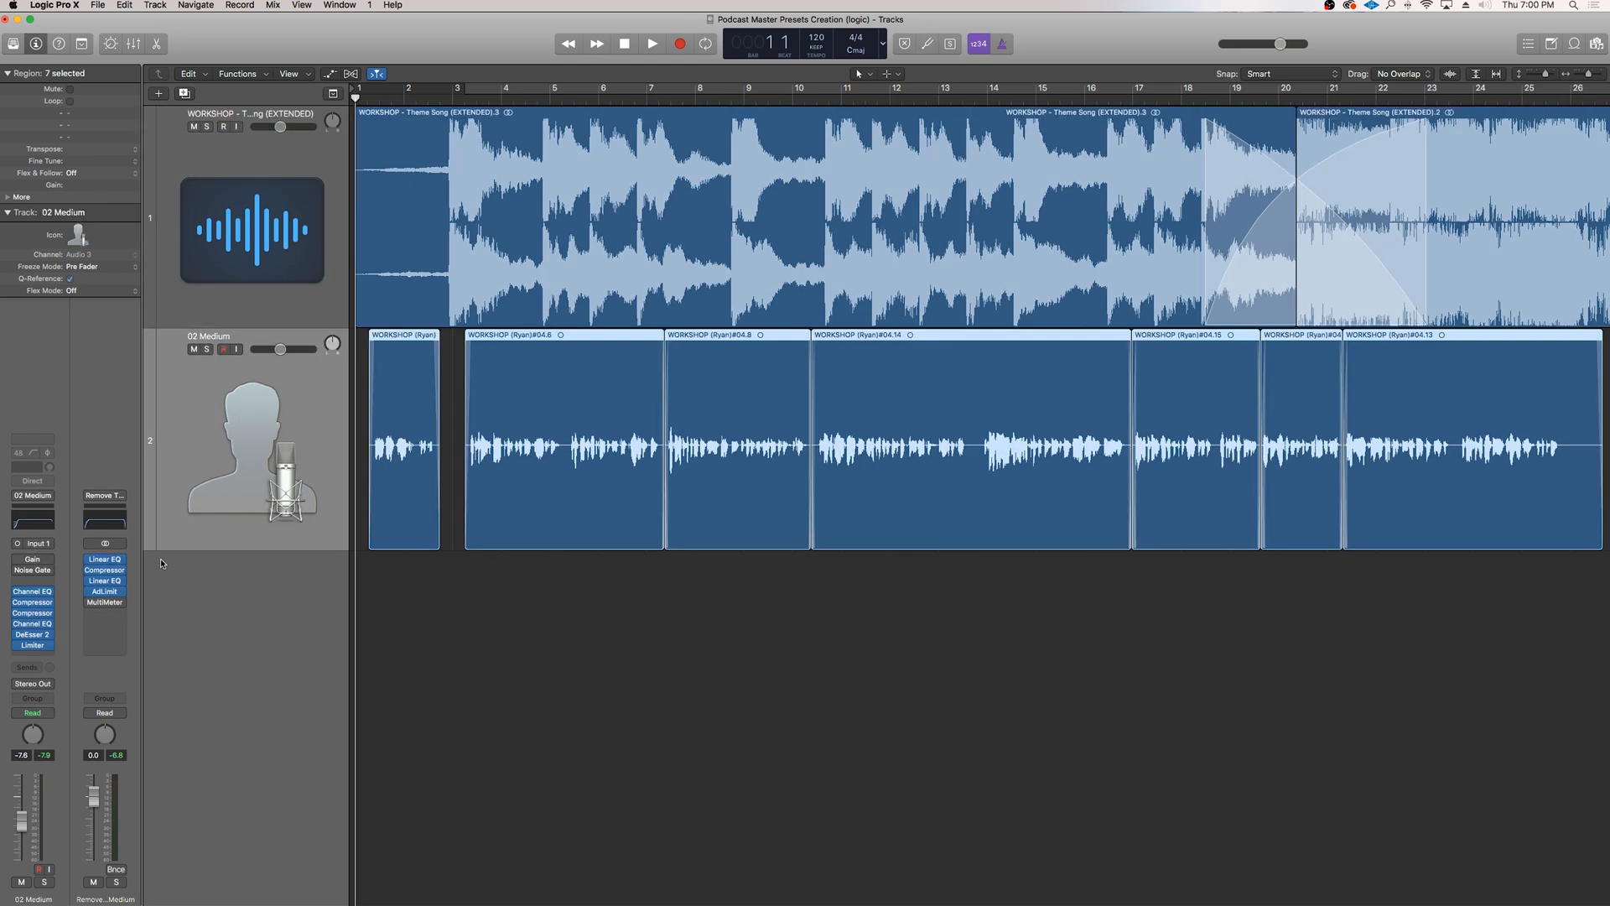
Step: Reopen the output strip's User Channel Strip Settings > Ryan Freeman - Podcast Master list
{"action": "left_click", "coordinate": [104, 495]}
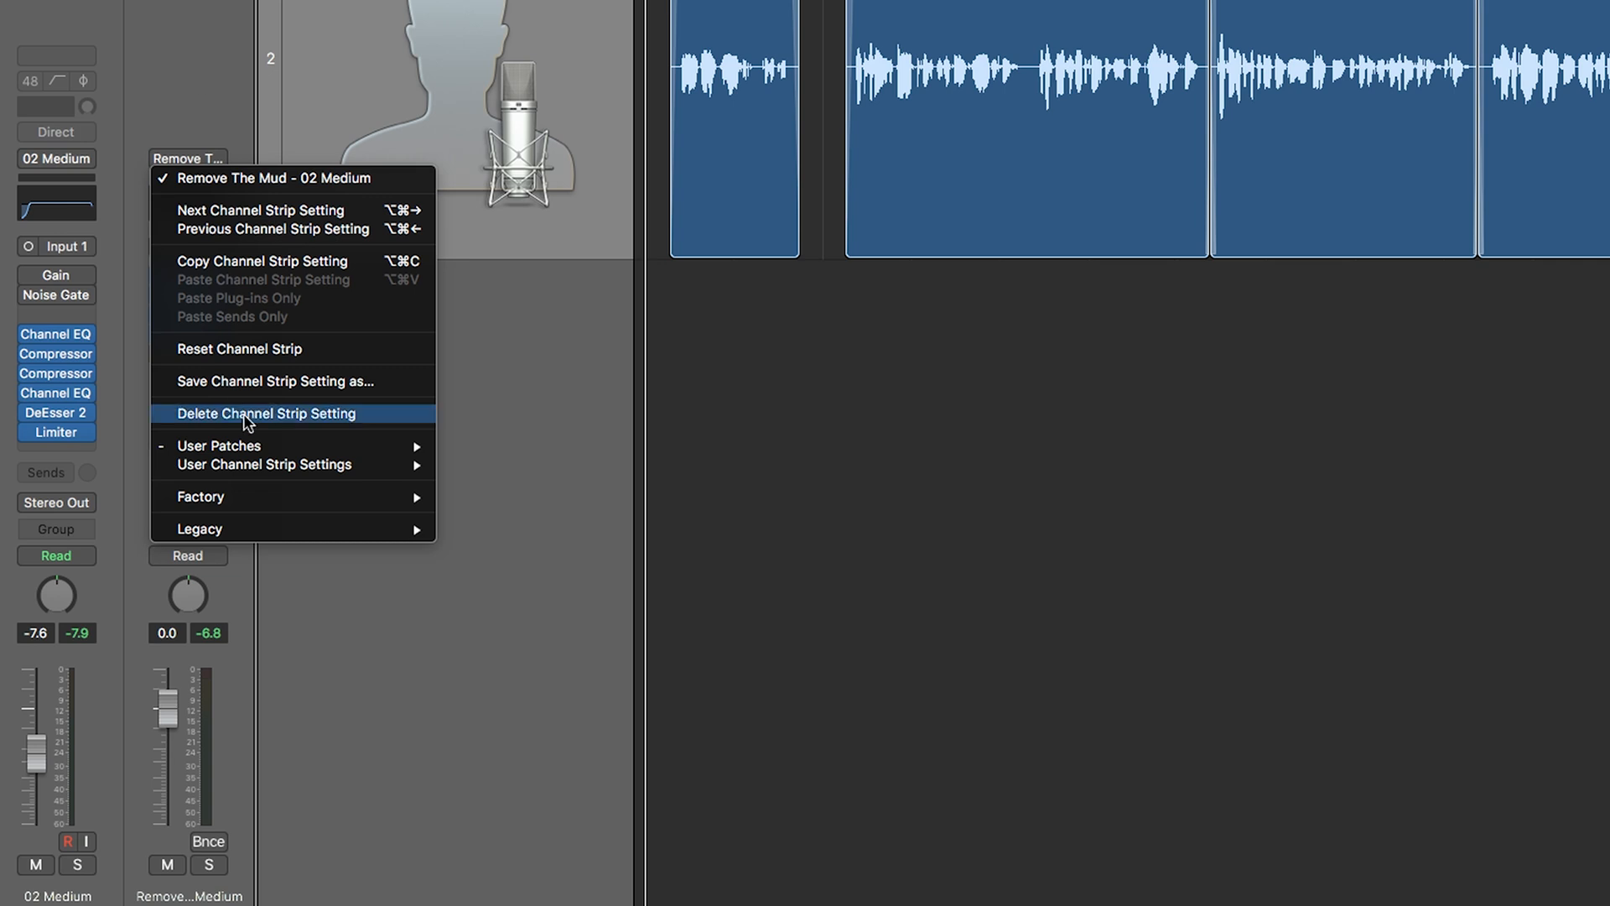
{"action": "mouse_move", "coordinate": [264, 464]}
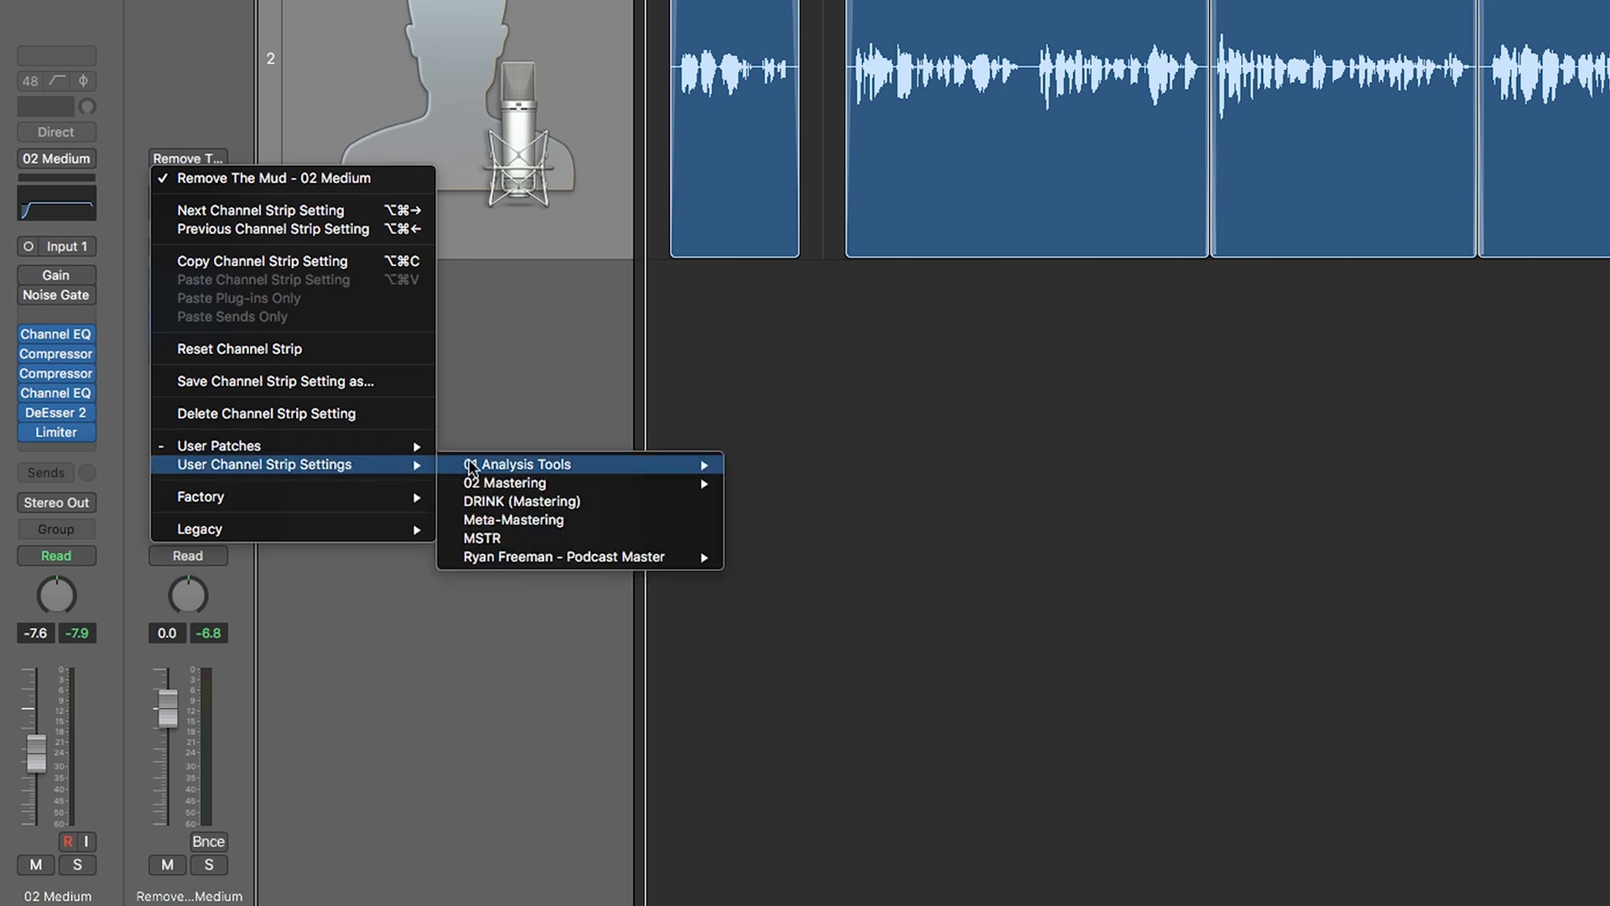
{"action": "mouse_move", "coordinate": [563, 557]}
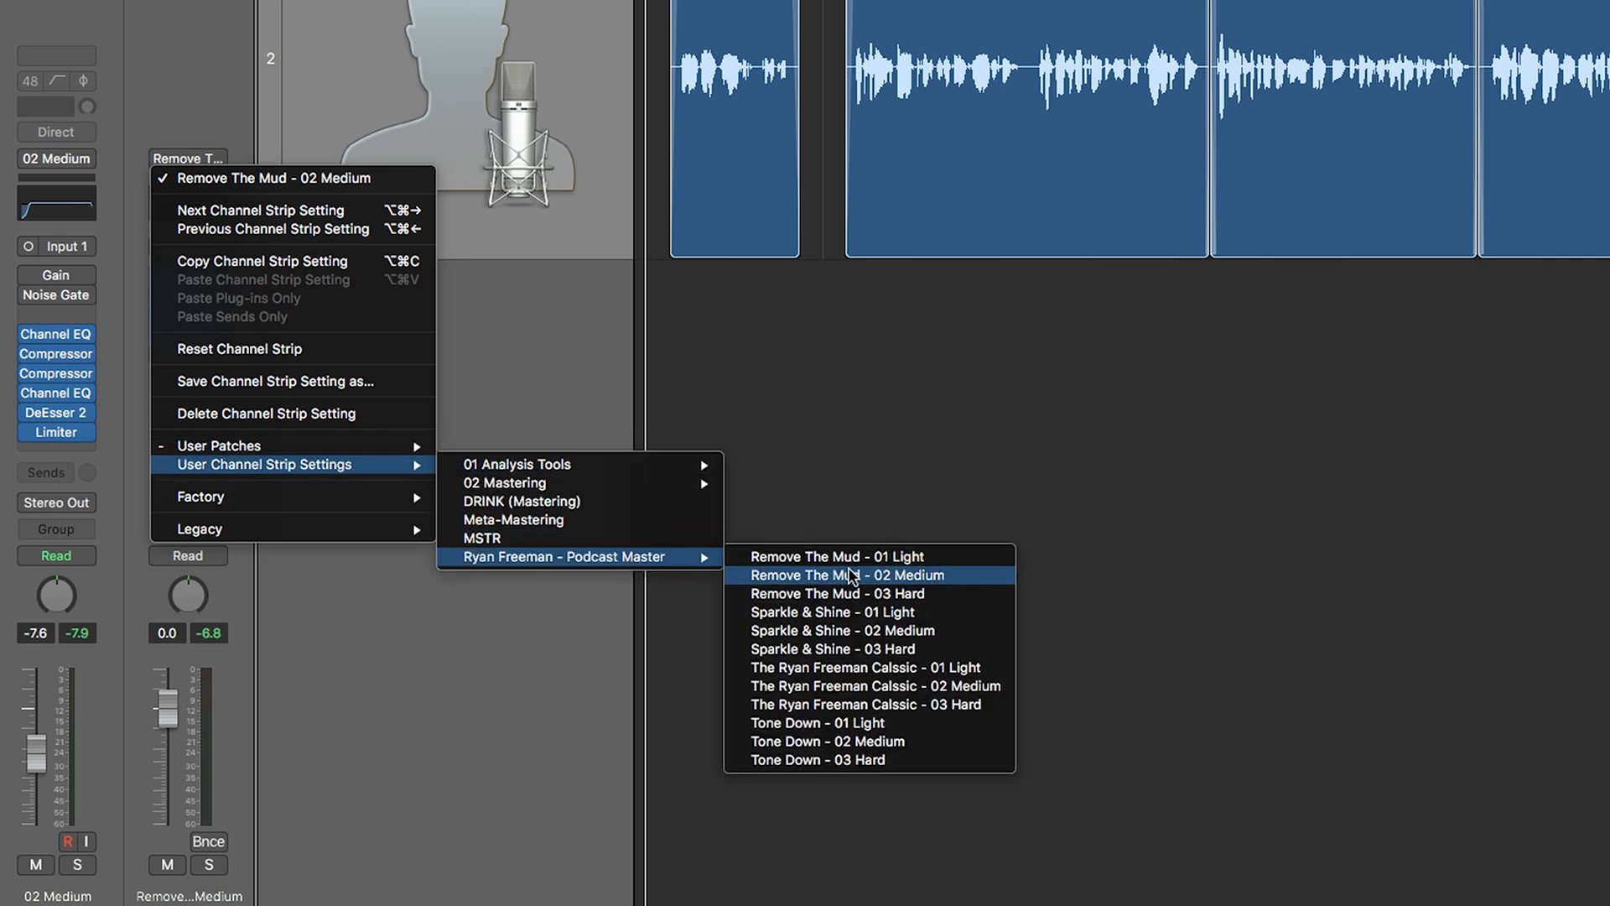
{"action": "mouse_move", "coordinate": [921, 631]}
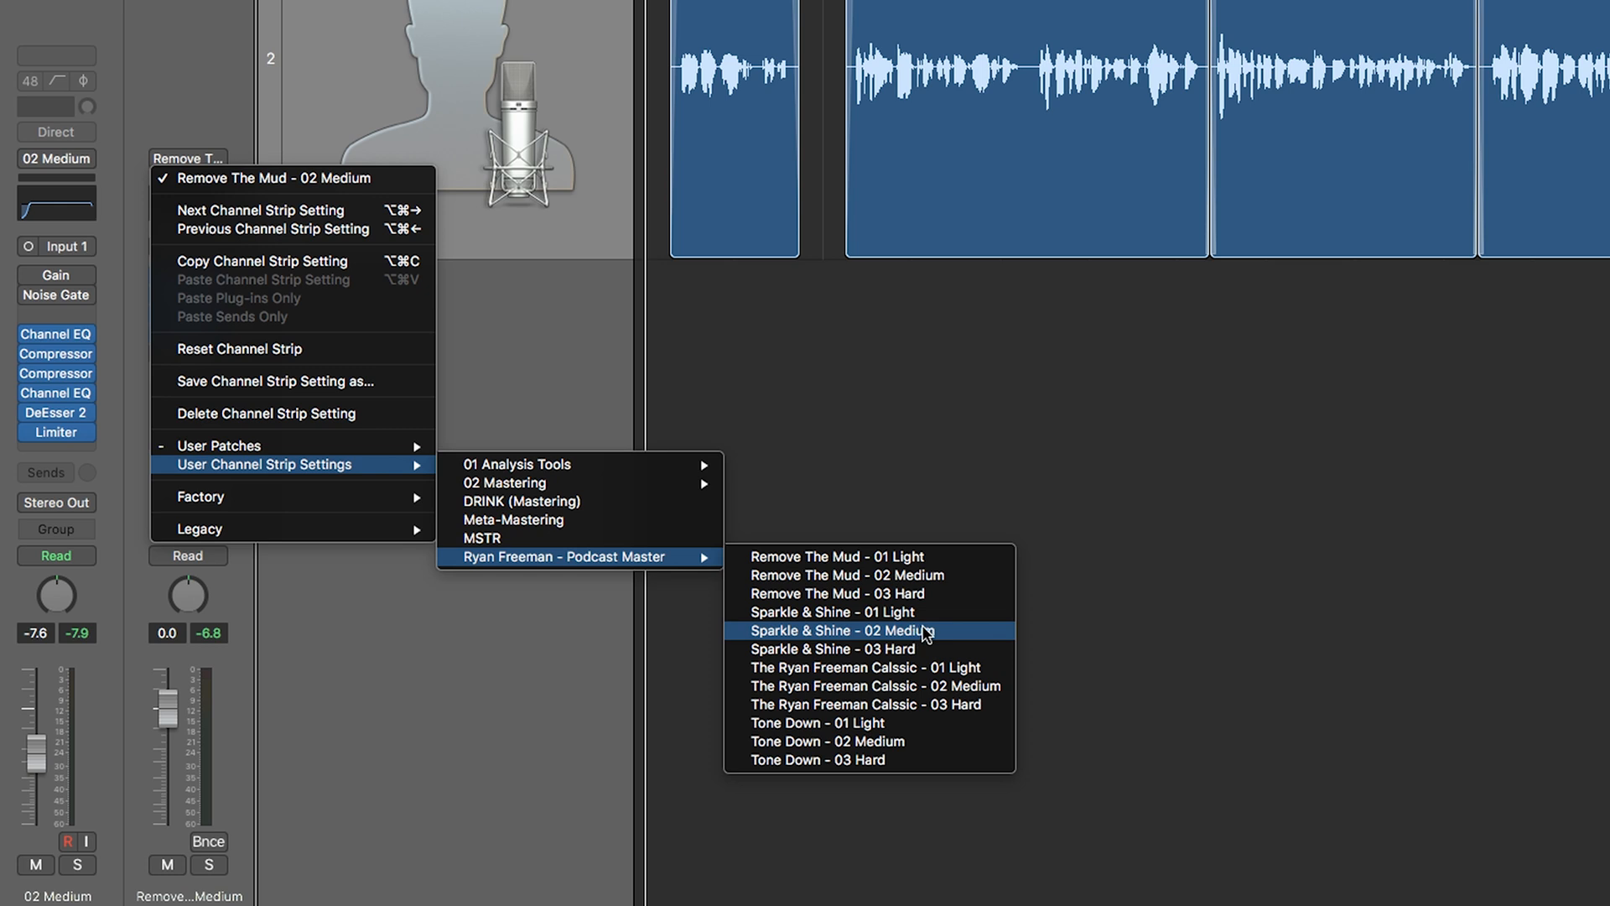
{"action": "mouse_move", "coordinate": [933, 666]}
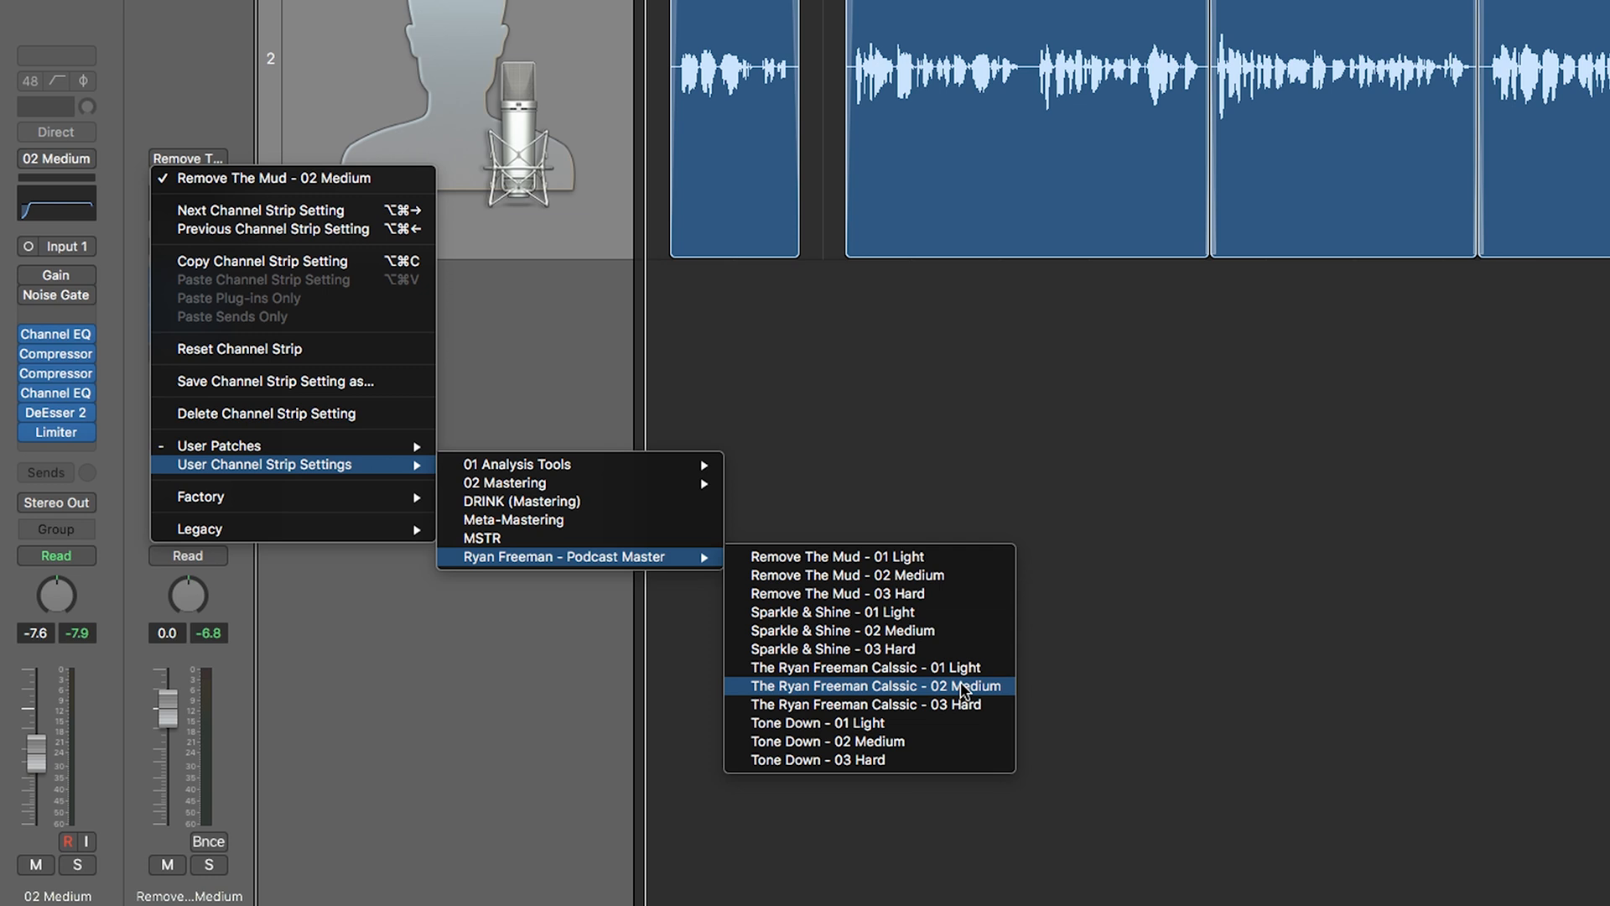
{"action": "mouse_move", "coordinate": [952, 694]}
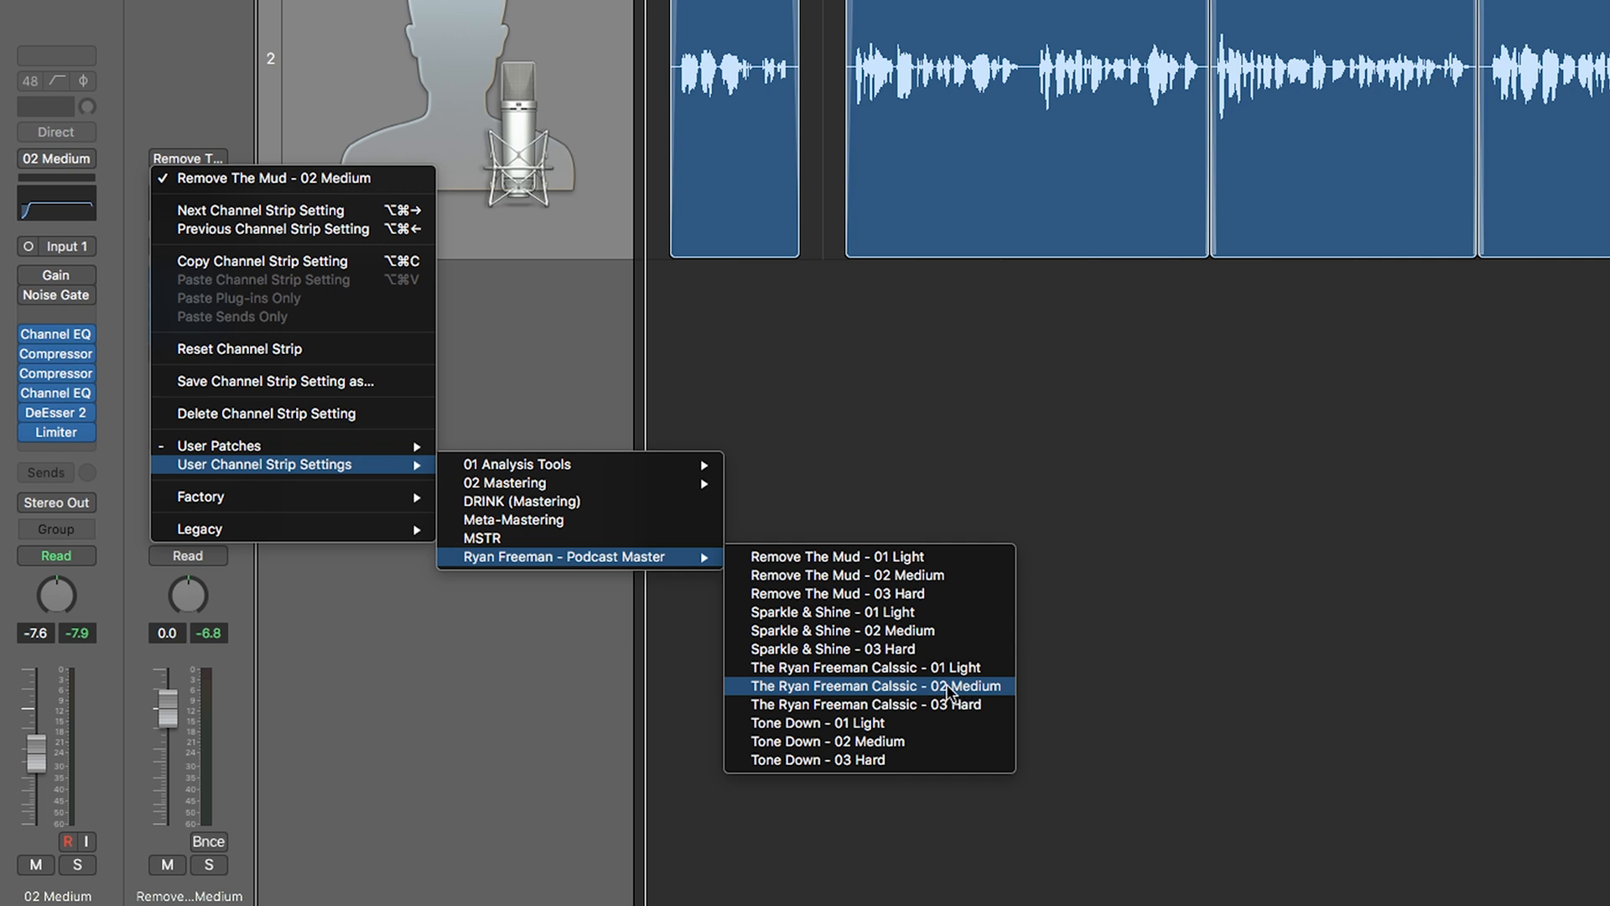
{"action": "mouse_move", "coordinate": [906, 689]}
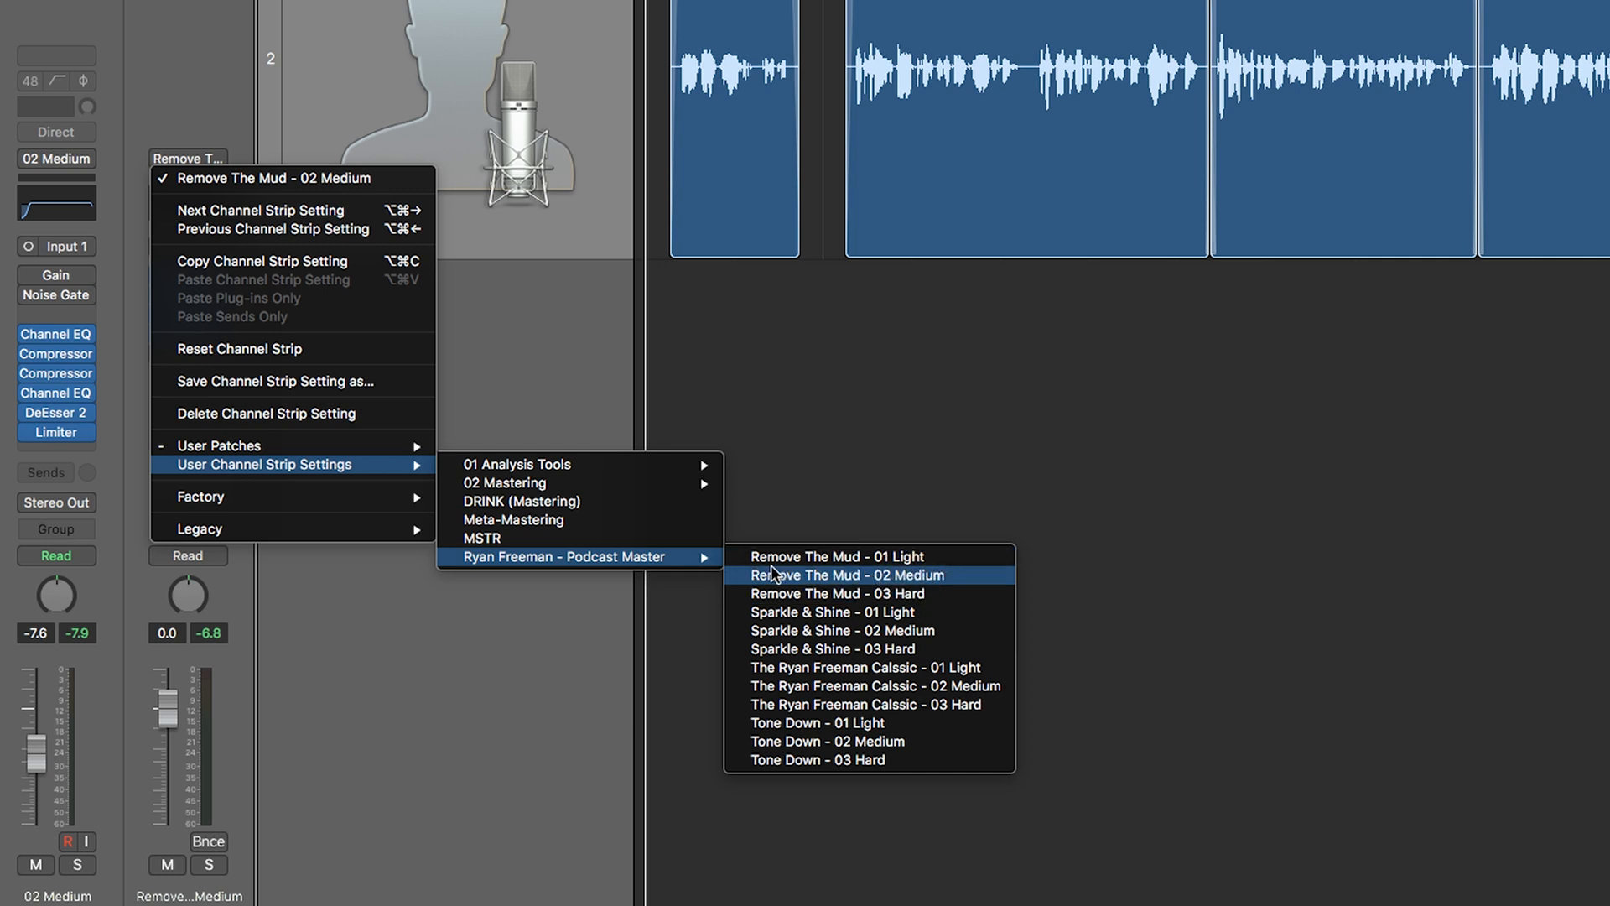
{"action": "mouse_move", "coordinate": [832, 723]}
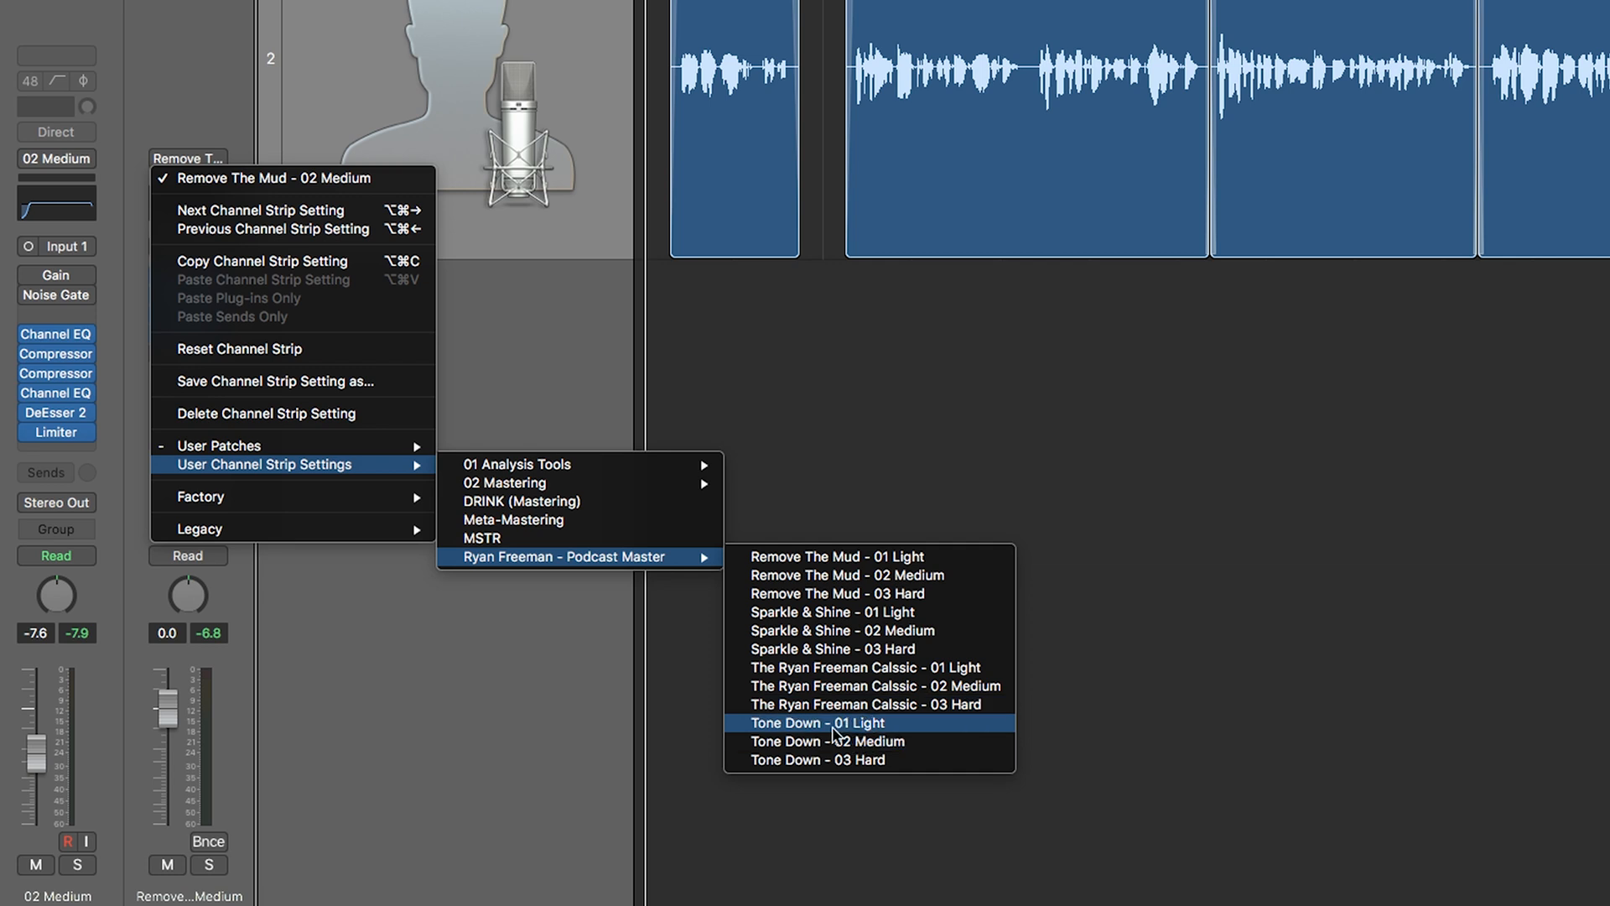
{"action": "mouse_move", "coordinate": [960, 686]}
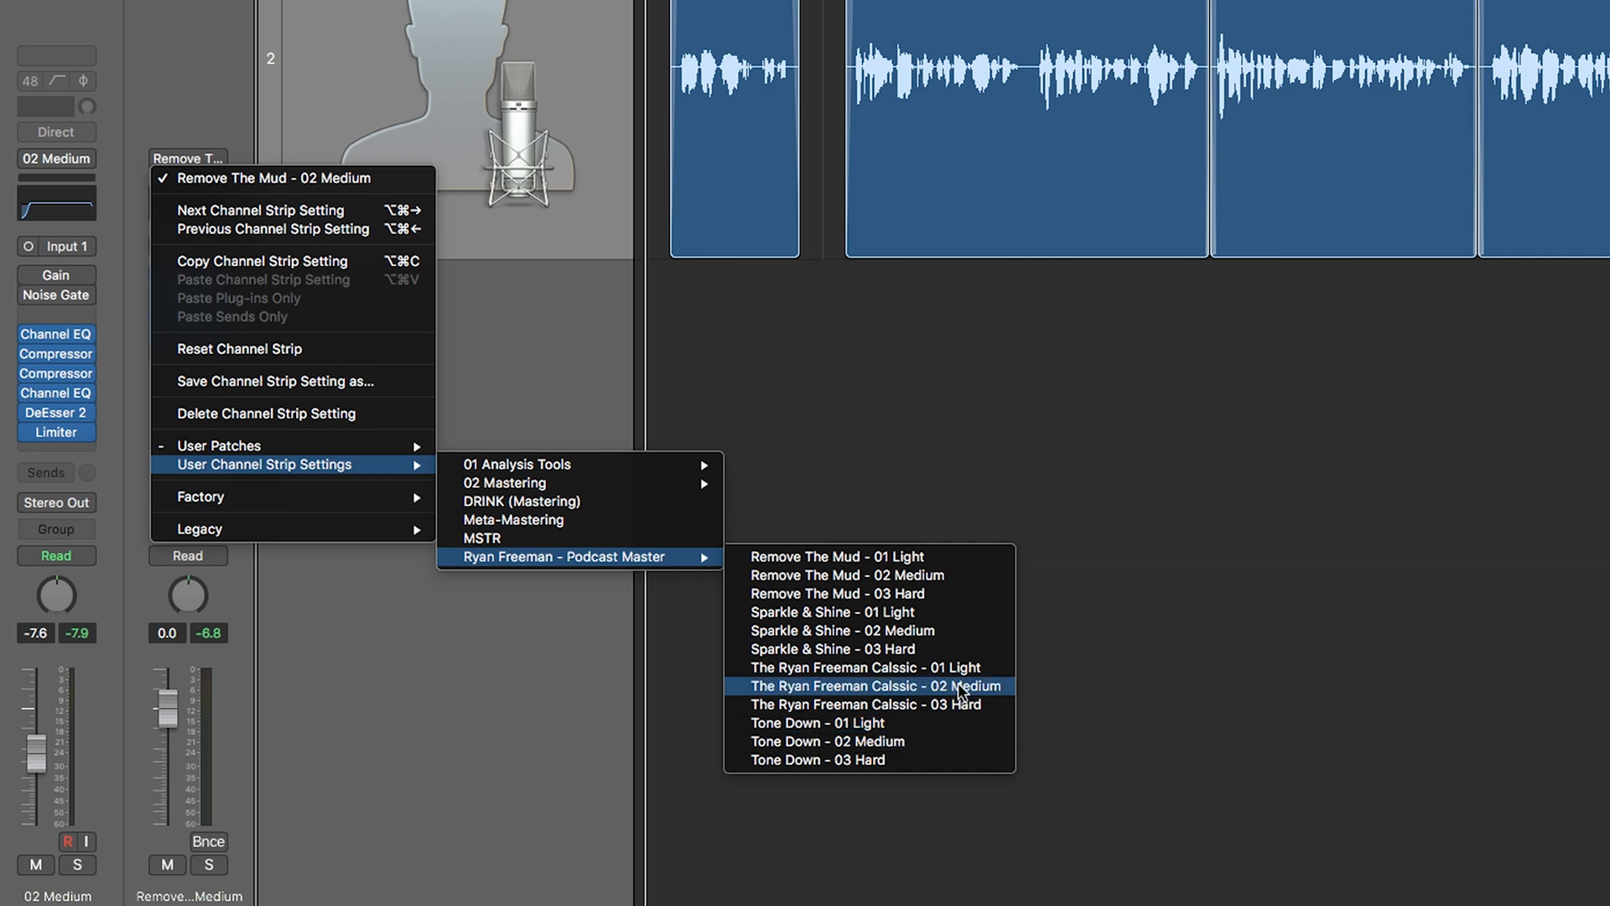
Step: Load The Ryan Freeman Calssic - 02 Medium preset on Output 1-2, replacing Remove The Mud
{"action": "left_click", "coordinate": [874, 686]}
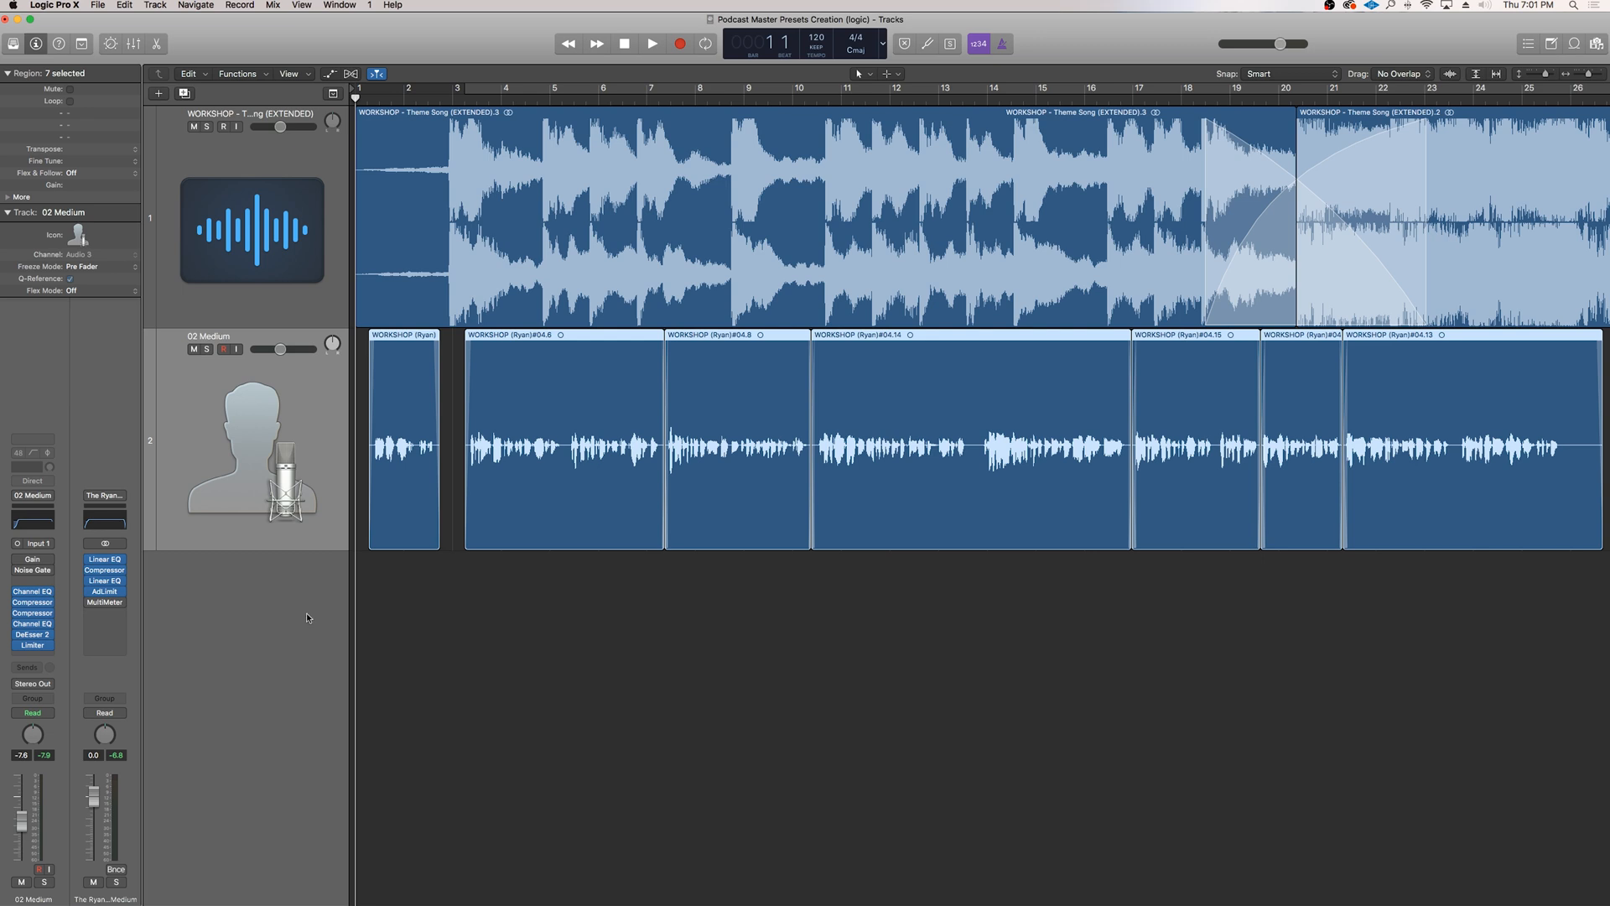
{"action": "left_click", "coordinate": [102, 559]}
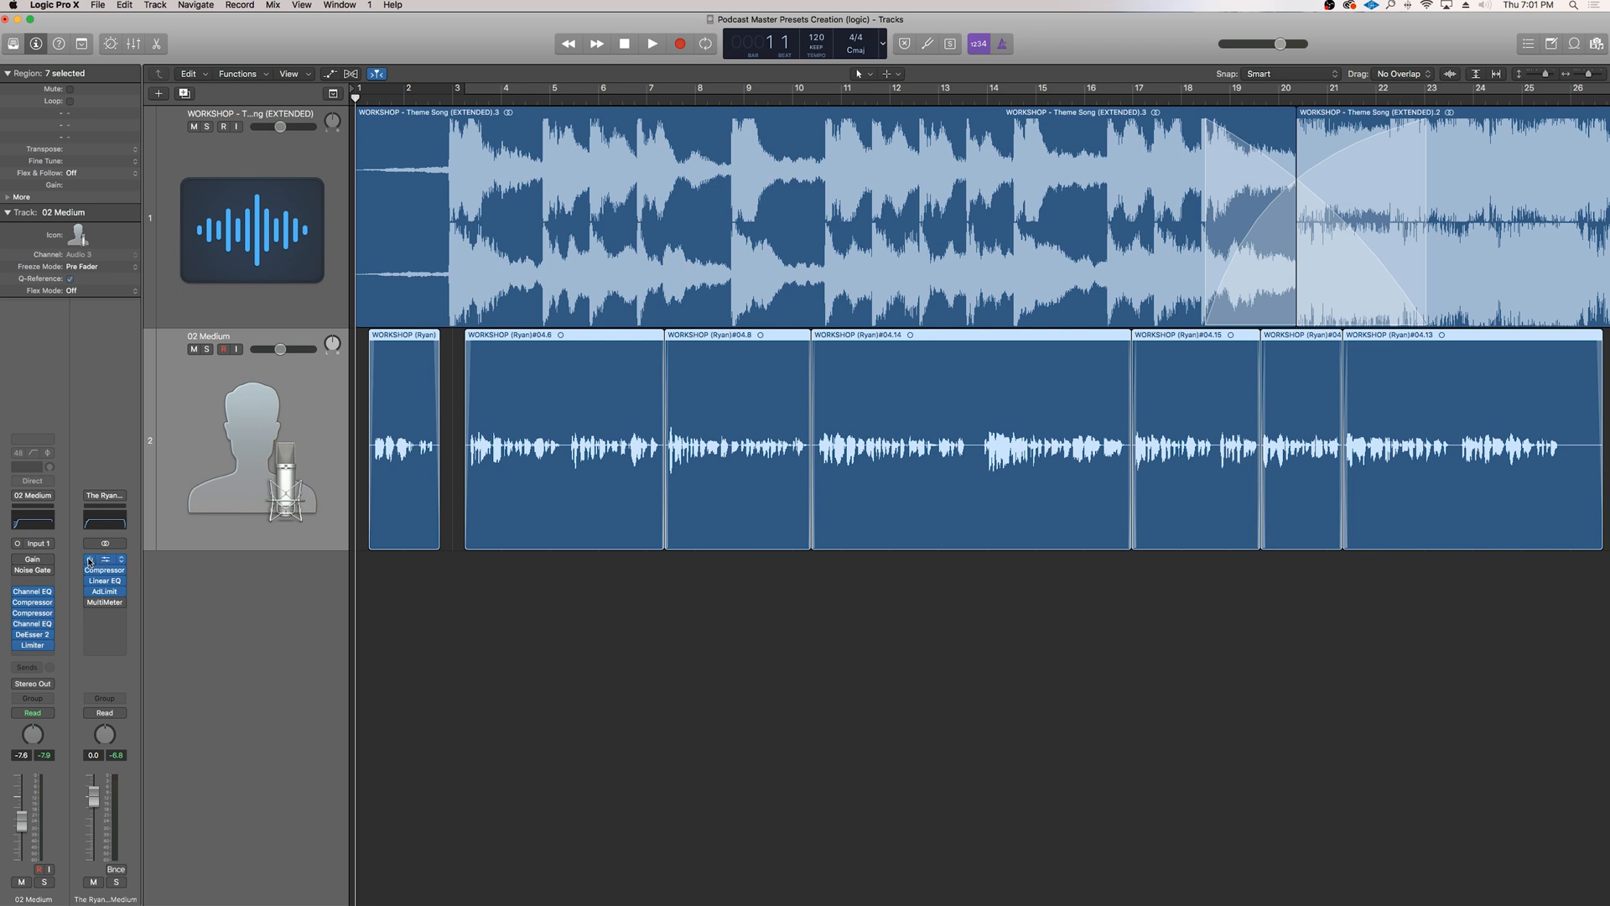
{"action": "mouse_move", "coordinate": [104, 579]}
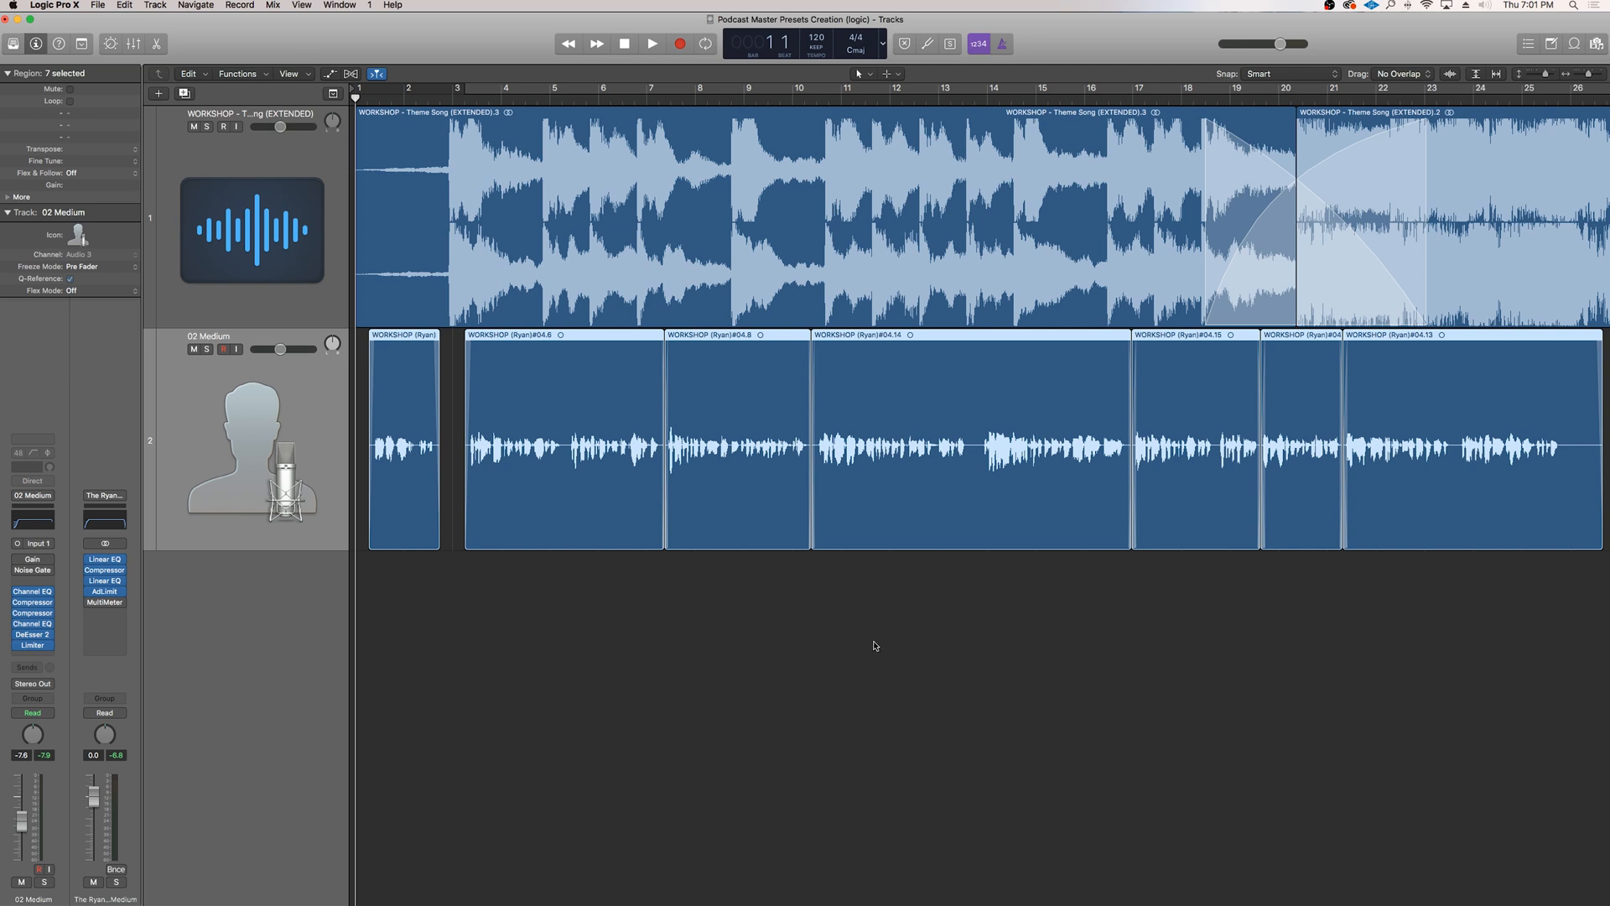
{"action": "mouse_move", "coordinate": [995, 644]}
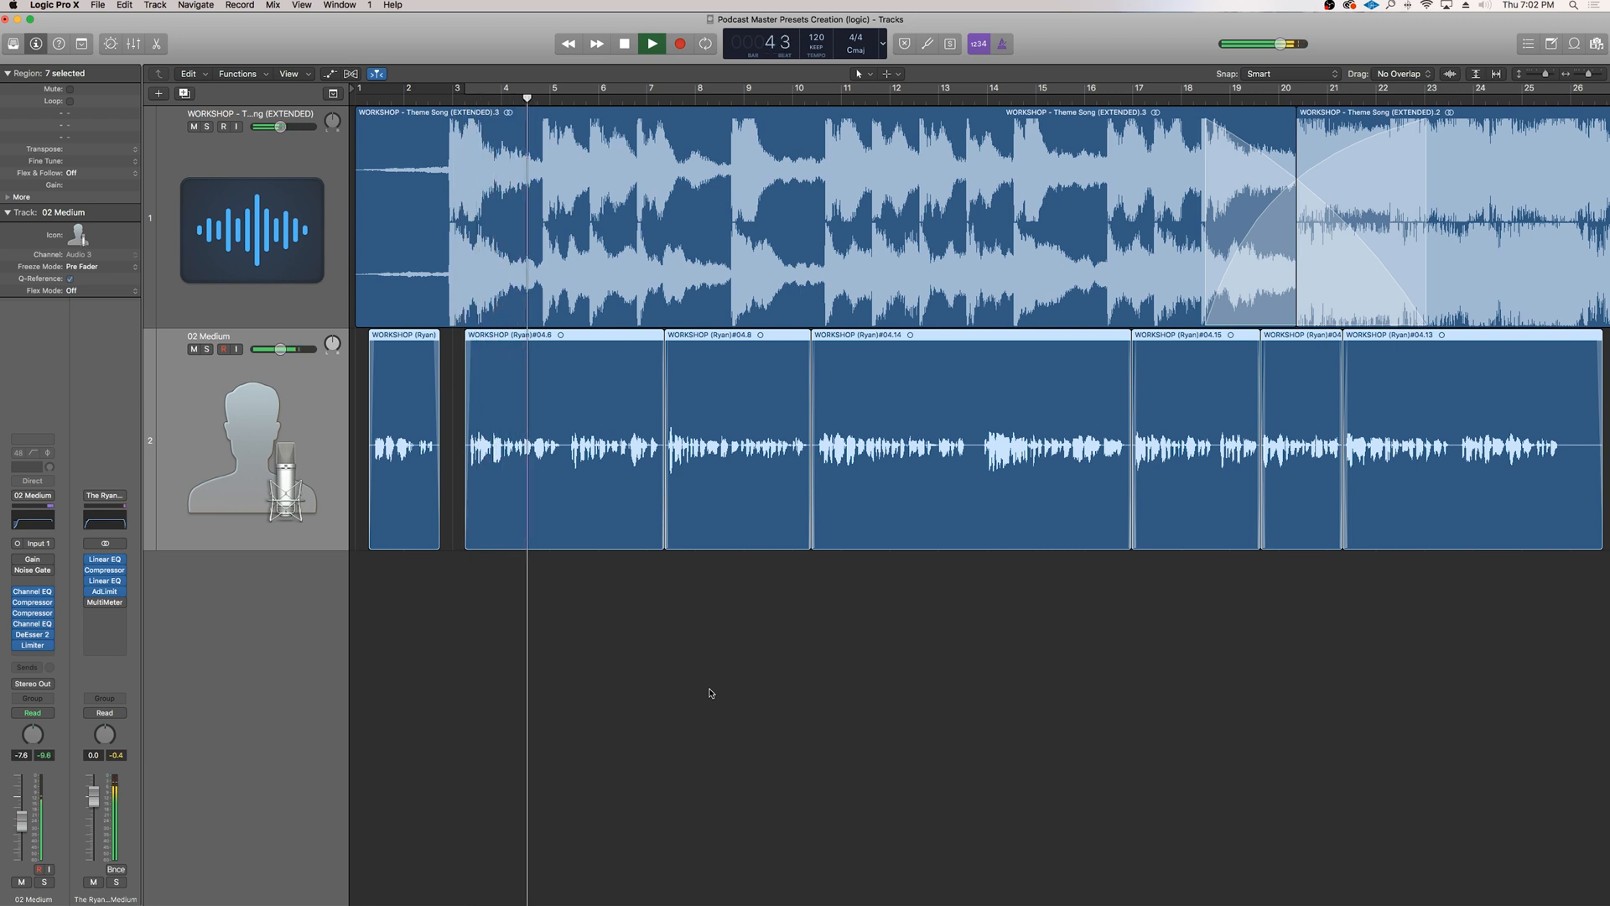
Step: Play the episode from bar 1 through the Calssic - 02 Medium preset to about bar 20
{"action": "left_click", "coordinate": [575, 98]}
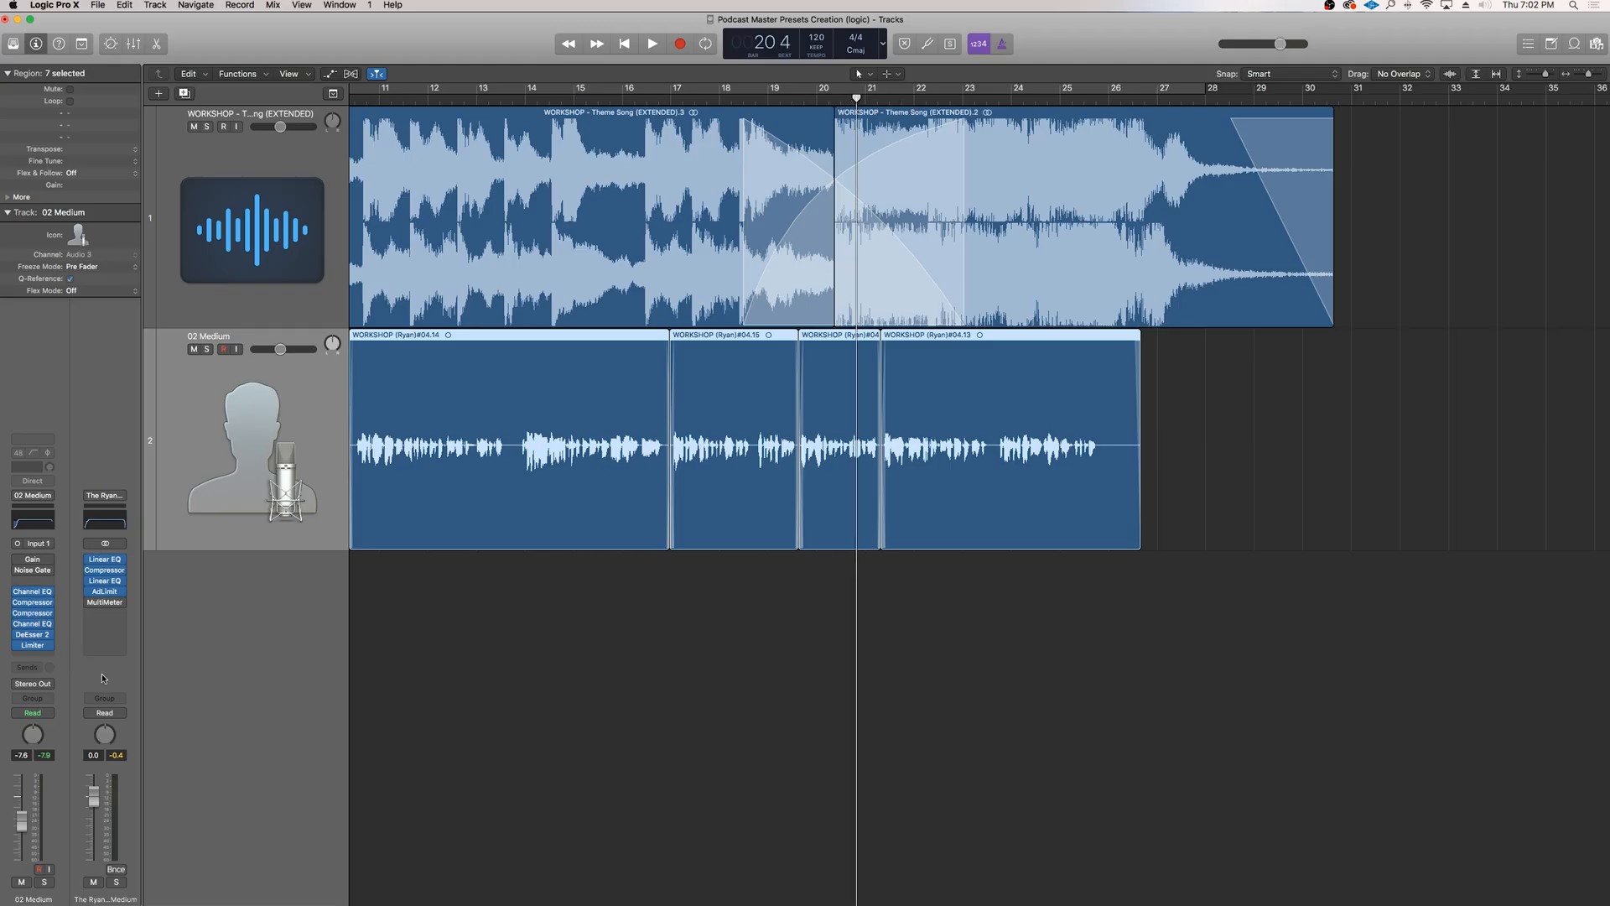
{"action": "mouse_move", "coordinate": [365, 714]}
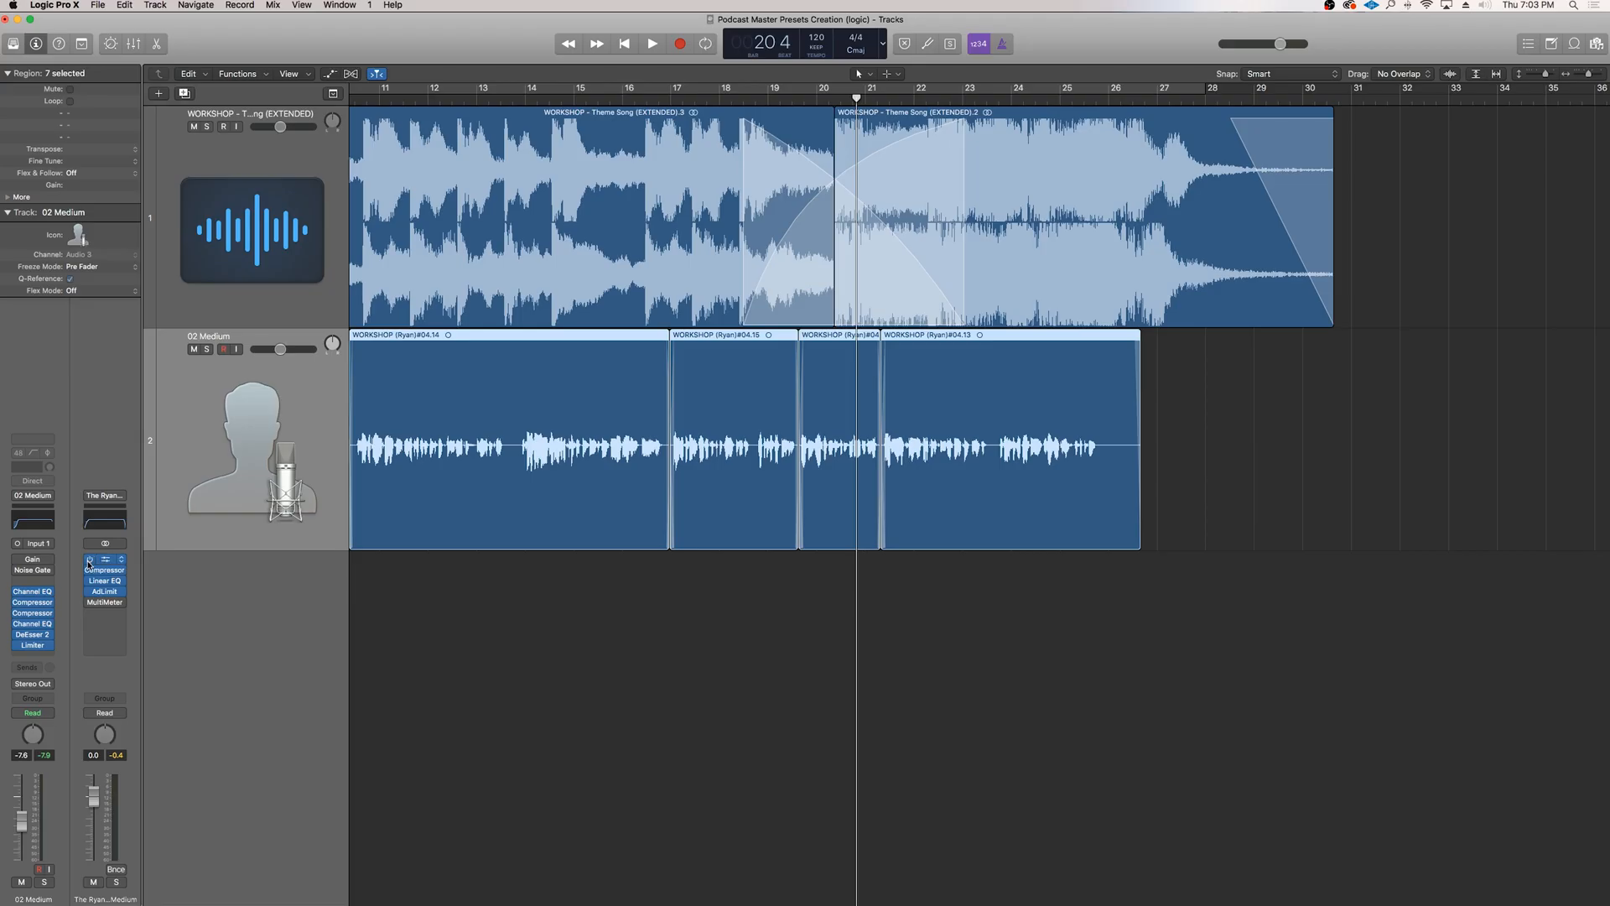
Step: Play from around bar 20, bypassing and re-enabling the AdLimit plug-in on Output 1-2 to compare
{"action": "left_click", "coordinate": [653, 44]}
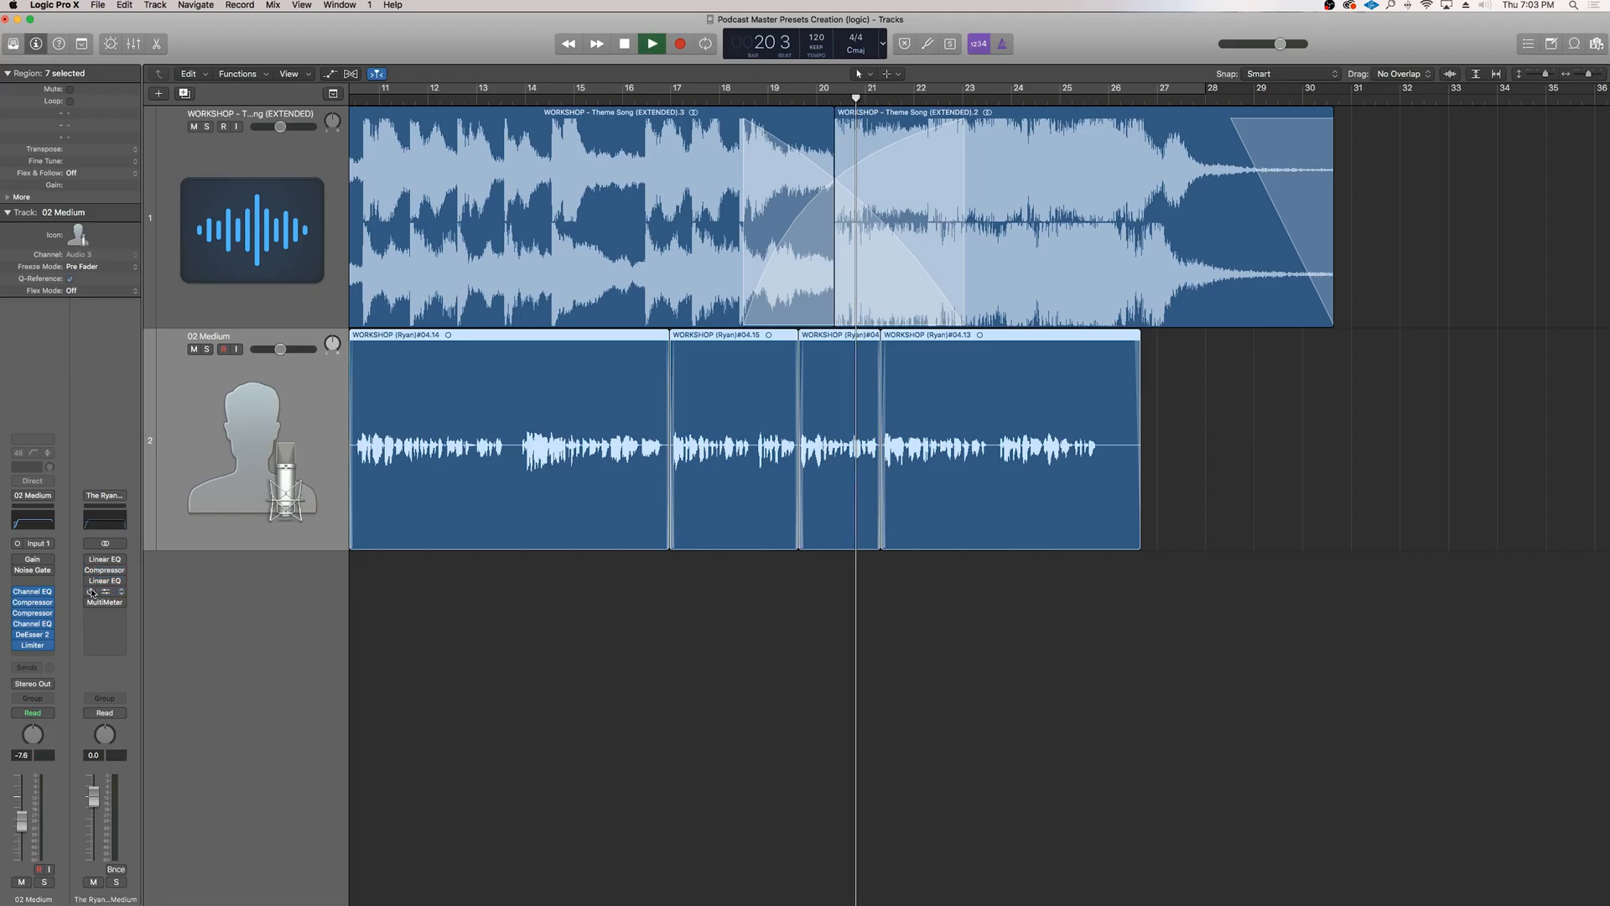
{"action": "left_click", "coordinate": [651, 44]}
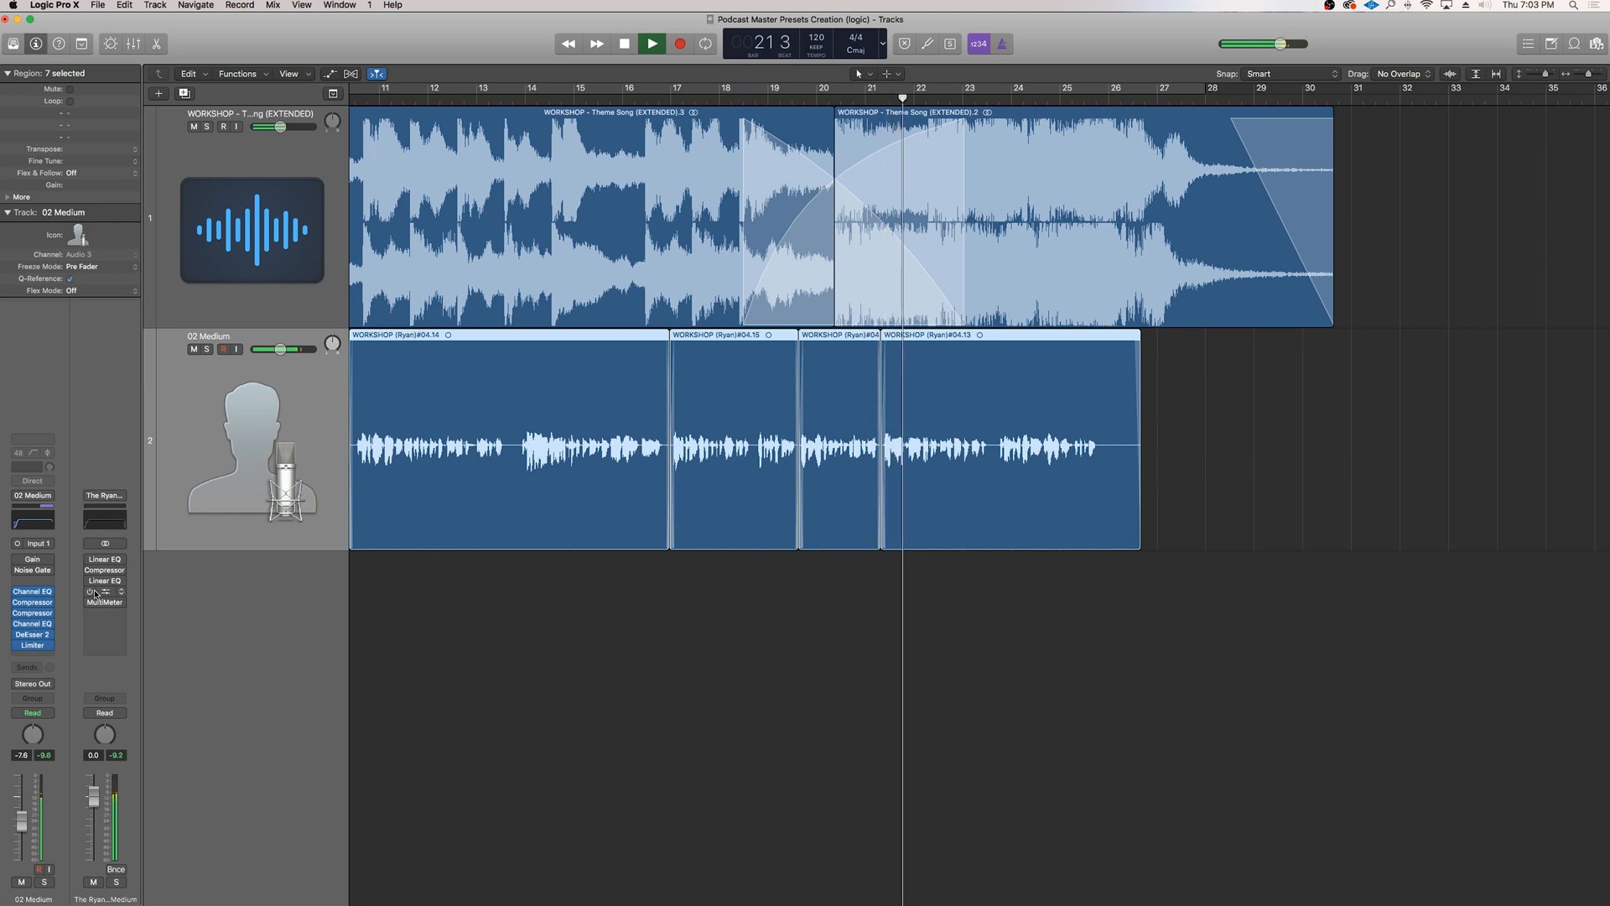
{"action": "left_click", "coordinate": [953, 89]}
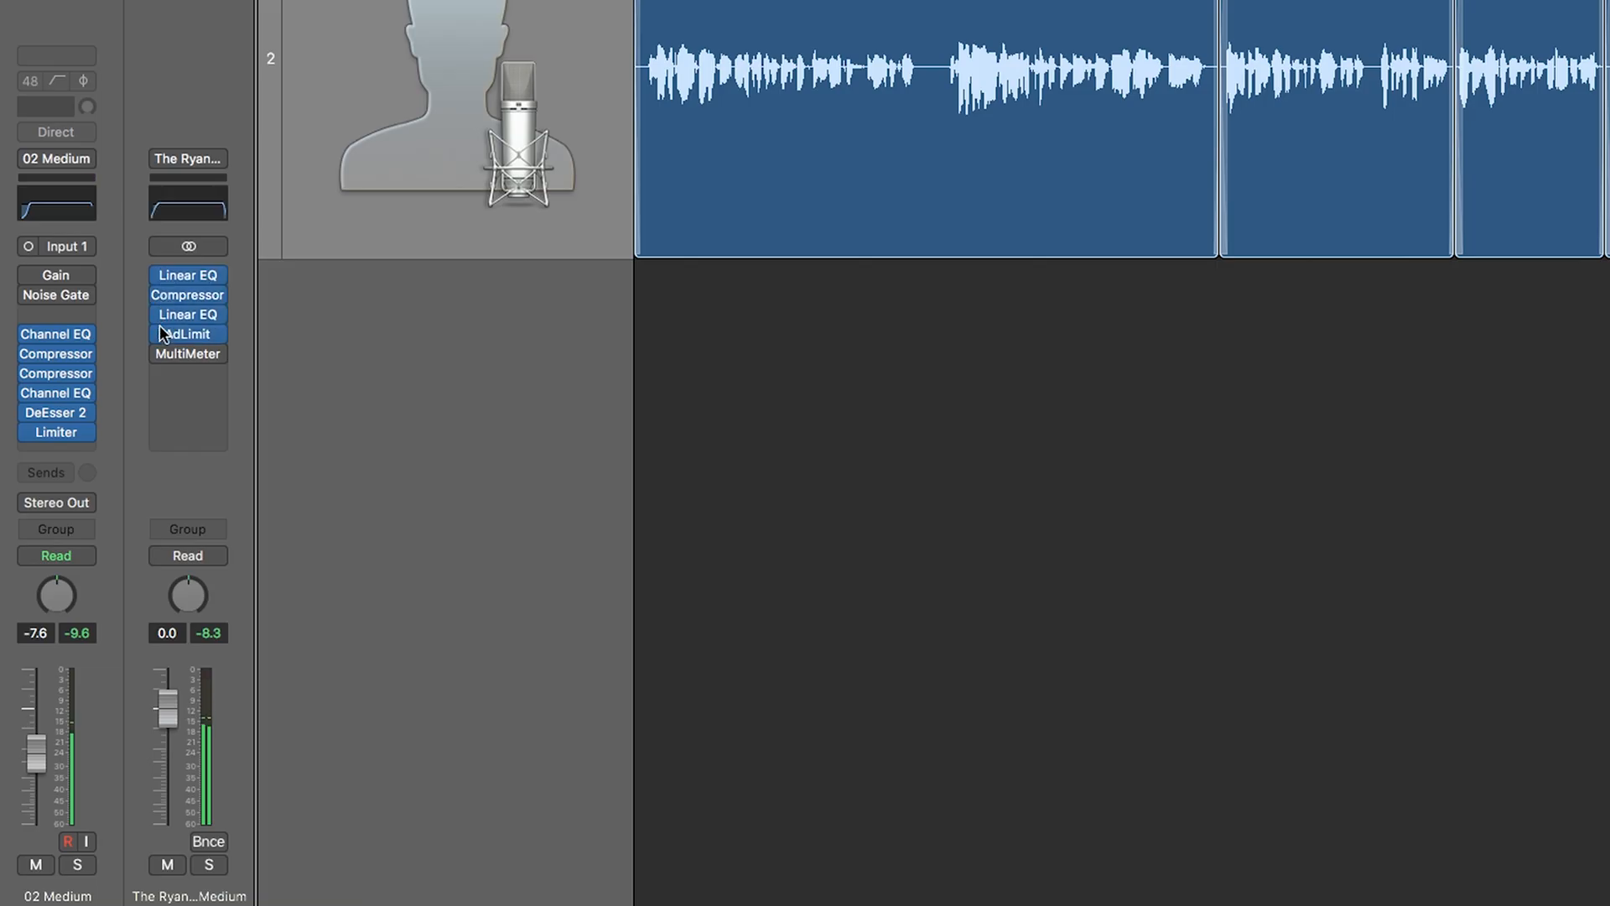
{"action": "left_click", "coordinate": [186, 334]}
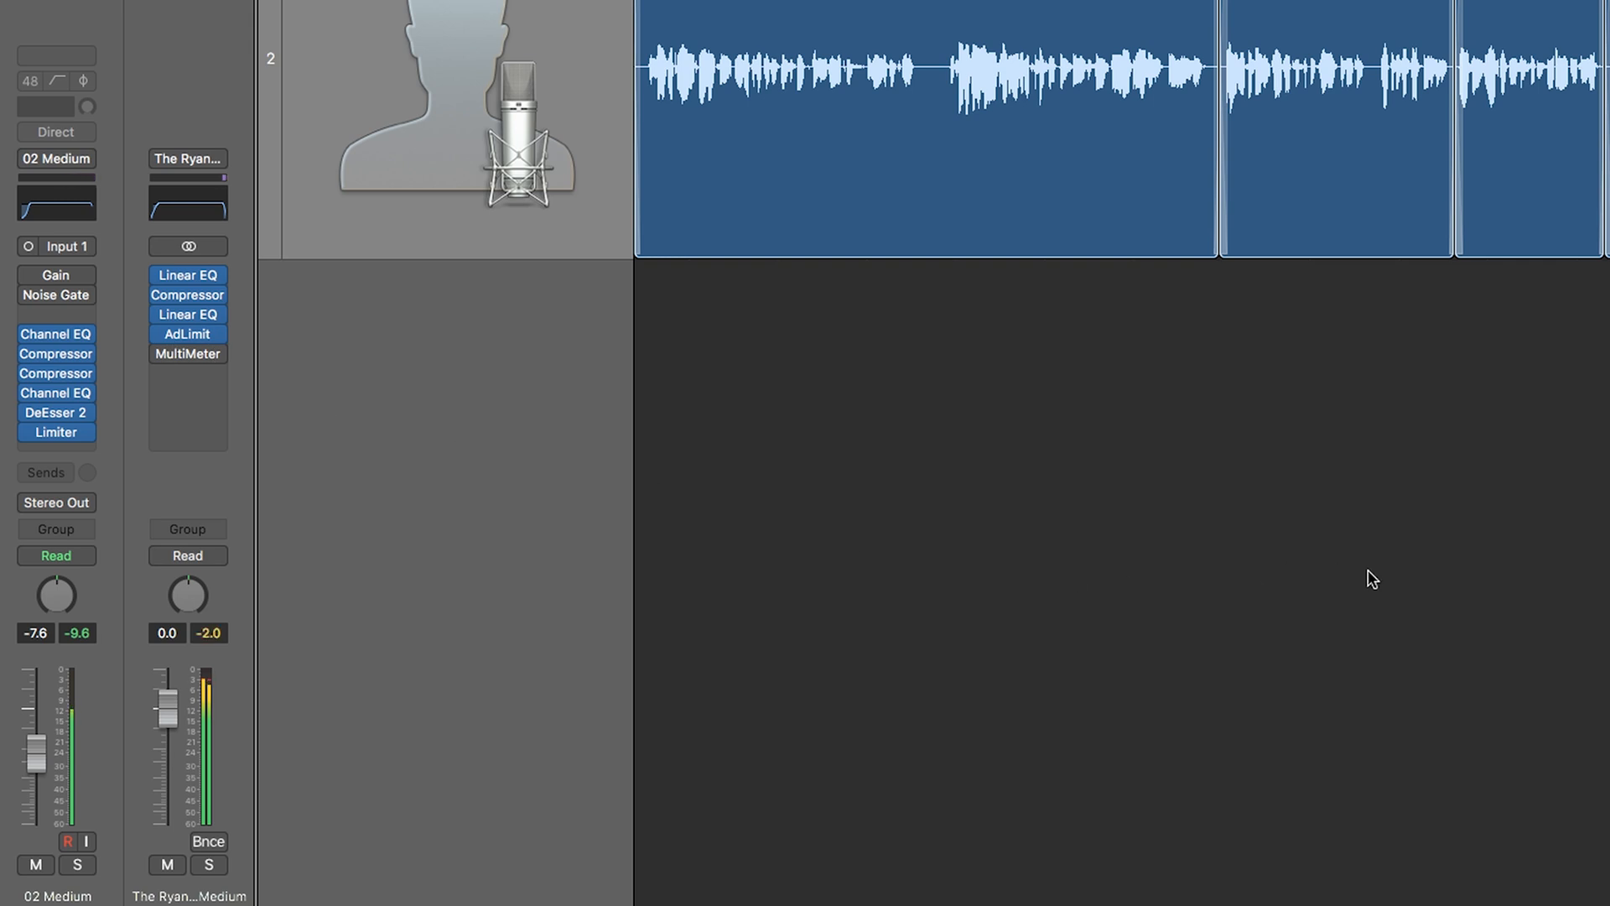